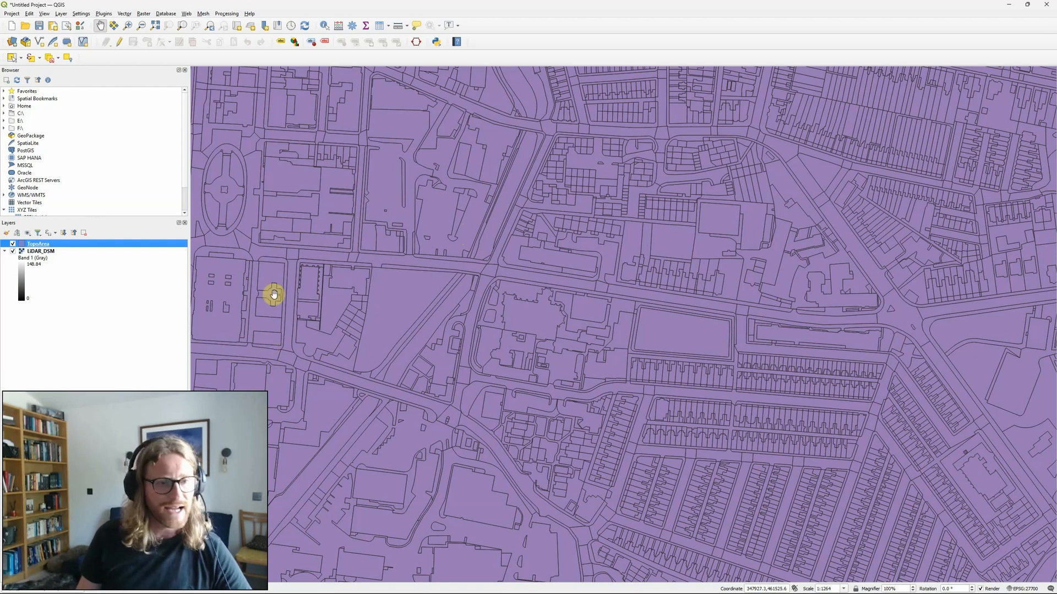
mouse_move(457, 273)
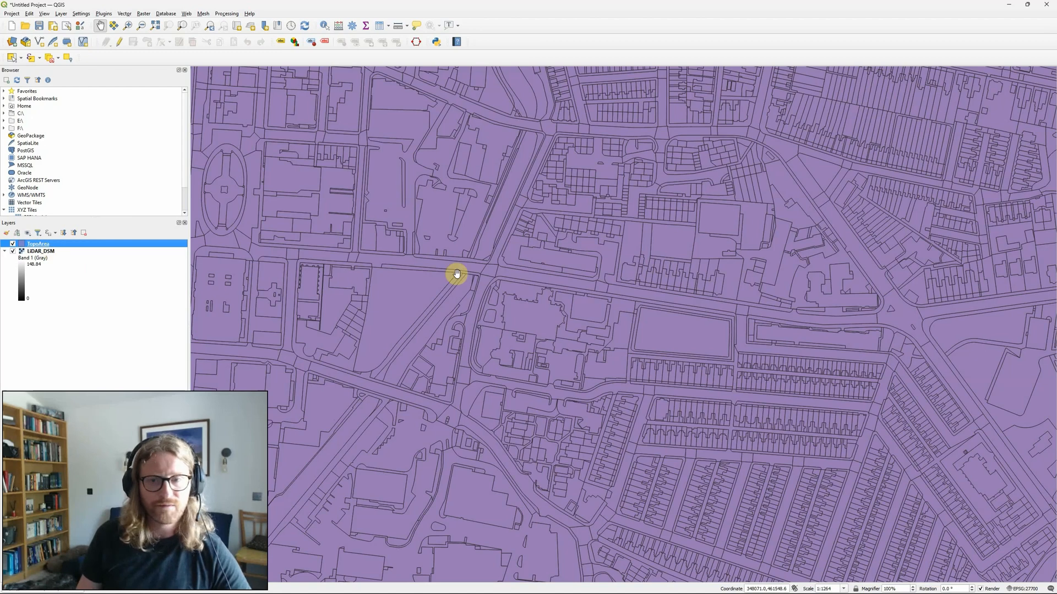
- Toggle the TopoArea layer's visibility and open the Processing Toolbox
left_click(12, 243)
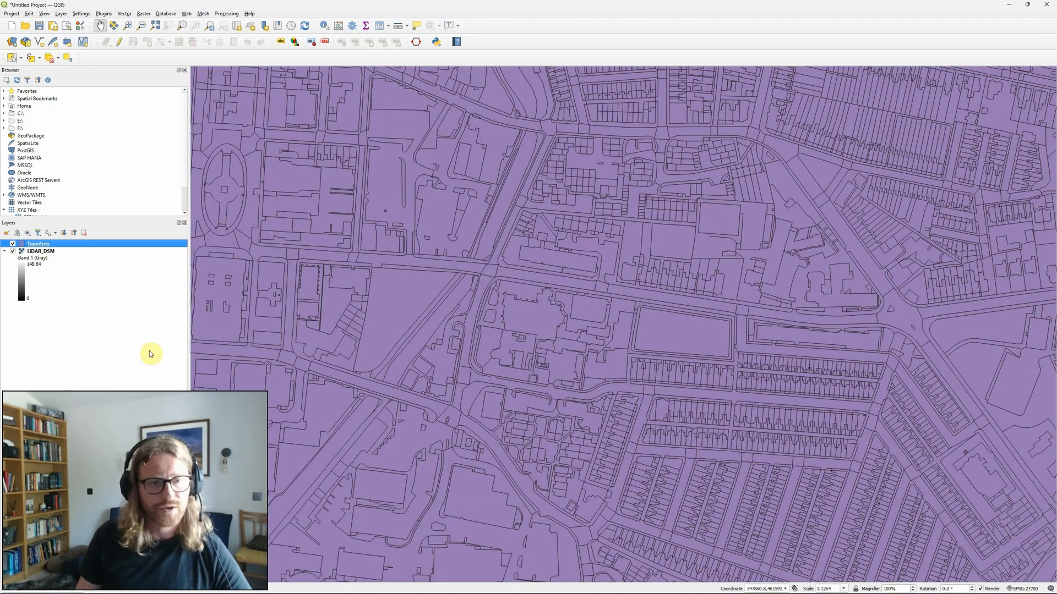
left_click(12, 243)
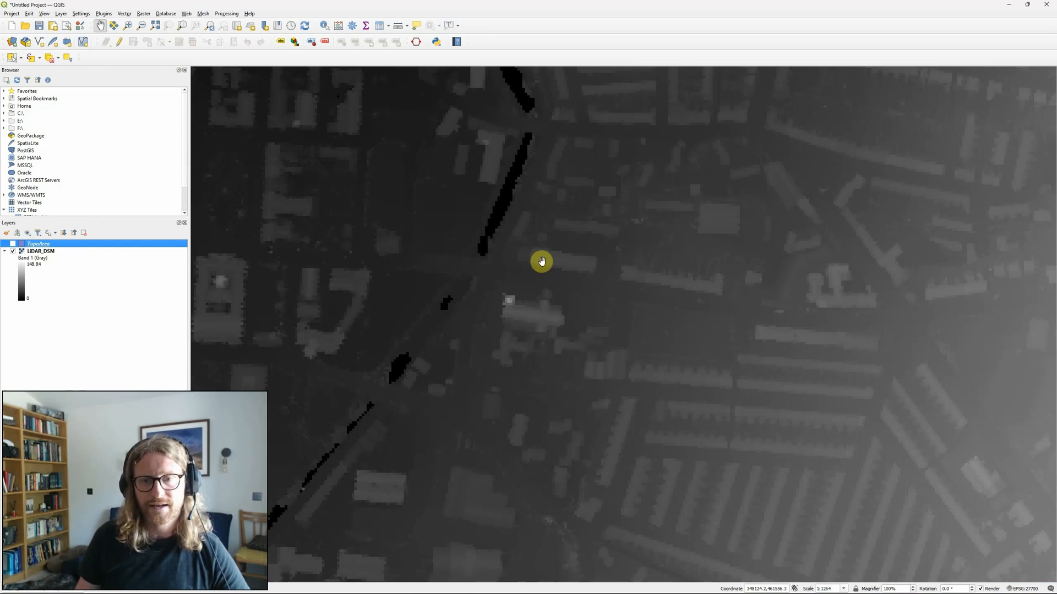
mouse_move(133, 253)
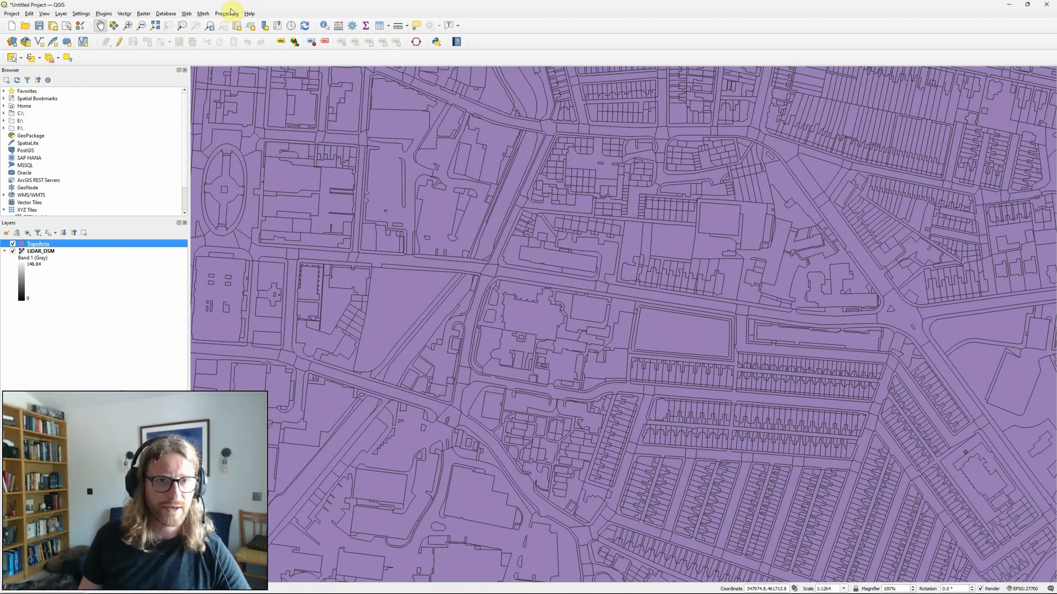
left_click(226, 12)
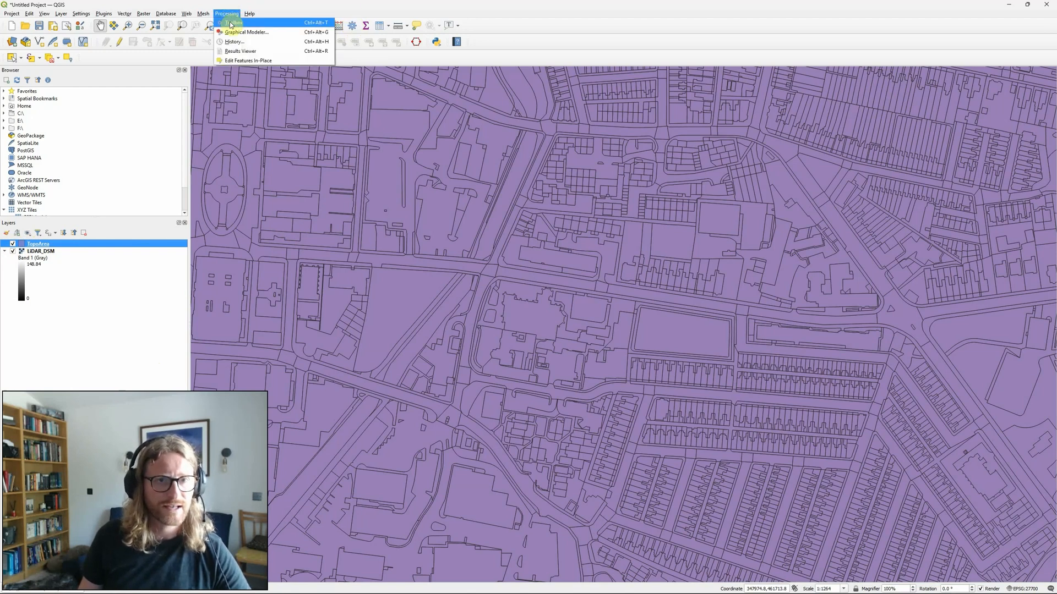
left_click(232, 22)
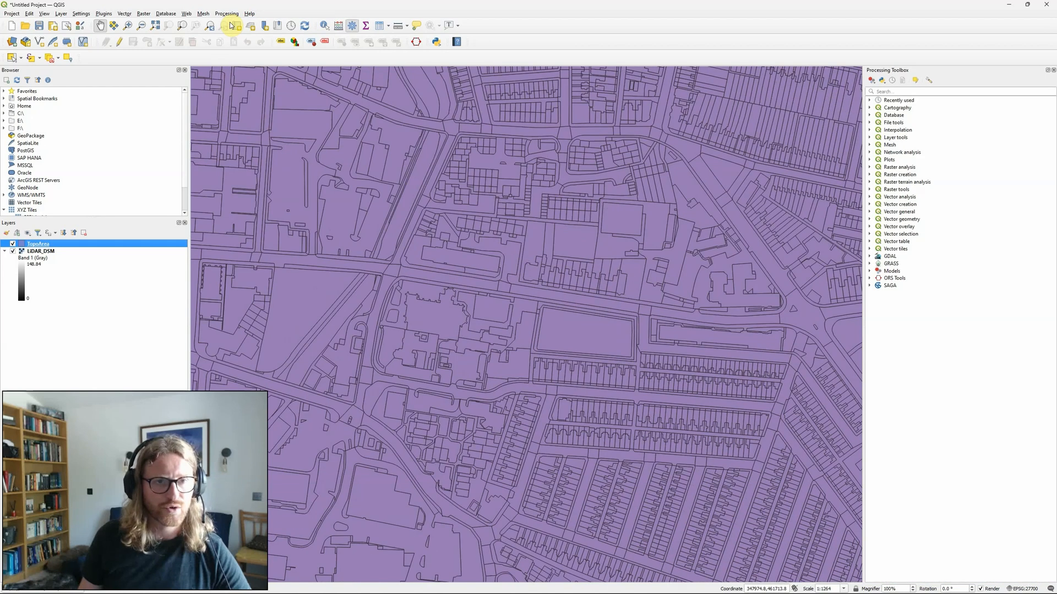
- Launch the graphical modeler and create a new, empty model
left_click(226, 12)
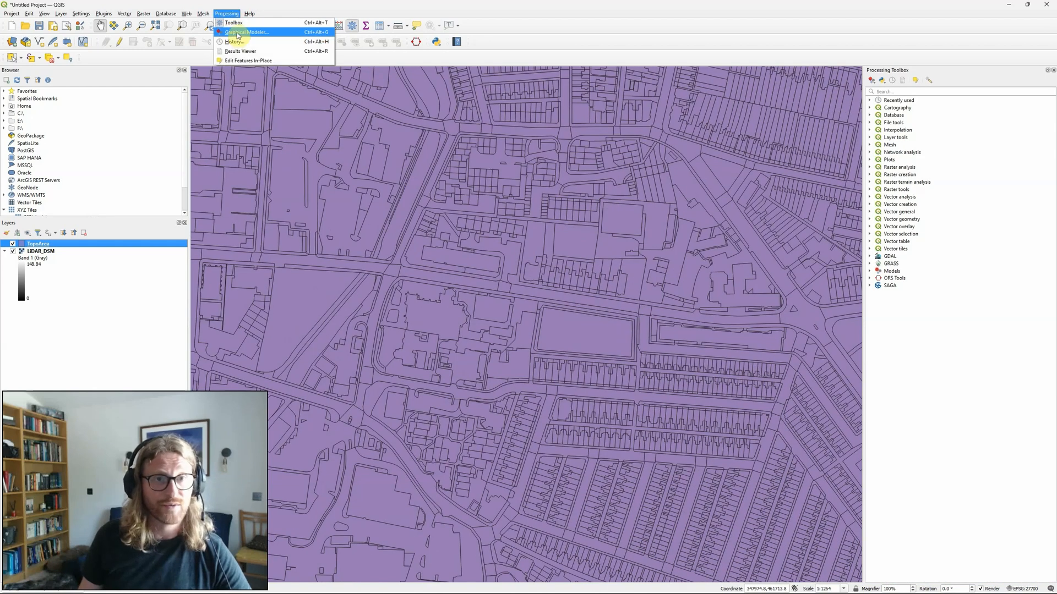
left_click(246, 32)
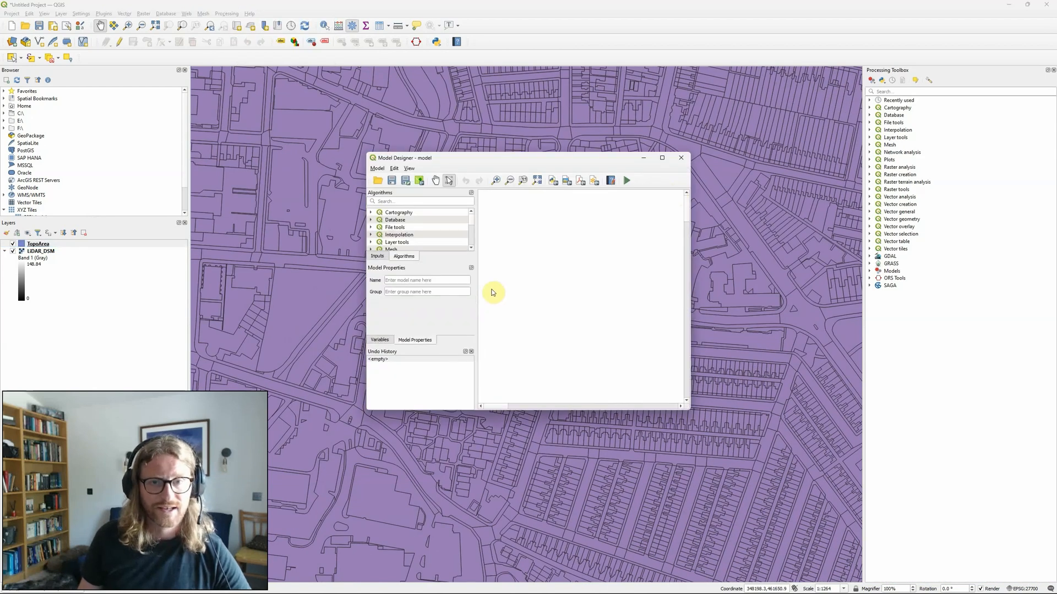
mouse_move(693, 236)
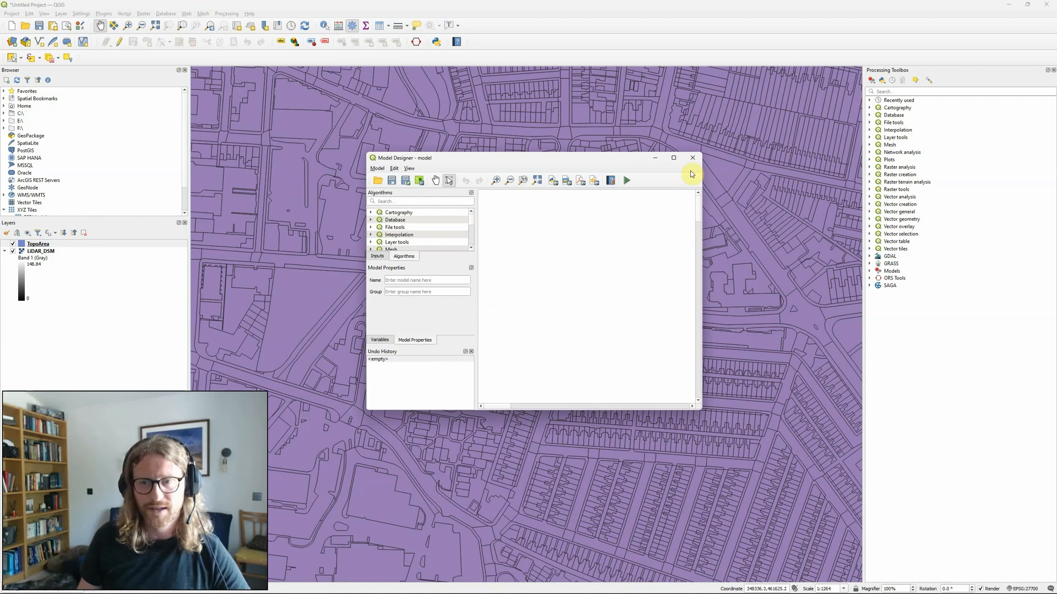
mouse_move(910, 74)
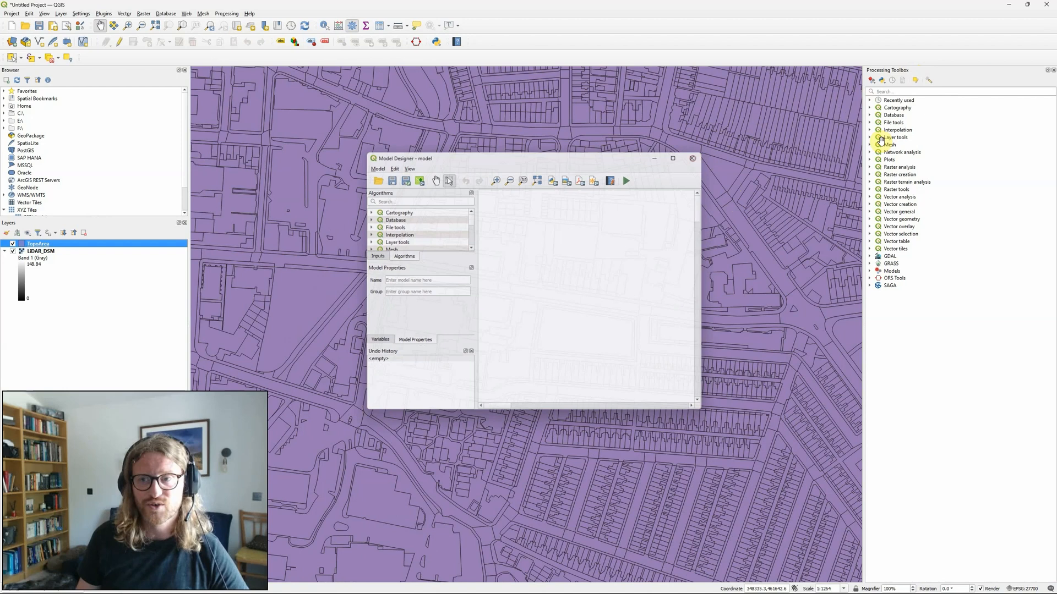
left_click(871, 80)
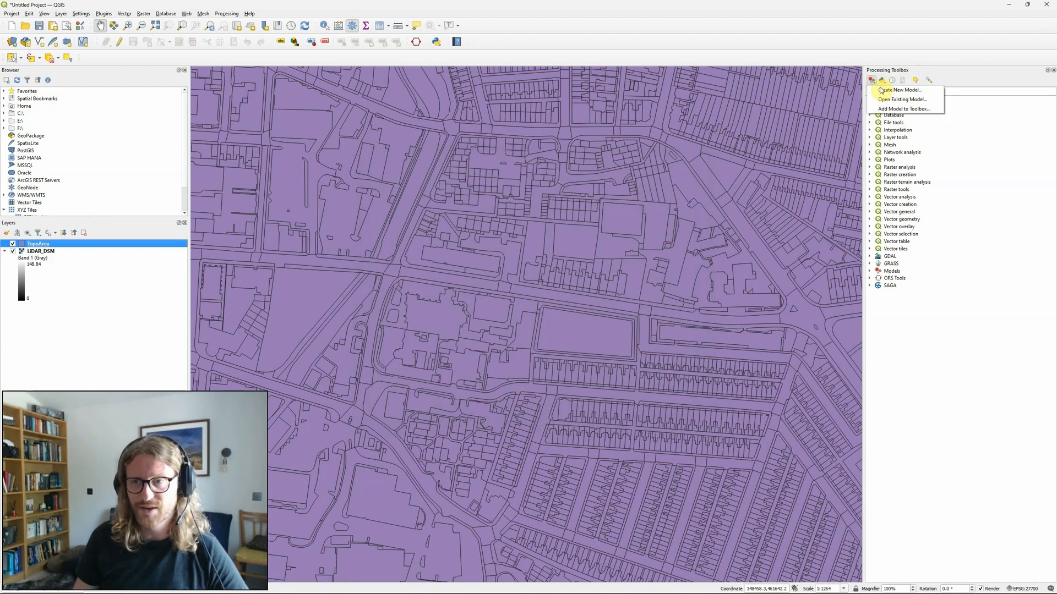
left_click(902, 90)
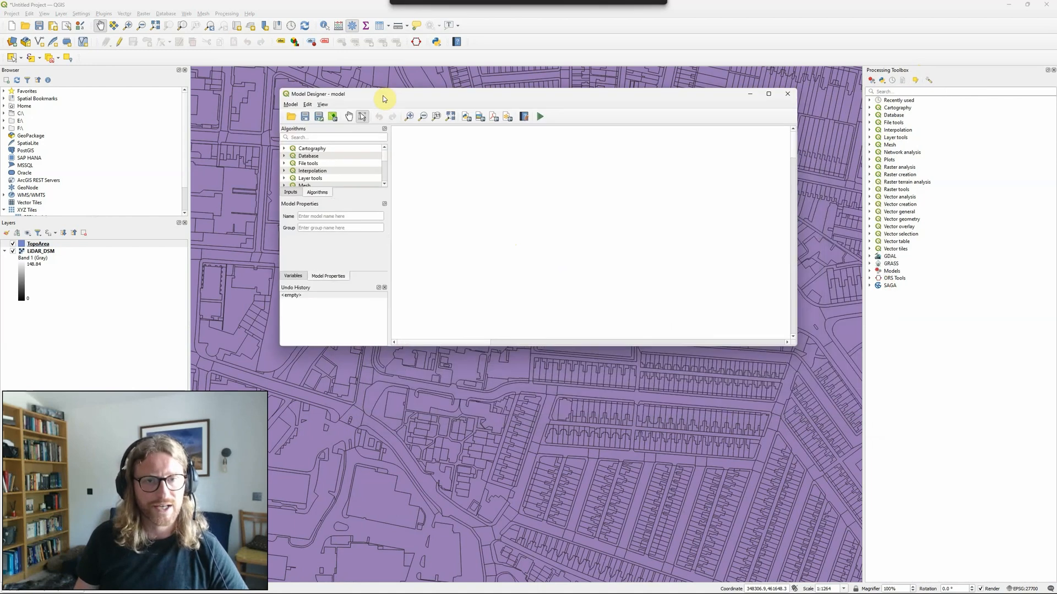
mouse_move(494, 280)
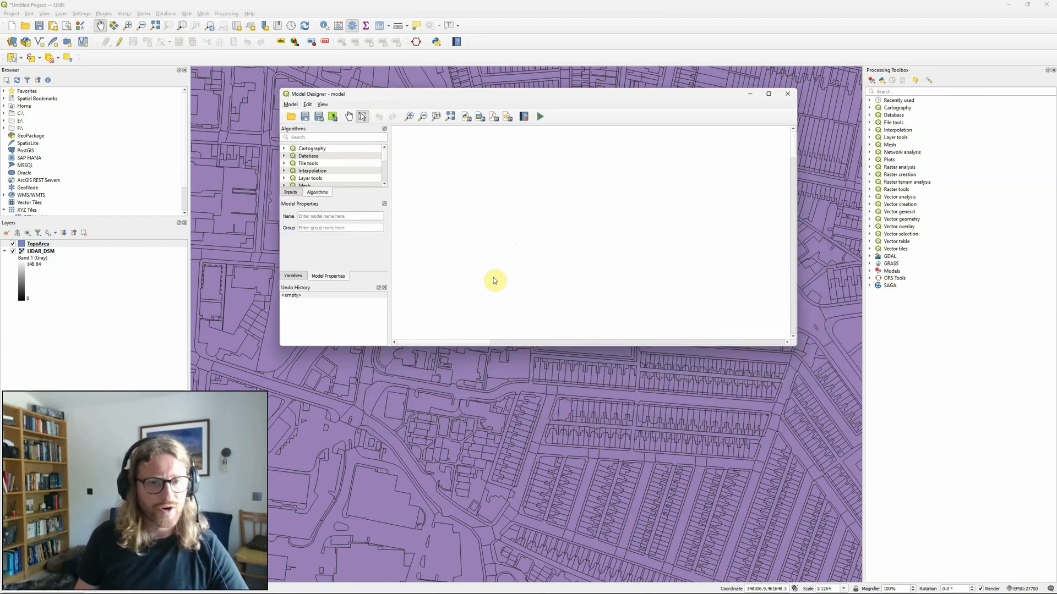
mouse_move(402, 268)
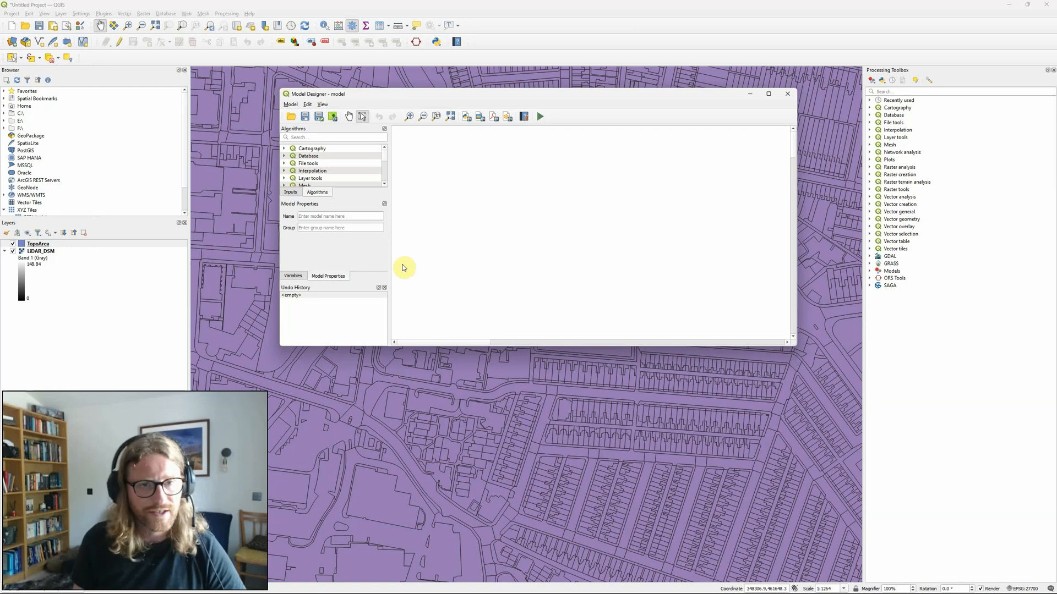
- Return to the Algorithms list and search it for 'select'
left_click(290, 192)
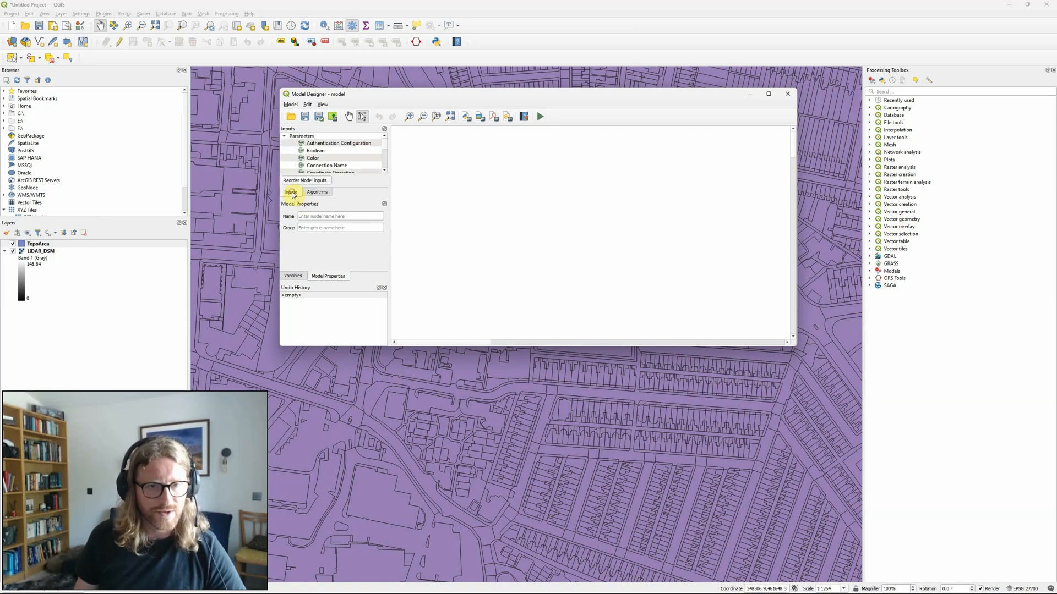
left_click(317, 192)
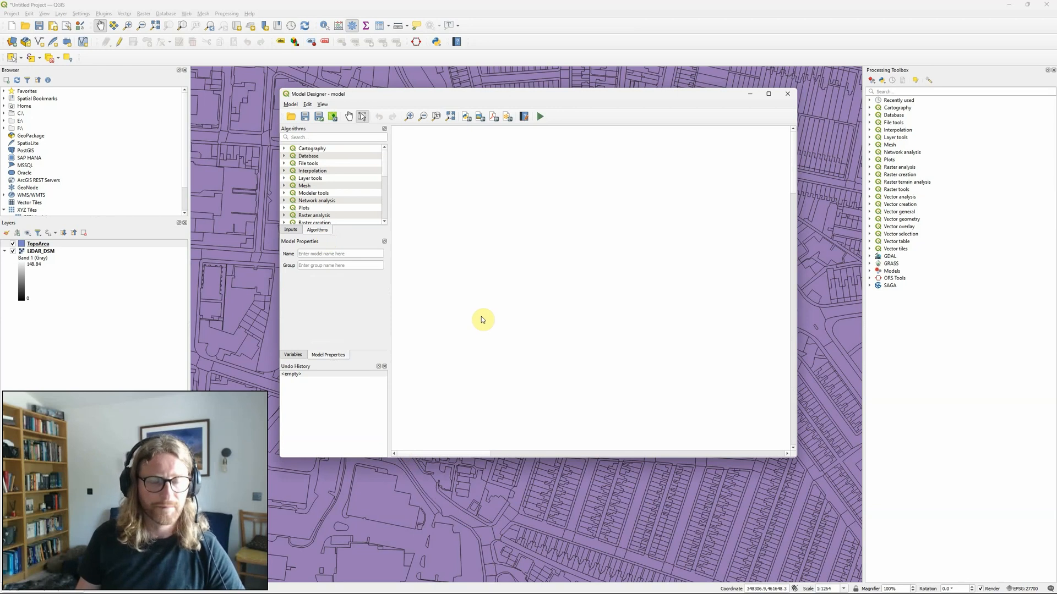
mouse_move(439, 255)
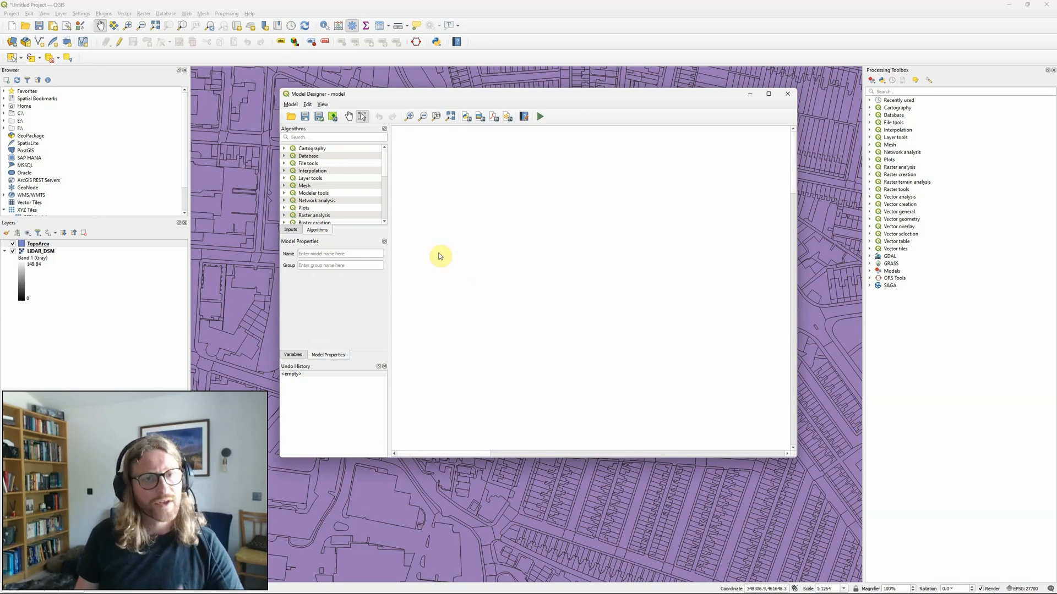
mouse_move(290, 223)
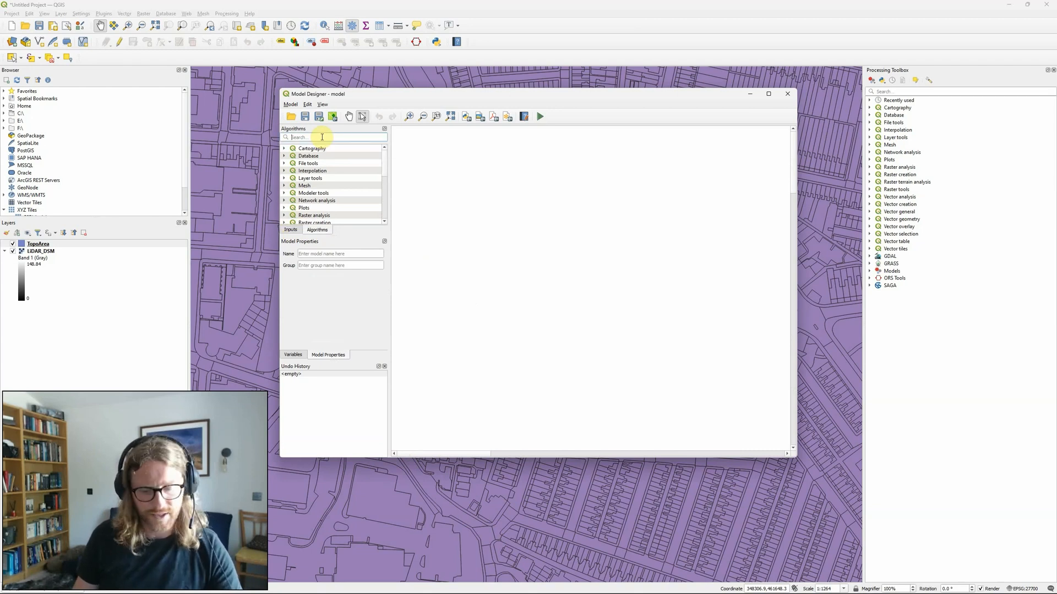
type("select")
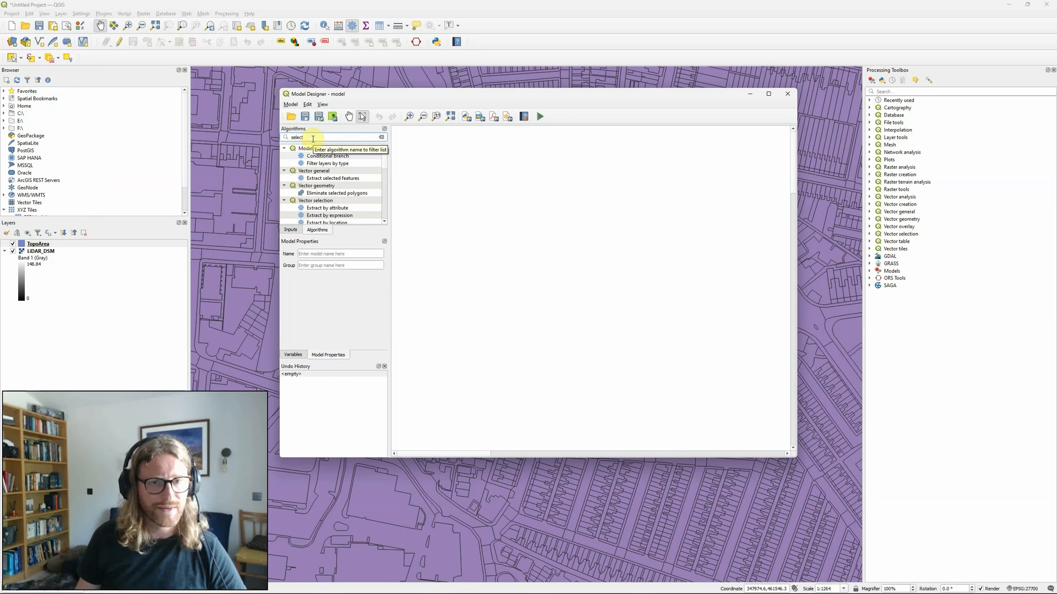
mouse_move(389, 226)
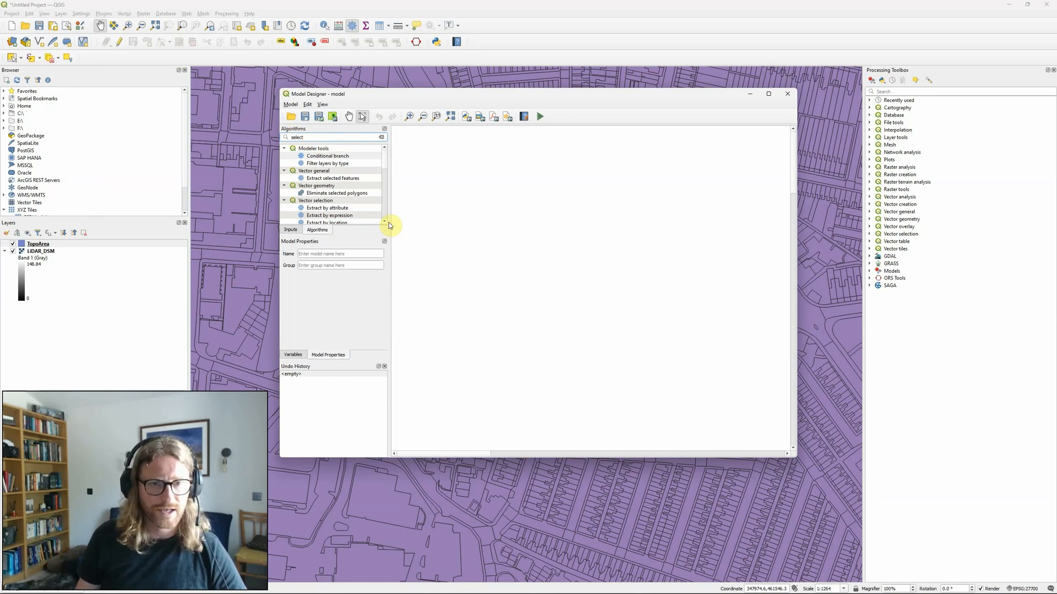
- Add Extract by expression to the model, leaving its input layer as a fixed value
left_click(330, 215)
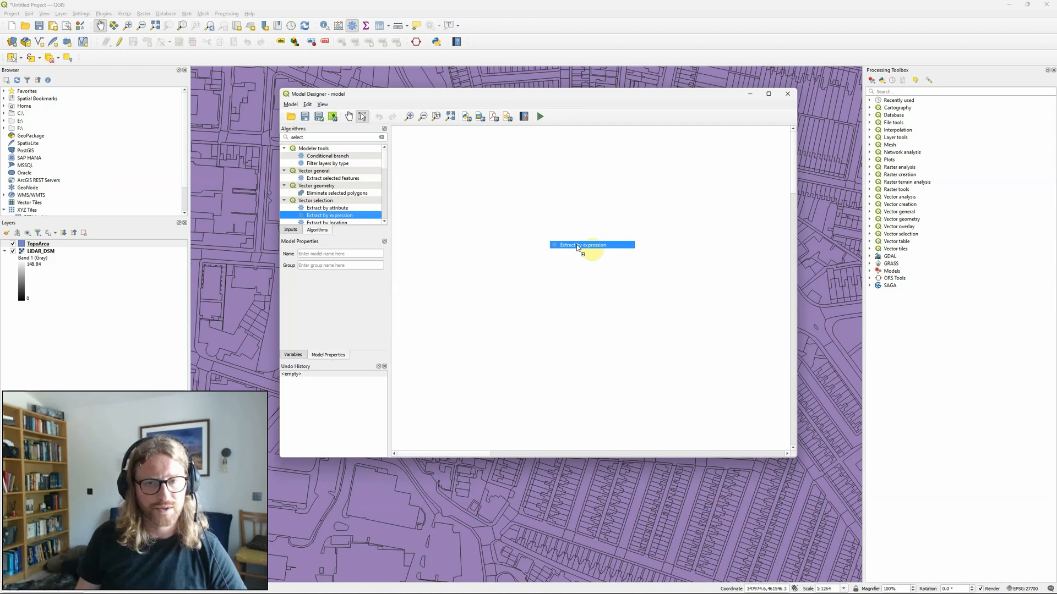
double_click(591, 244)
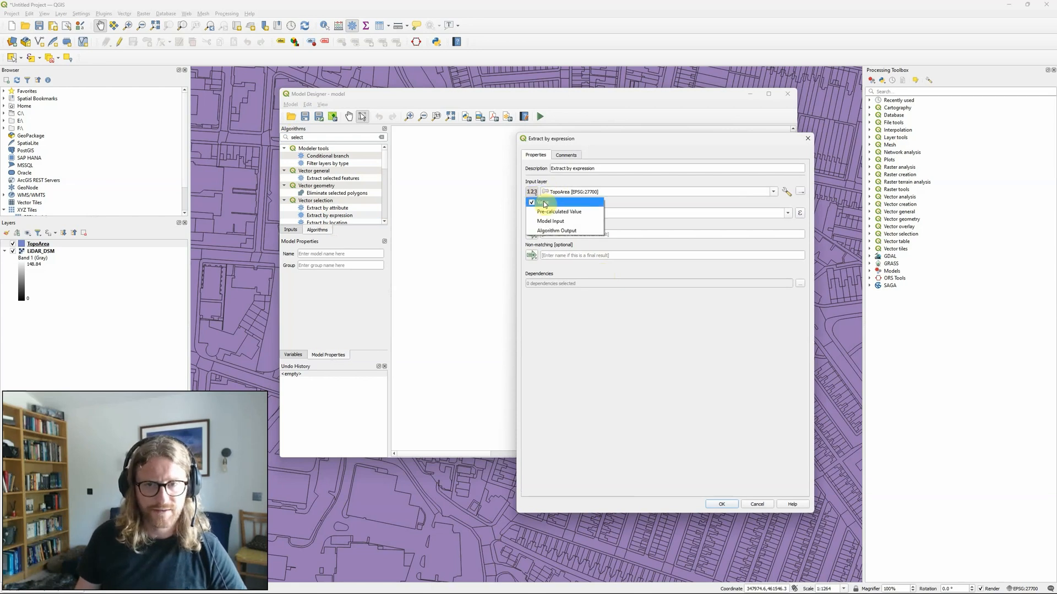
left_click(559, 204)
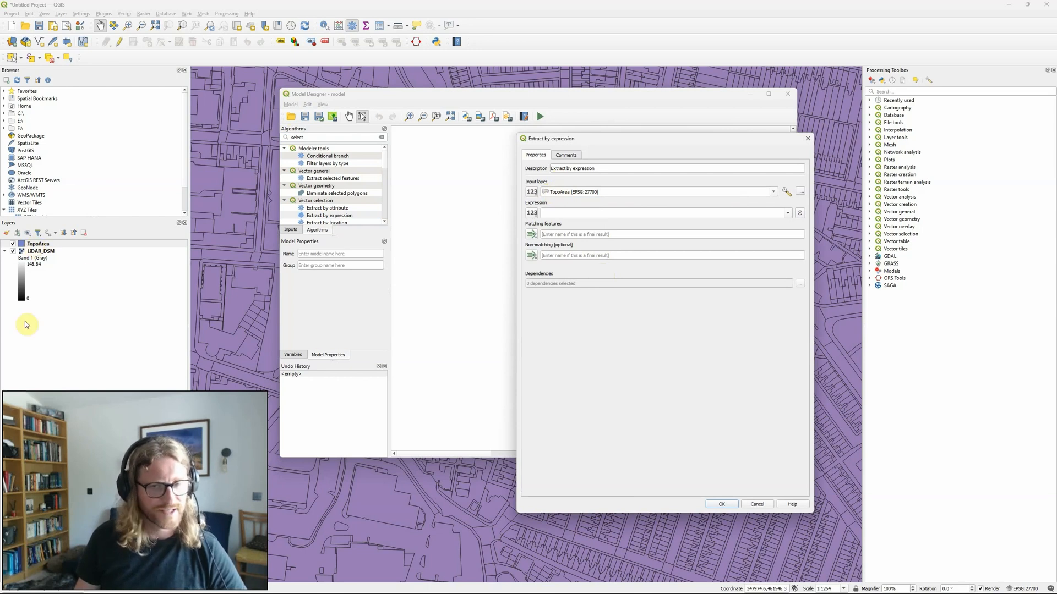
mouse_move(27, 351)
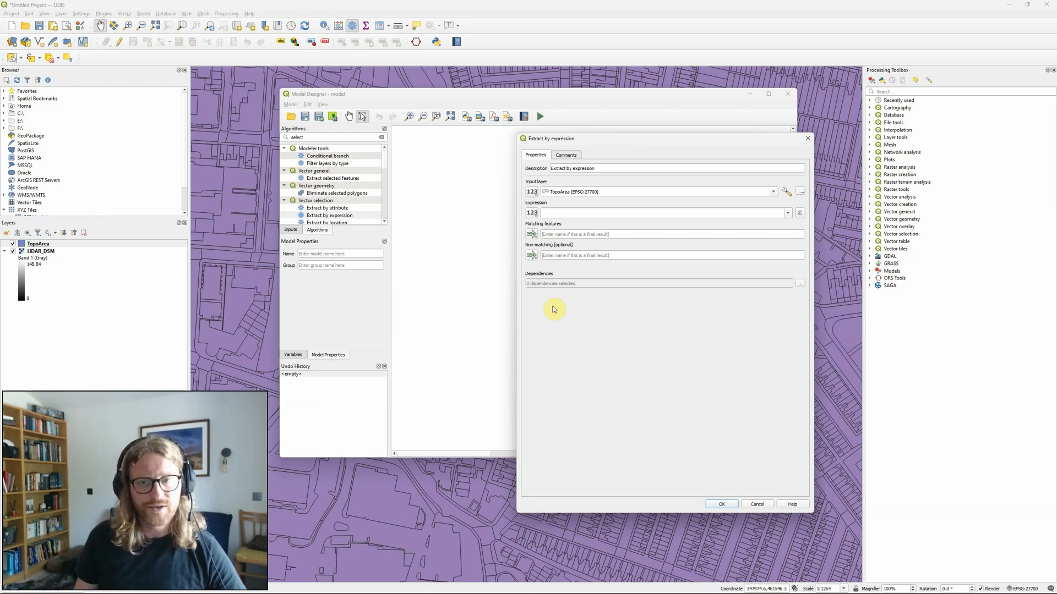
mouse_move(571, 258)
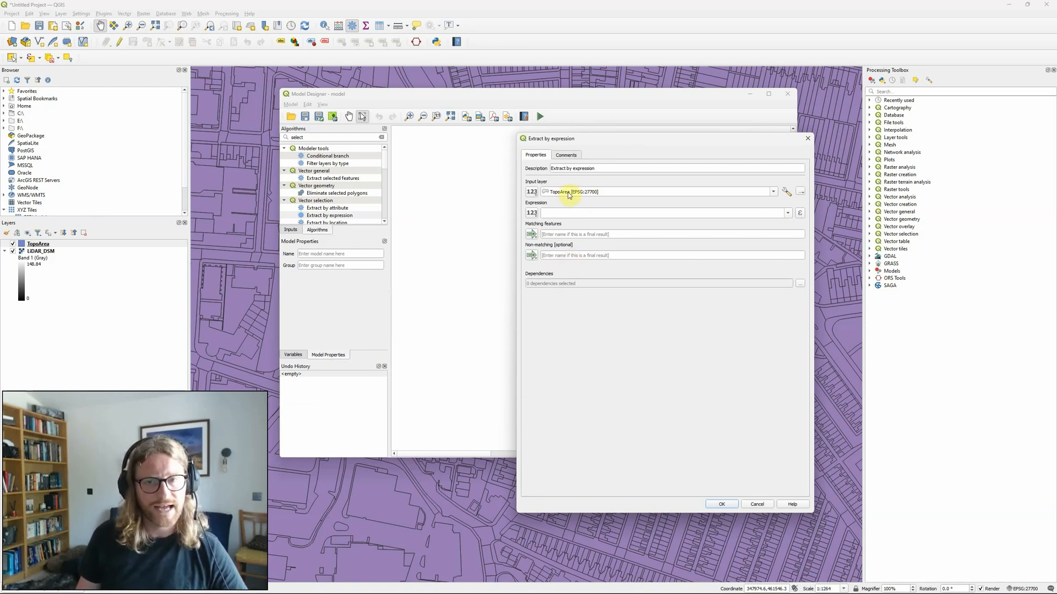
mouse_move(567, 192)
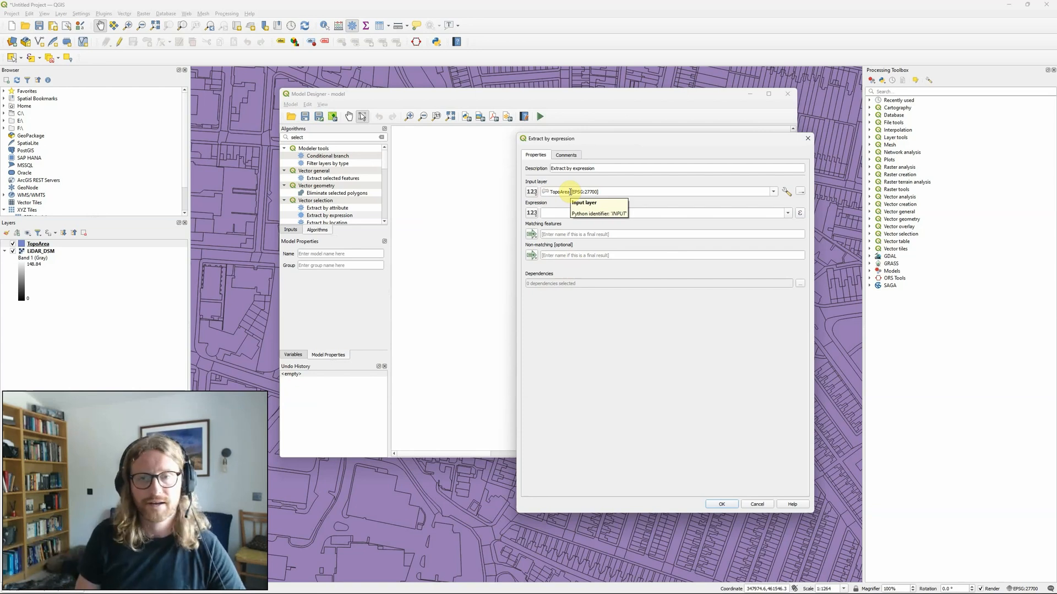
mouse_move(604, 208)
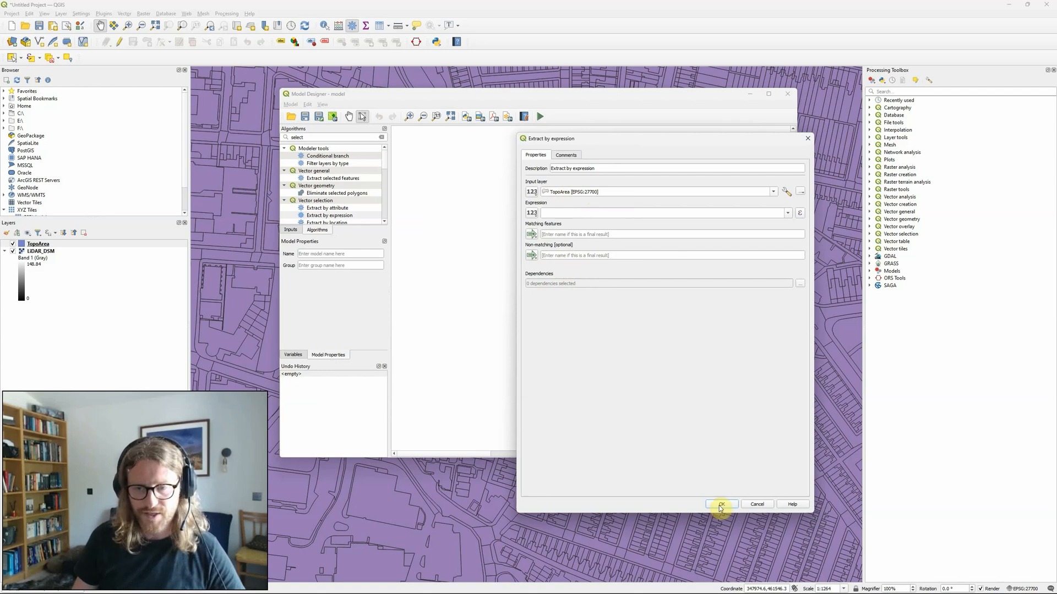
left_click(721, 504)
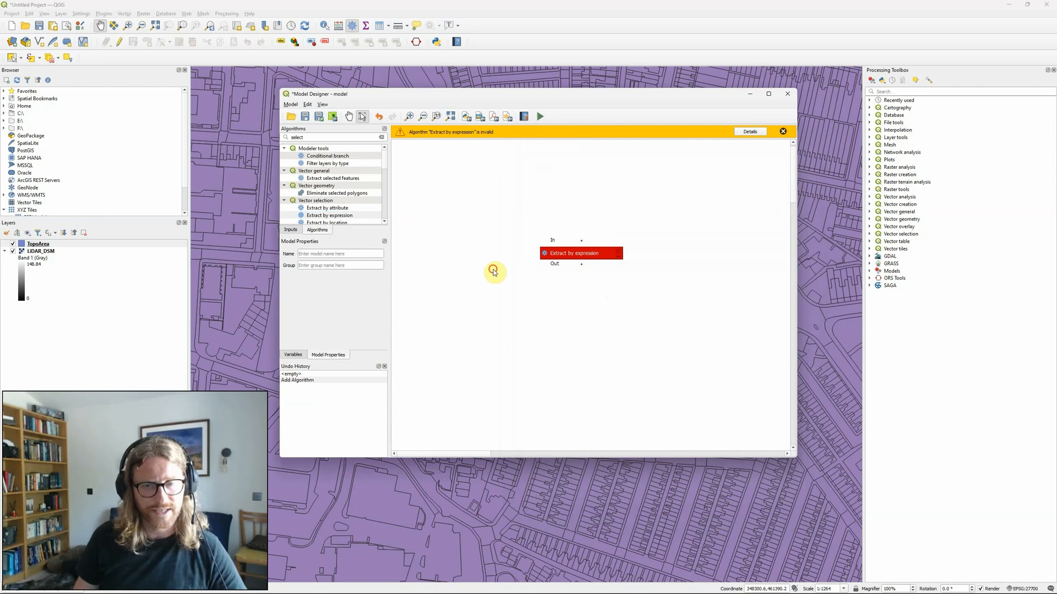
mouse_move(469, 290)
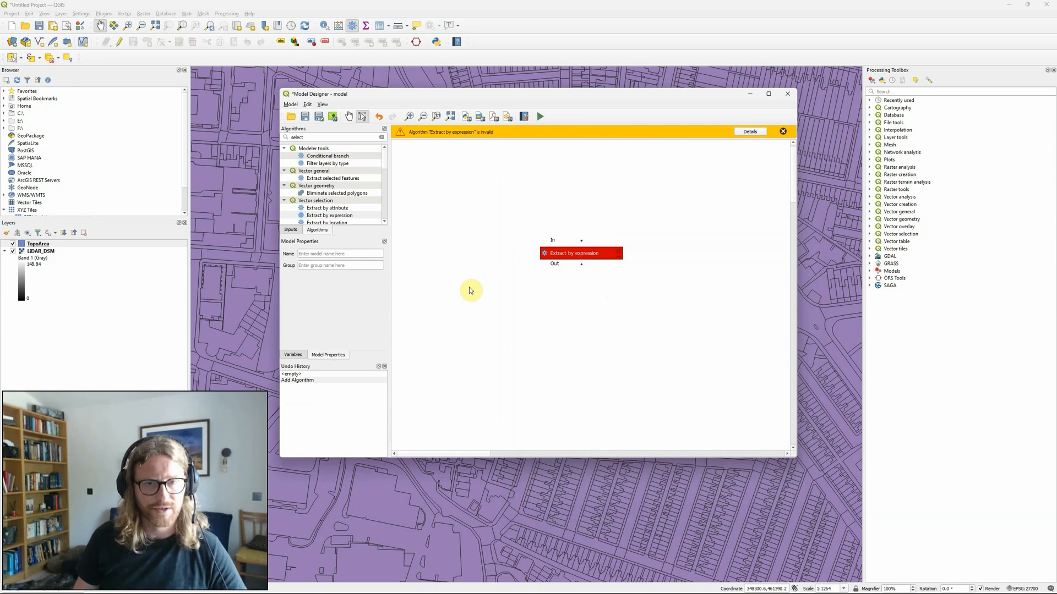
mouse_move(510, 261)
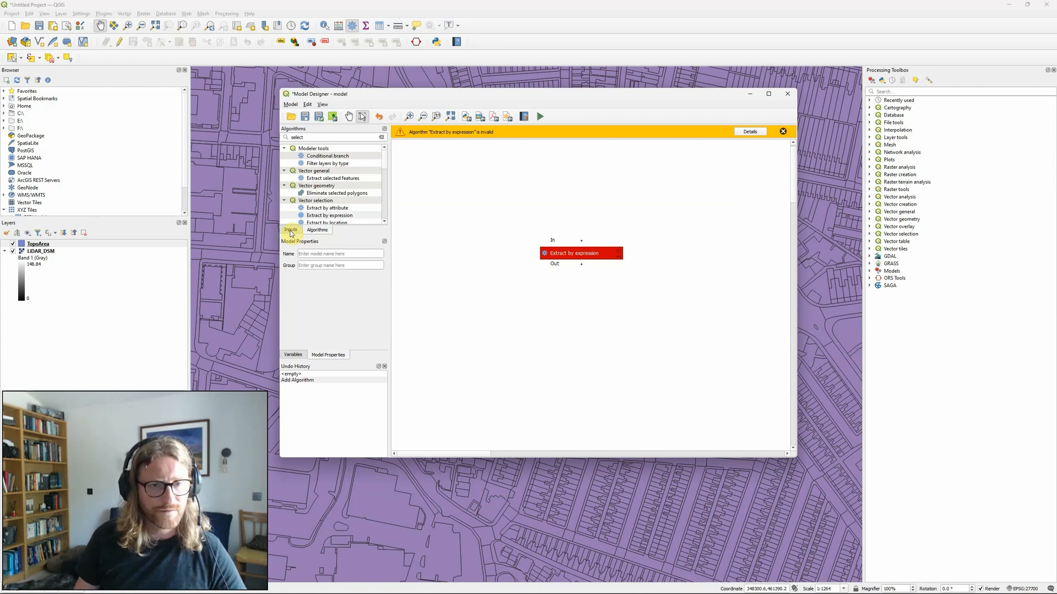
- Add a Polygon vector layer input named TopoArea beside Extract by expression
left_click(290, 230)
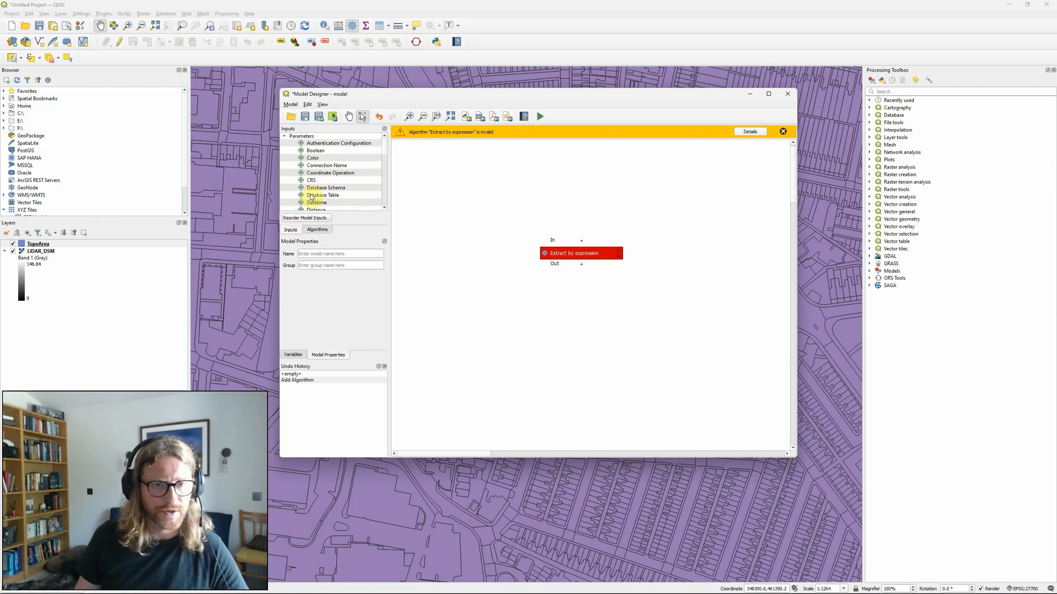
mouse_move(311, 180)
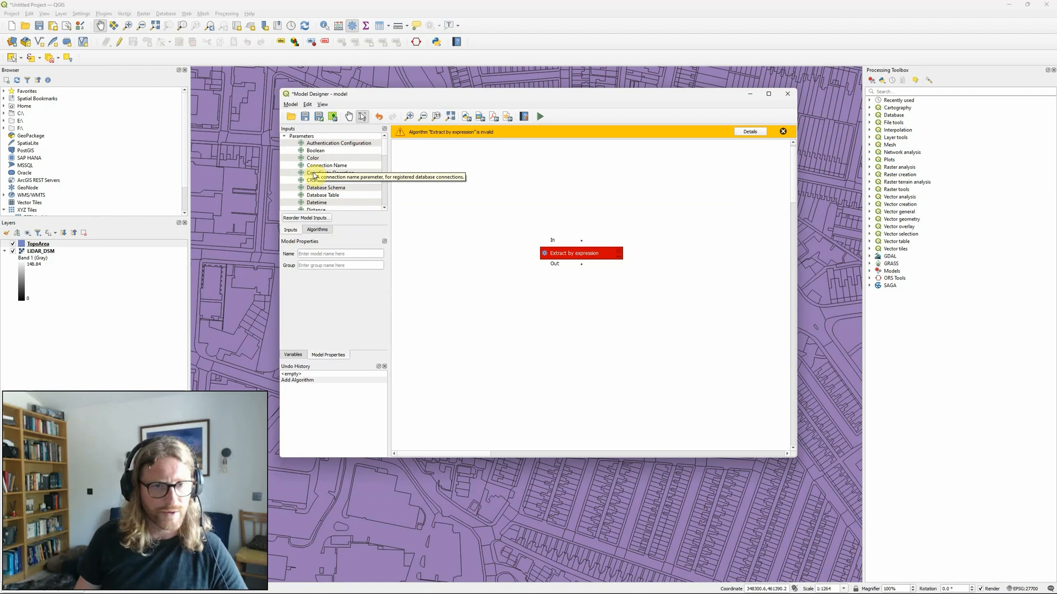
scroll("down", 3)
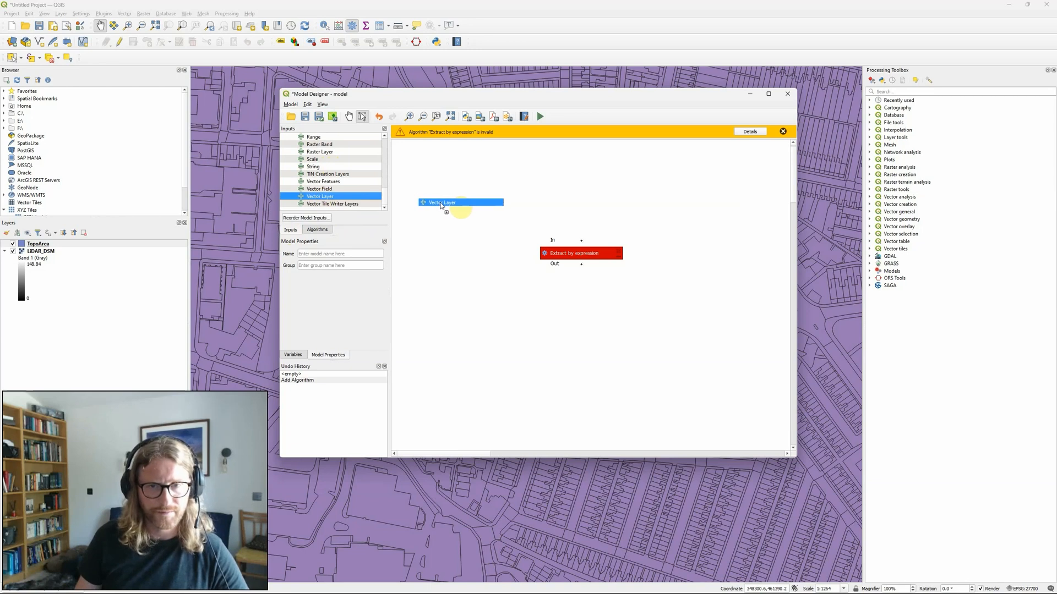
double_click(441, 202)
type("TopoArea")
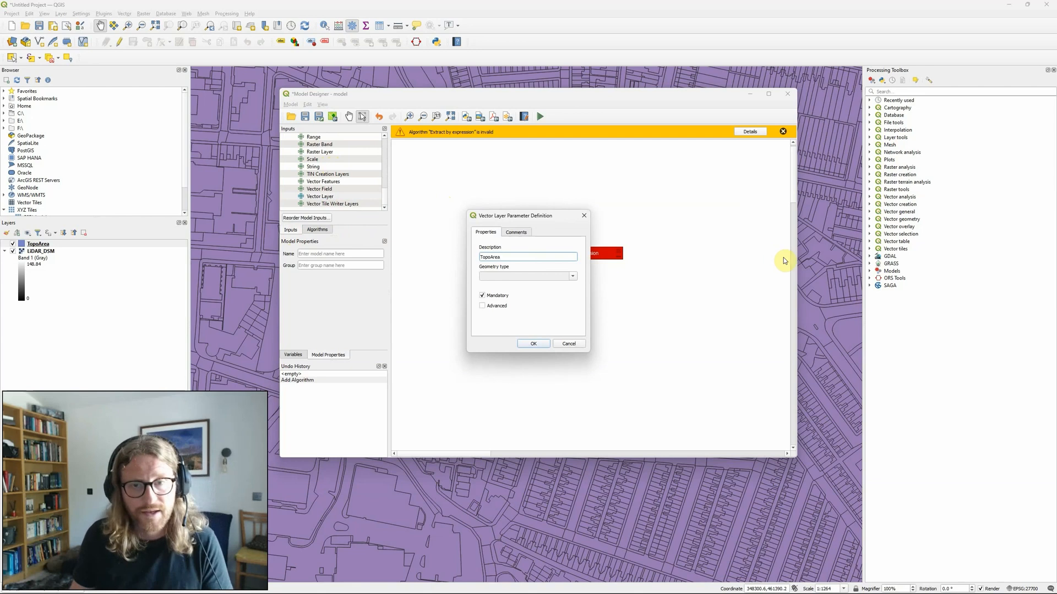
left_click(527, 276)
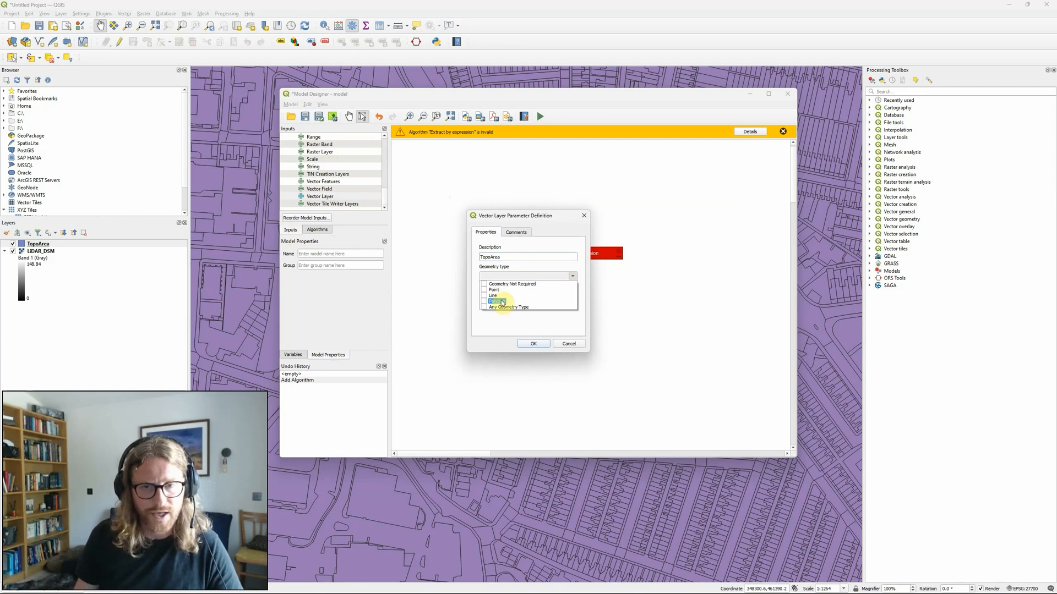
left_click(496, 301)
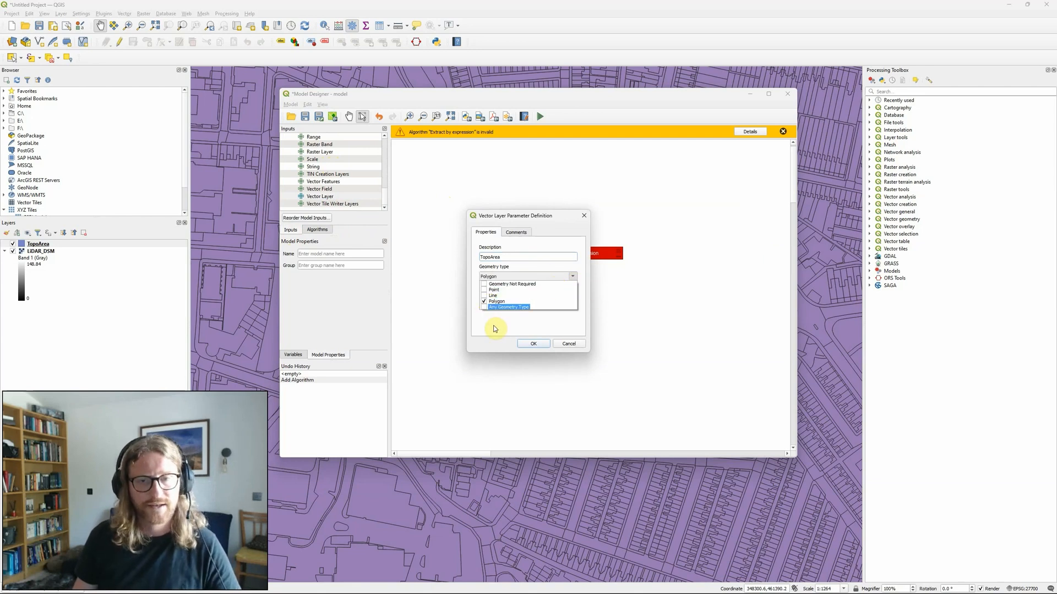
left_click(528, 302)
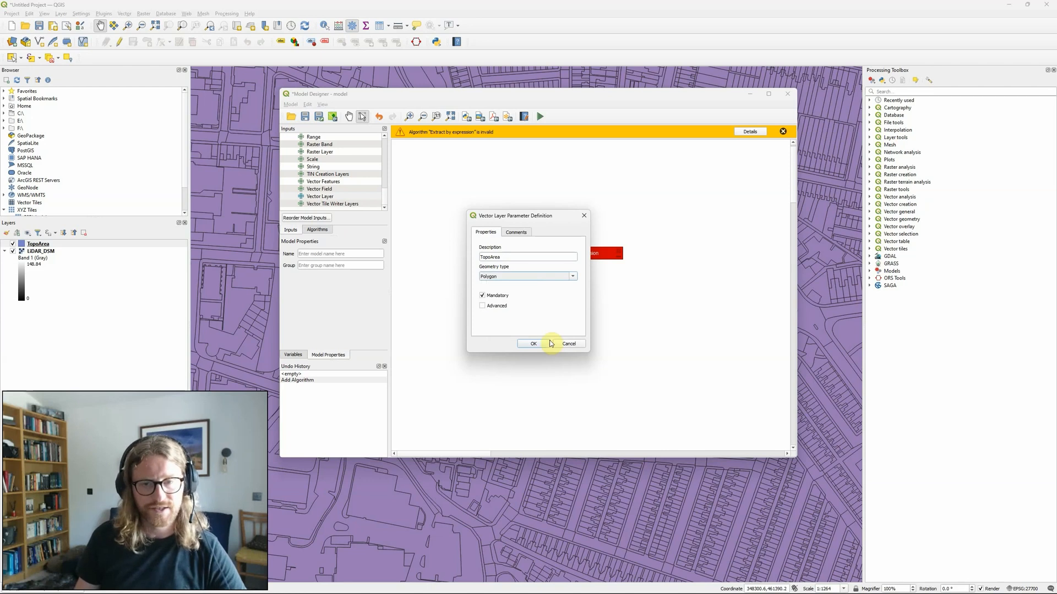
left_click(533, 343)
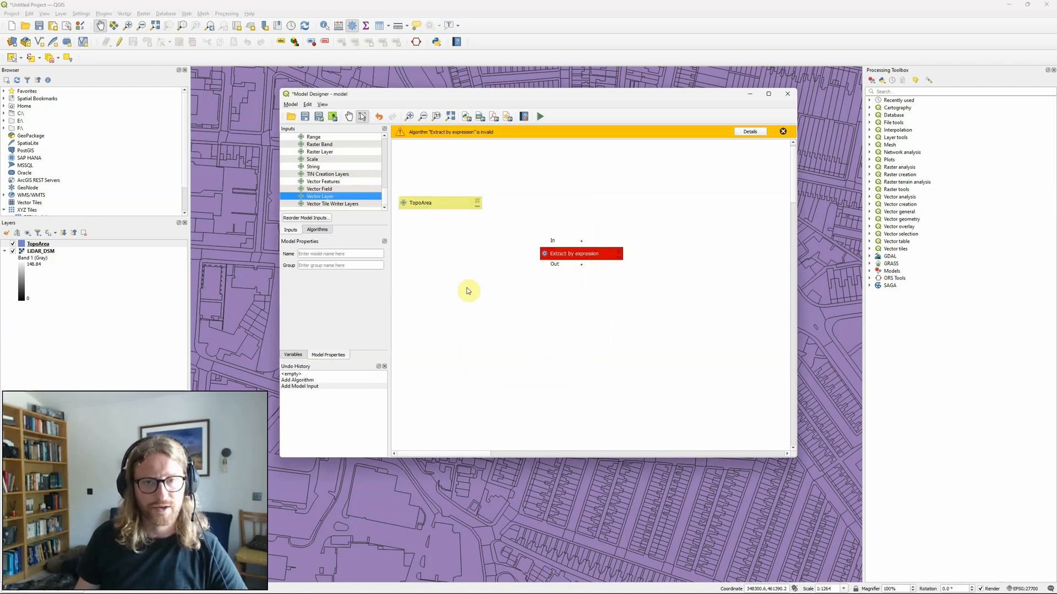
left_click_drag(420, 203, 457, 228)
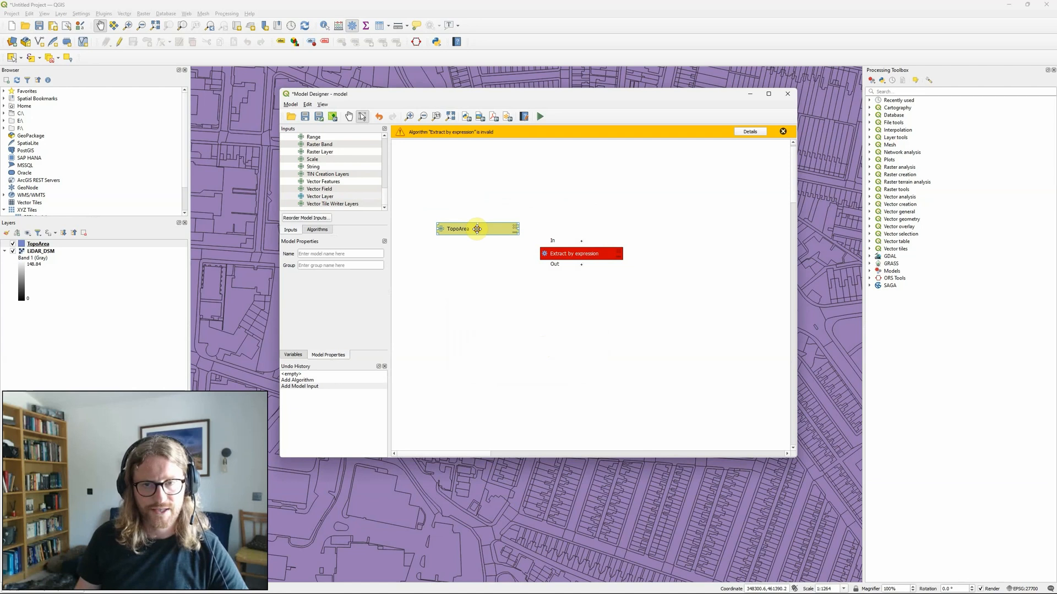
double_click(581, 253)
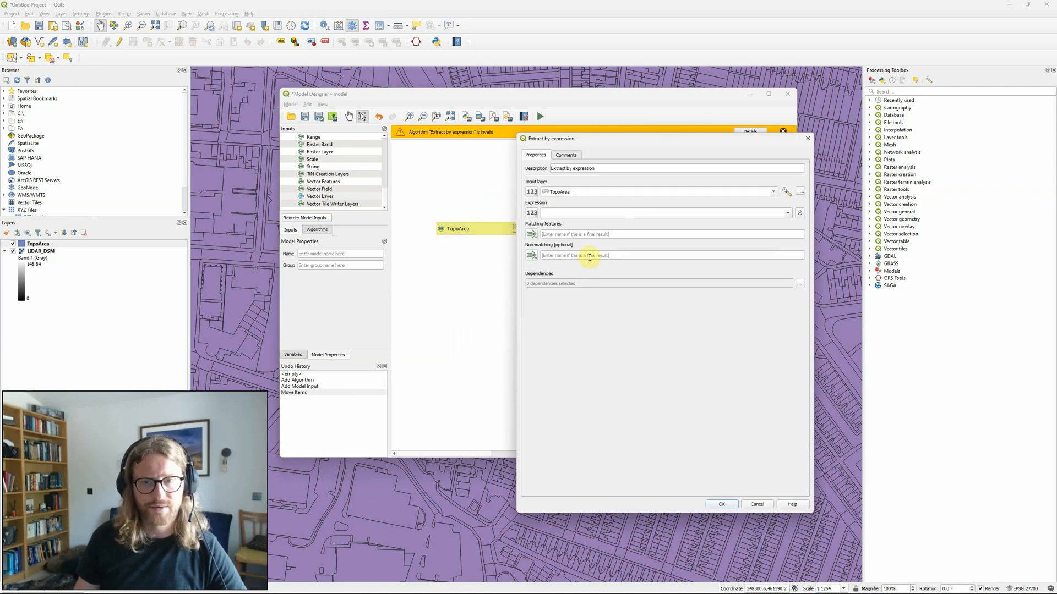
- Feed Extract by expression from TopoArea with "DESC_GROUP" = 'Building', output named Buildings
left_click(532, 192)
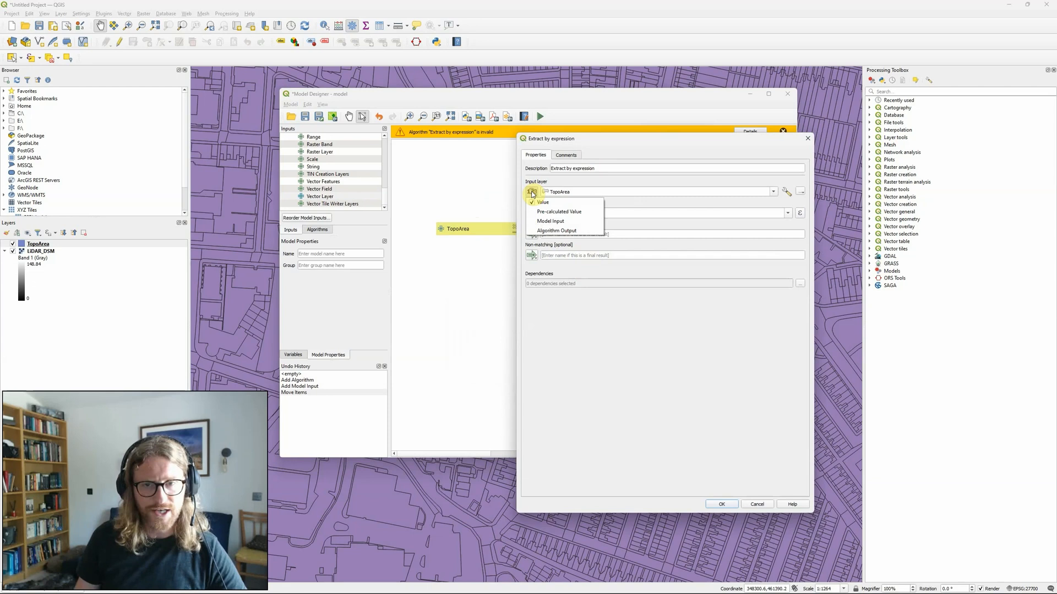
mouse_move(552, 221)
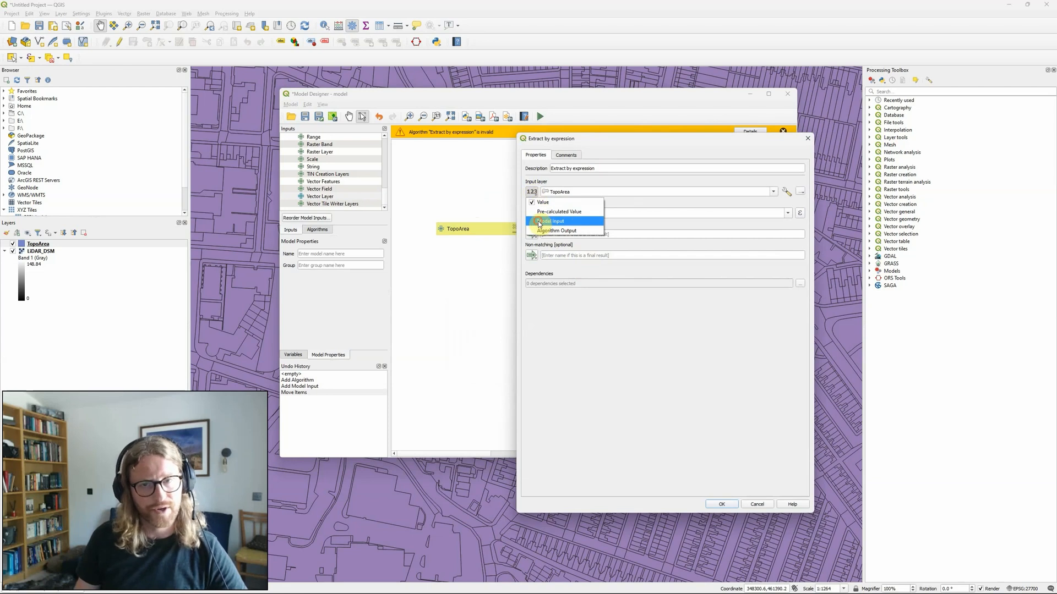
left_click(550, 222)
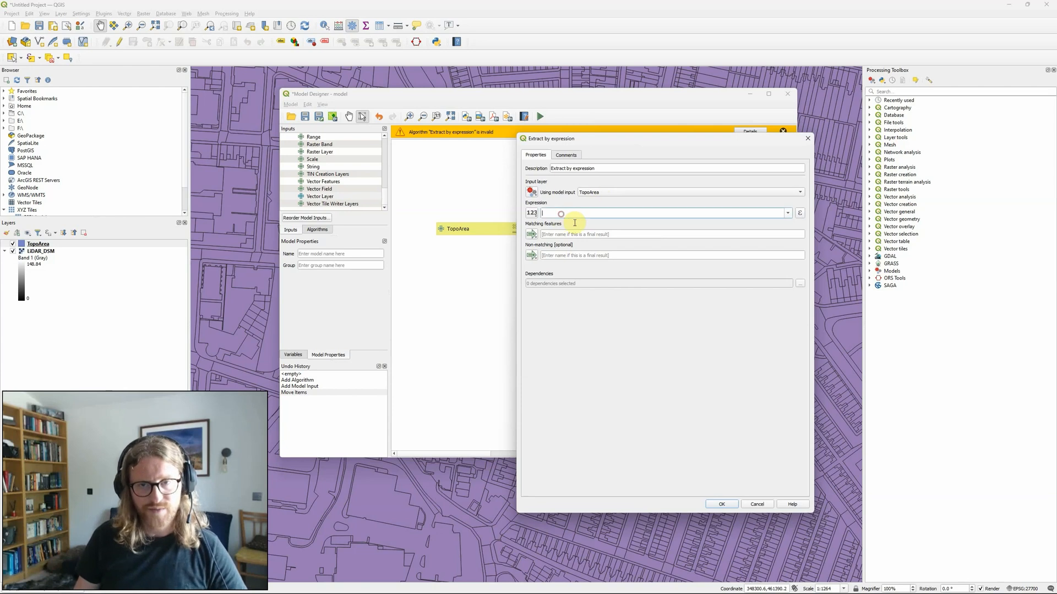
type("\"DESC_GROUP\" = 'Building'")
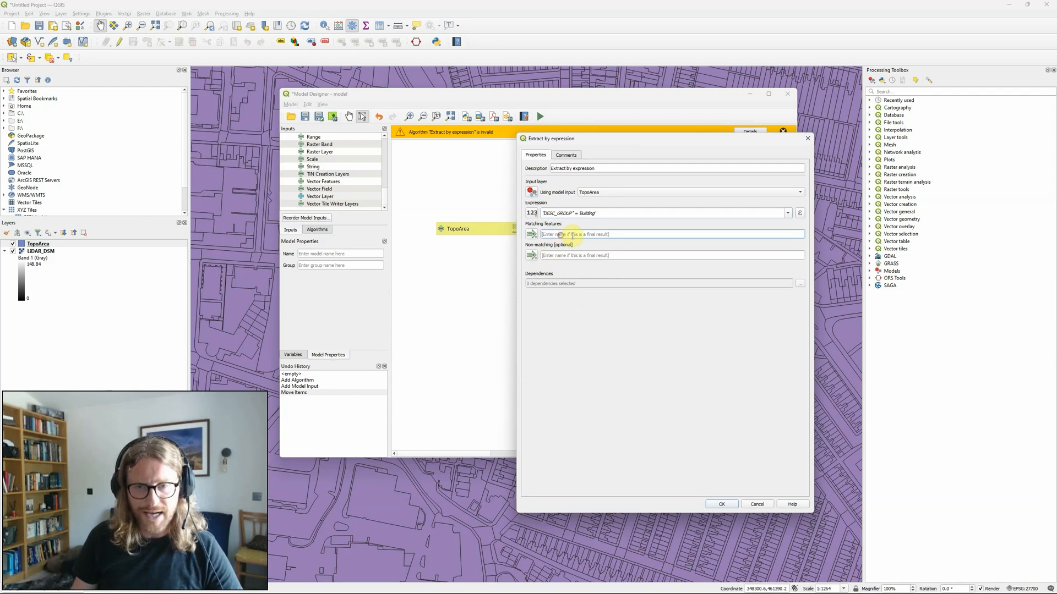
type("Buildings")
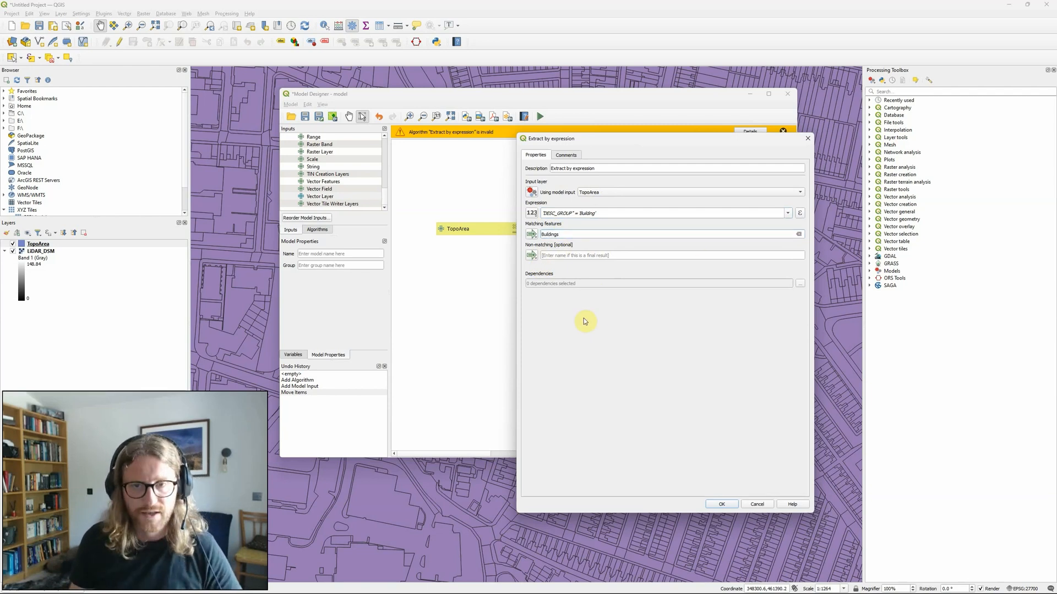
left_click(556, 234)
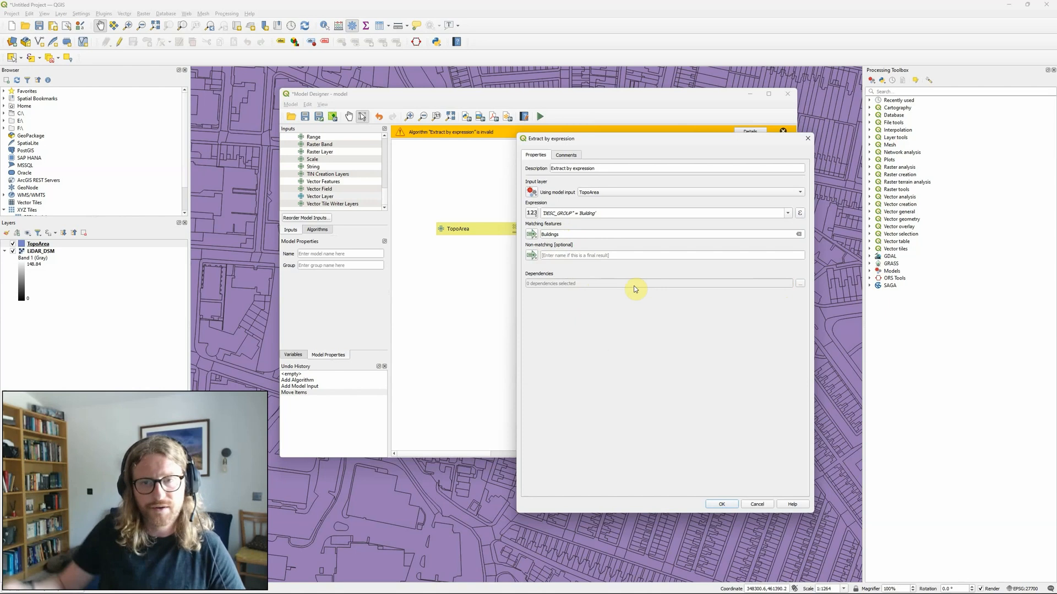
mouse_move(735, 517)
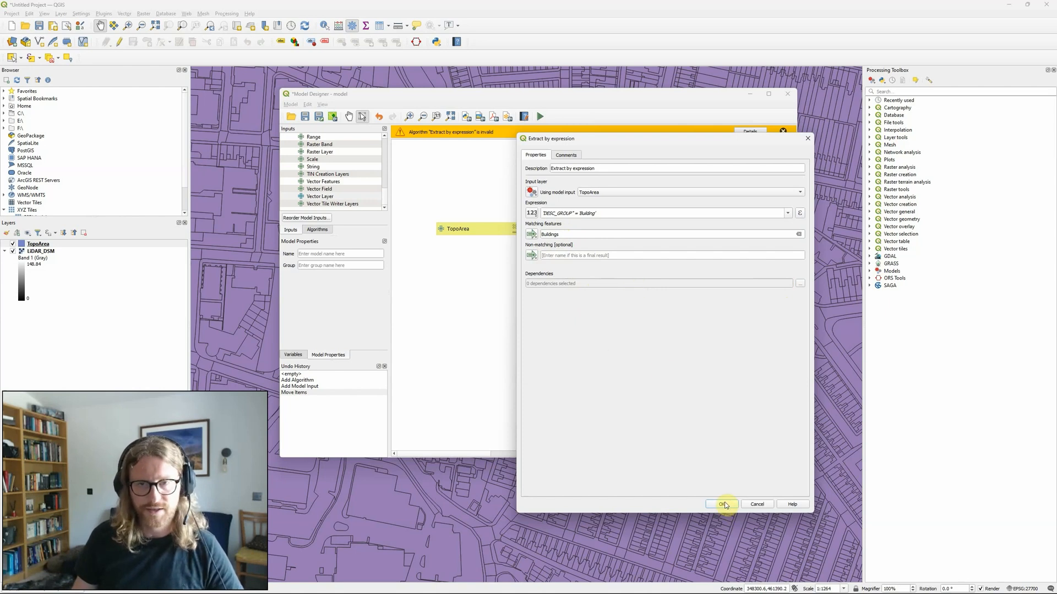
left_click(721, 504)
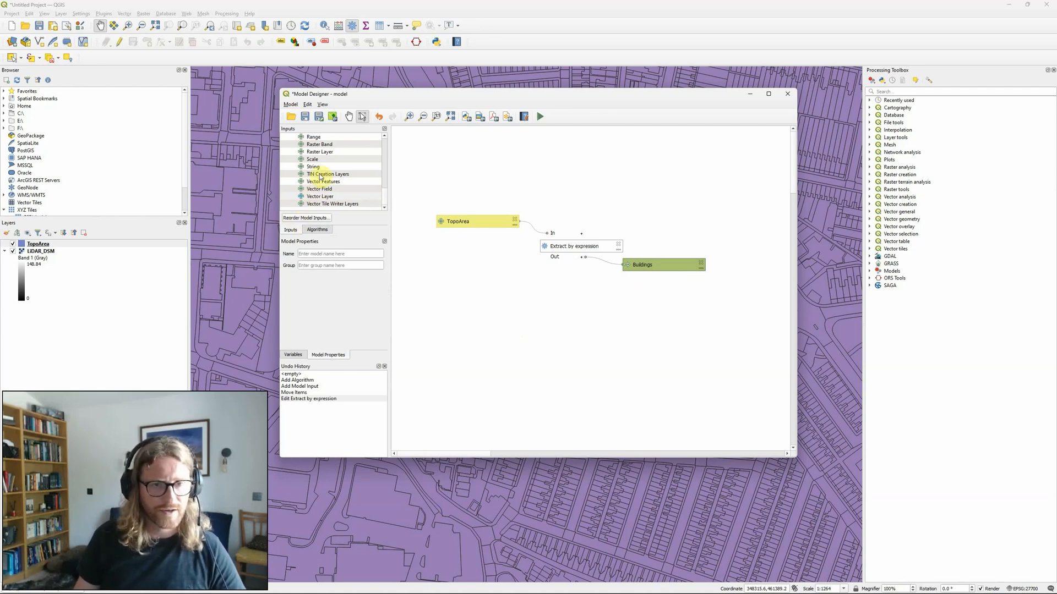
- Add a raster layer input described DSM and line it up under TopoArea
left_click_drag(319, 152, 481, 298)
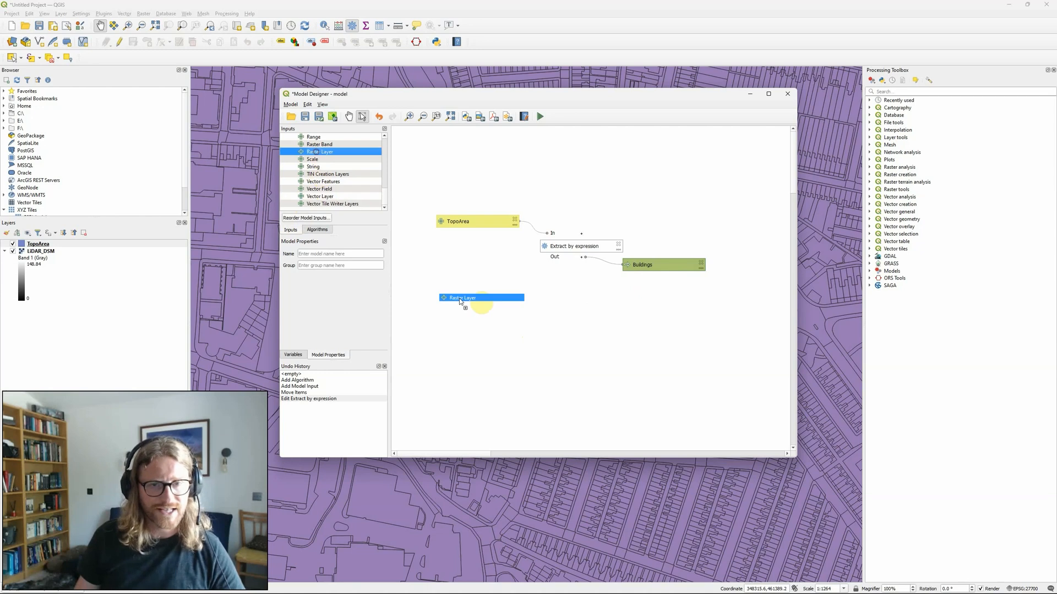
double_click(481, 298)
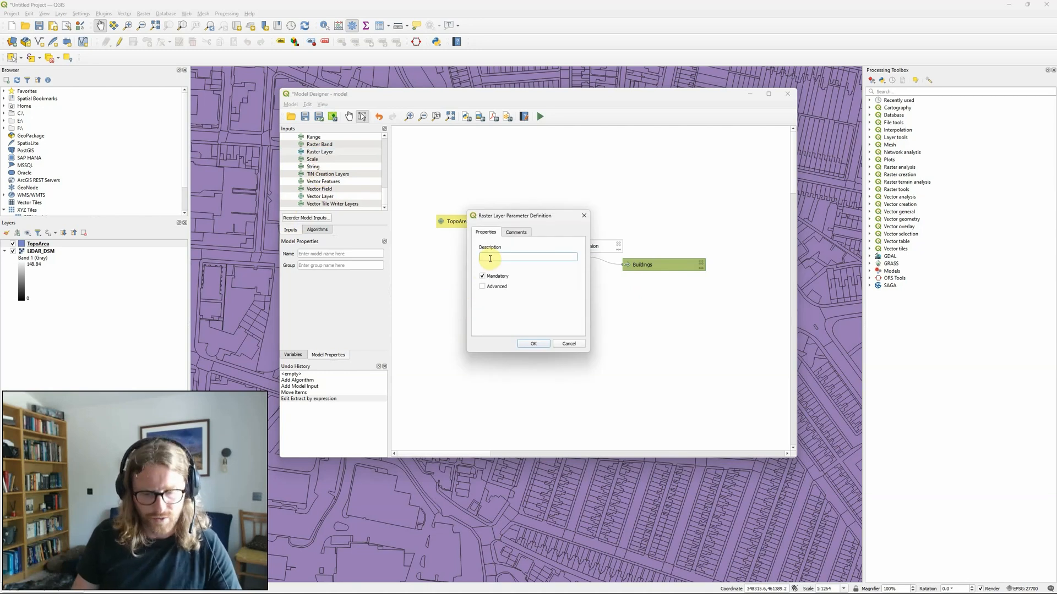
type("DSM")
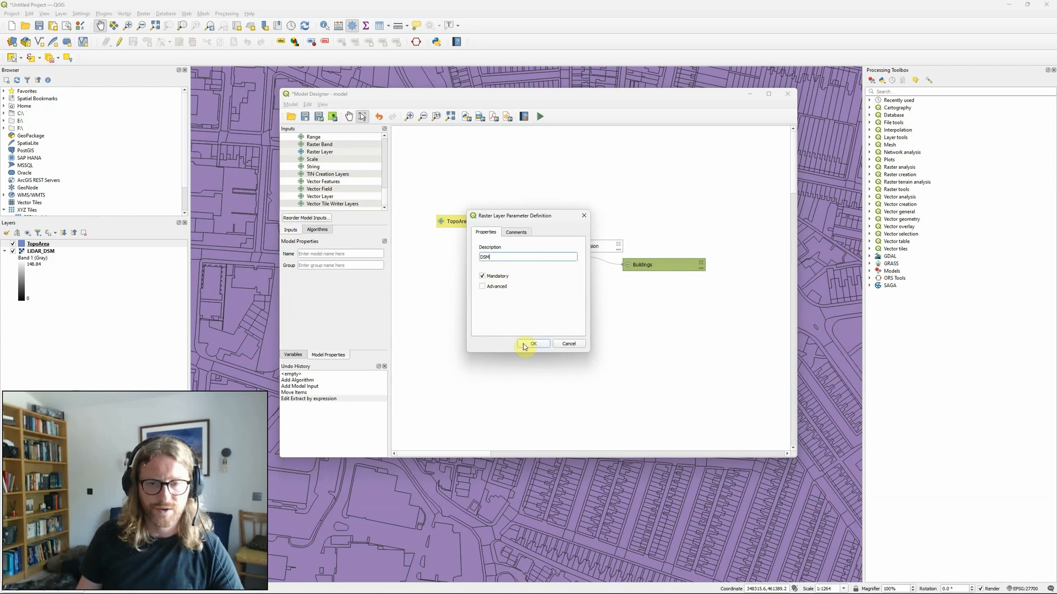
left_click(532, 343)
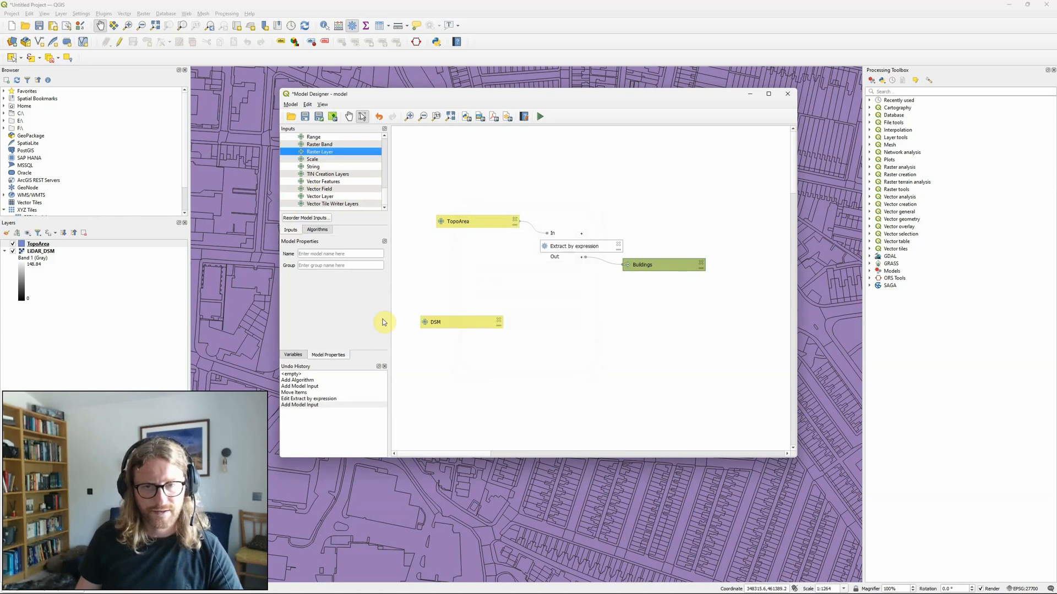
left_click(460, 322)
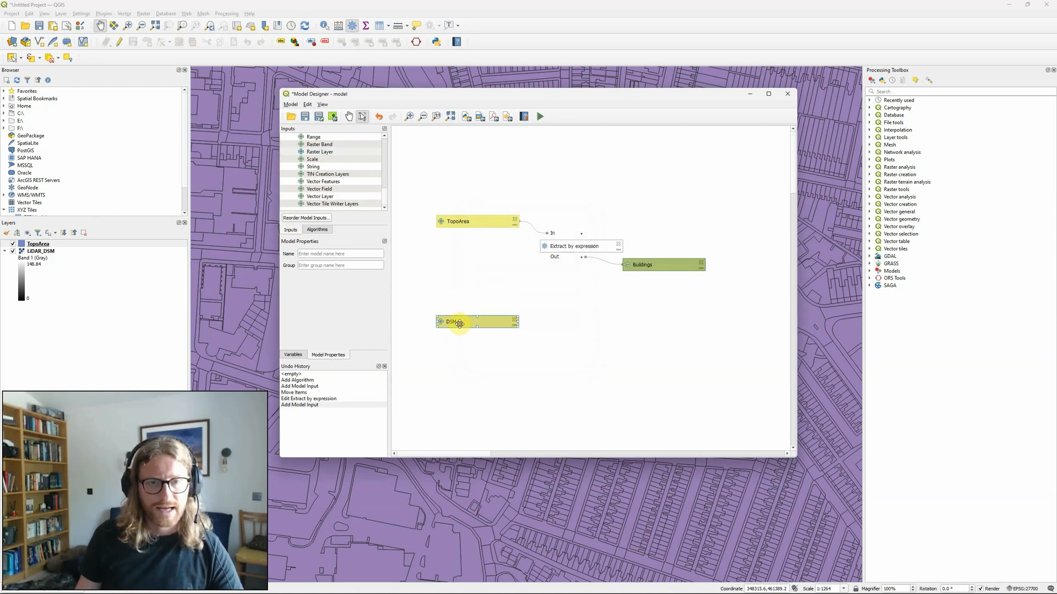
- Search 'aspect' and add an Aspect step using the DSM model input as elevation
left_click(317, 230)
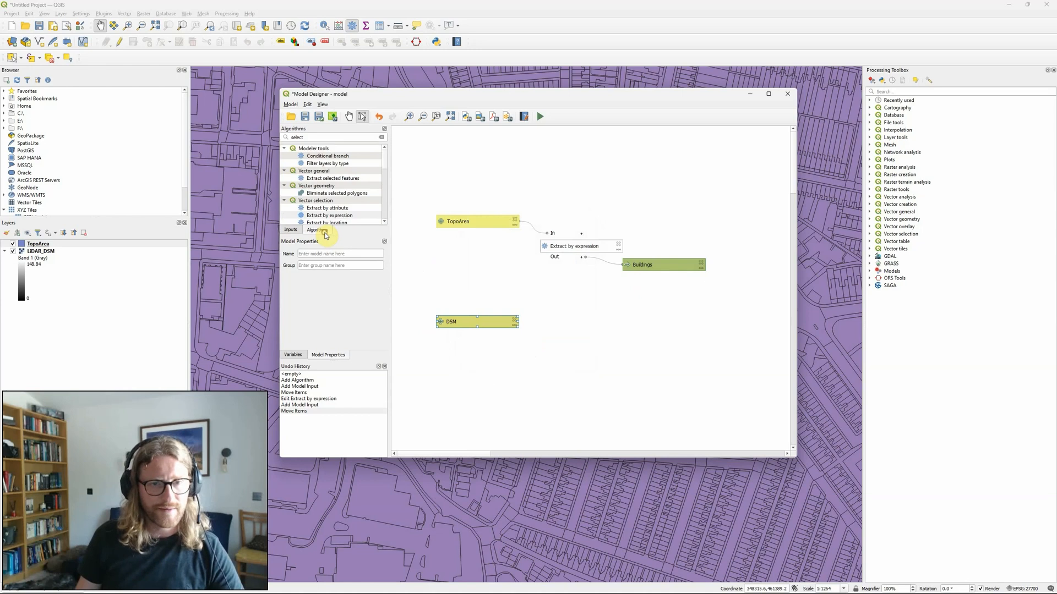
left_click(337, 138)
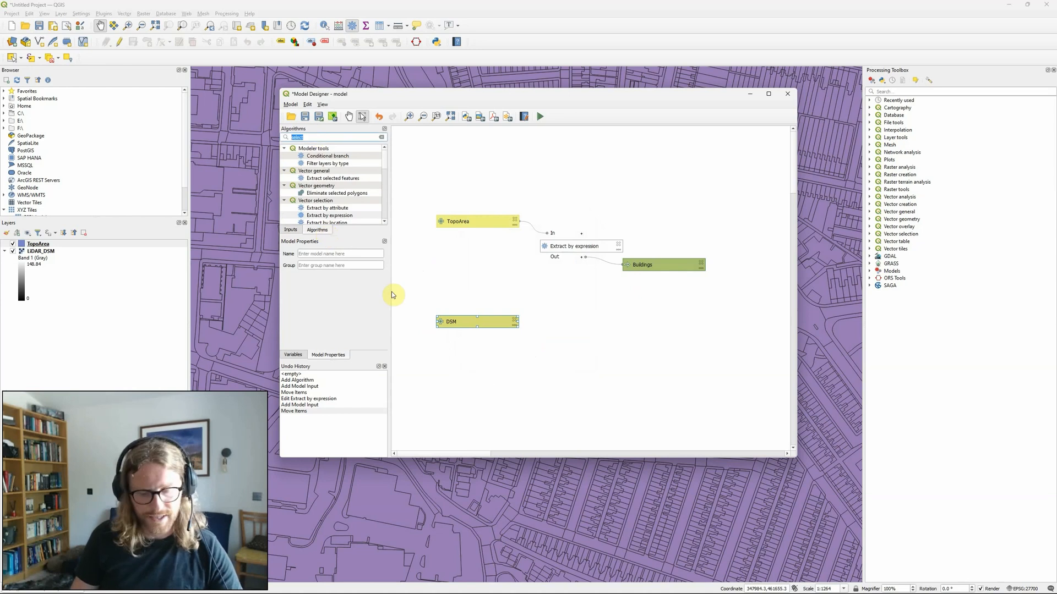
type("aspect")
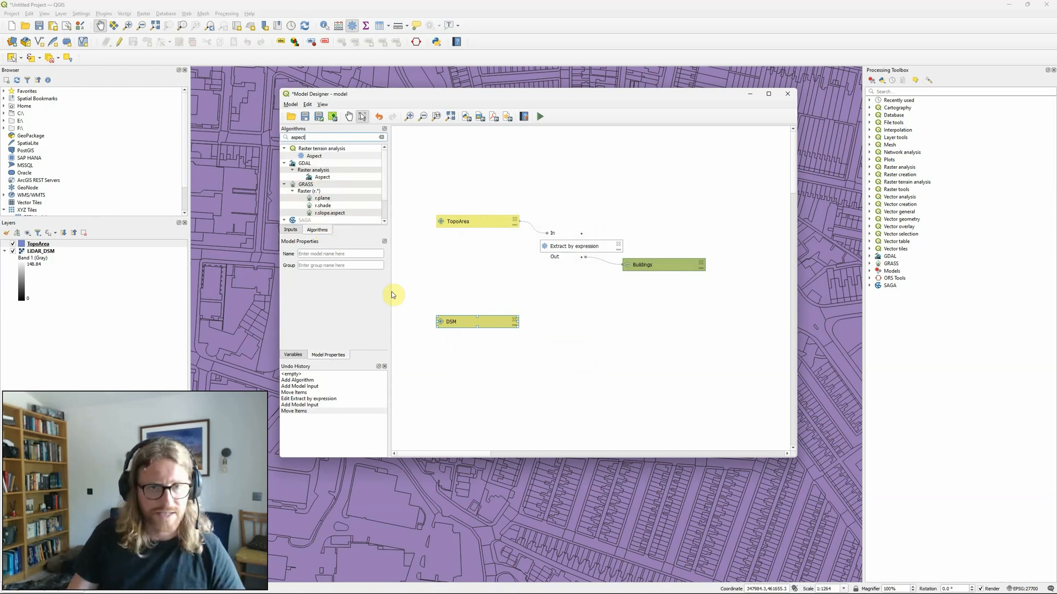
mouse_move(495, 298)
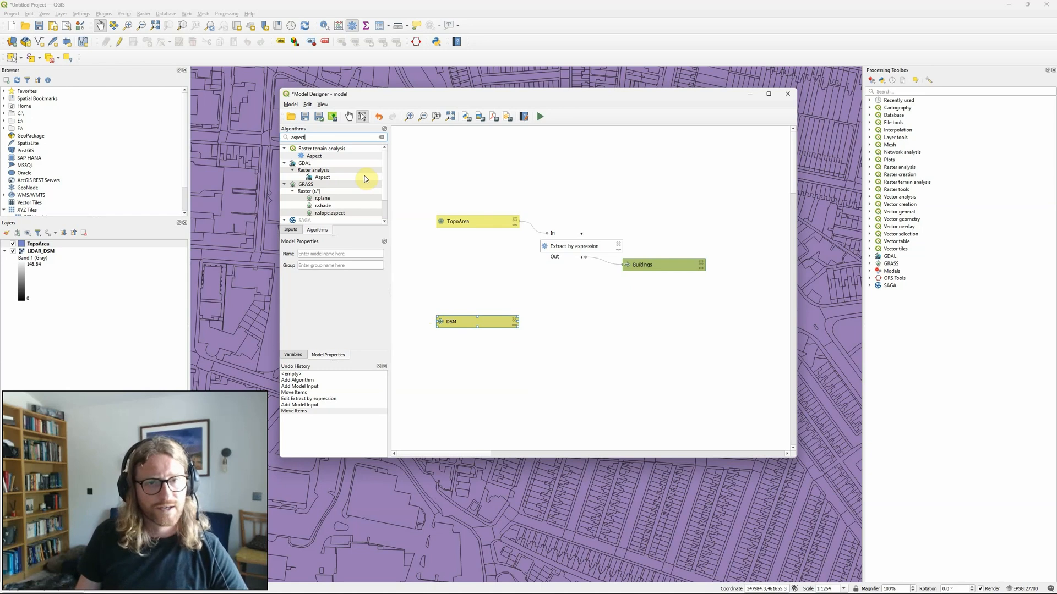
mouse_move(314, 156)
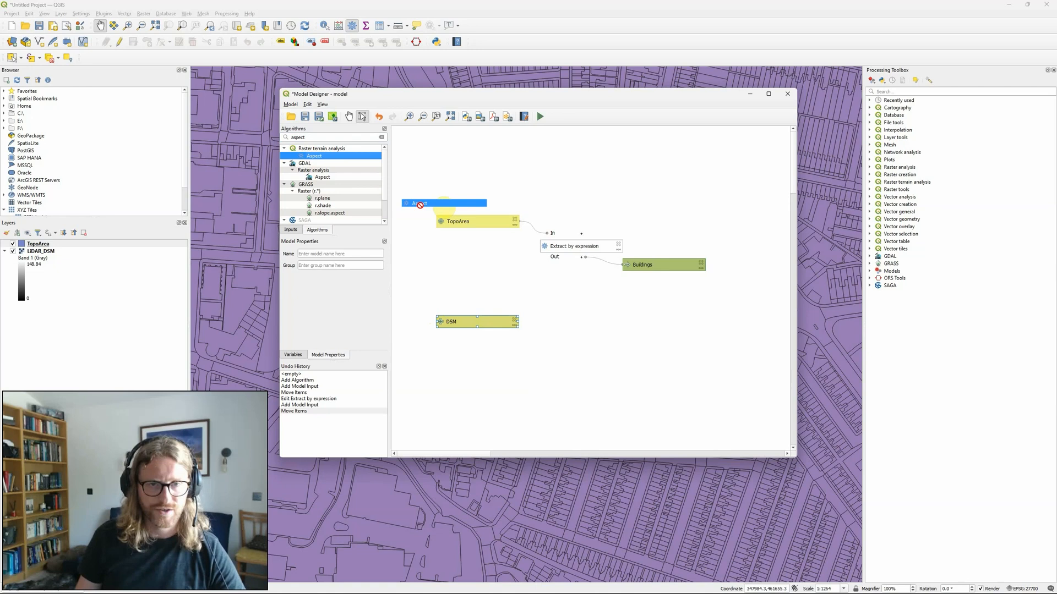
double_click(417, 203)
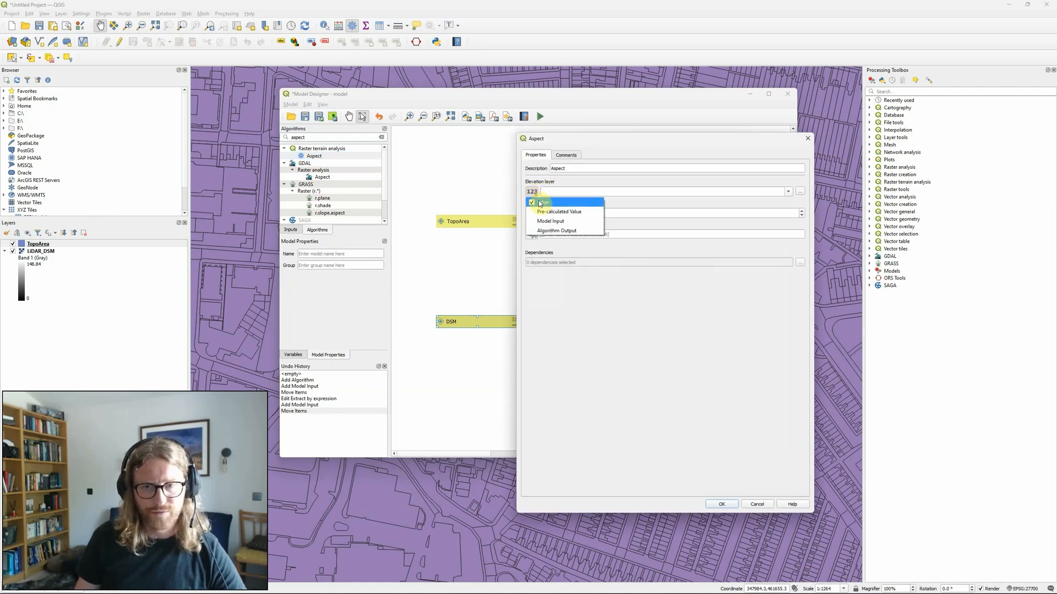
left_click(551, 221)
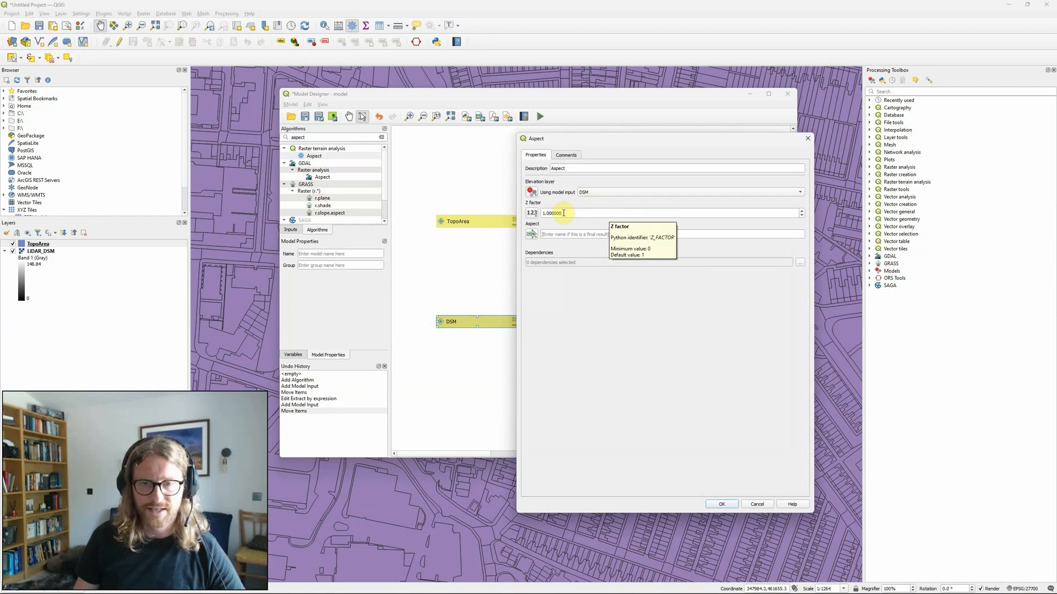
mouse_move(729, 261)
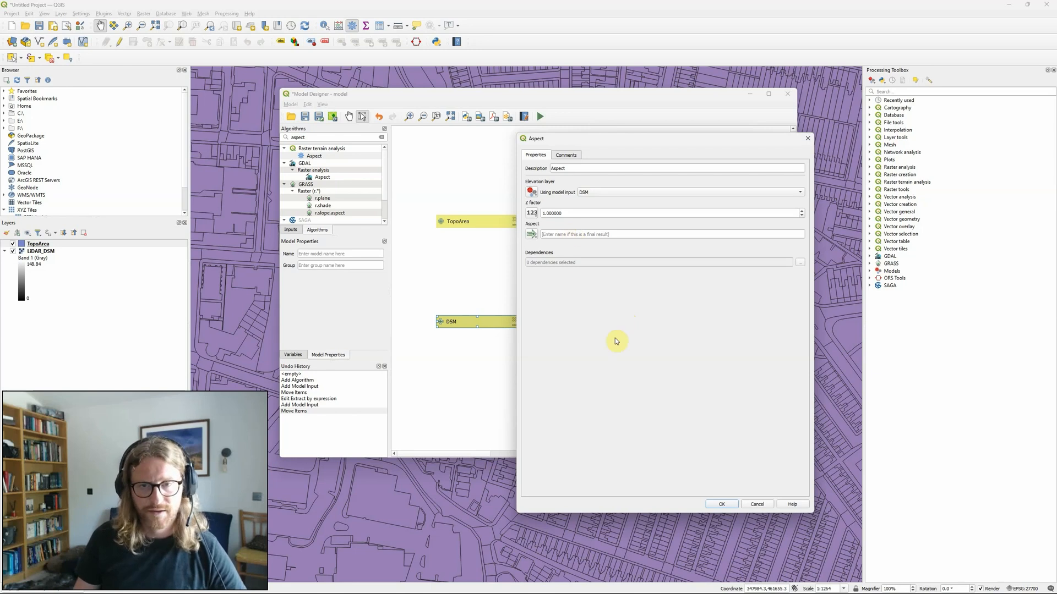
left_click(721, 504)
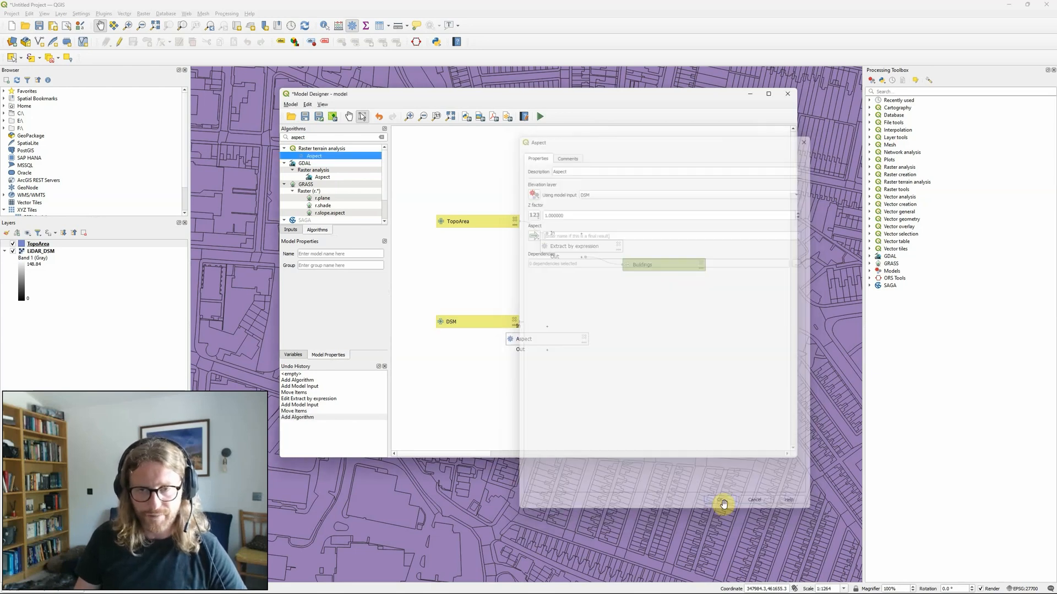
left_click(724, 503)
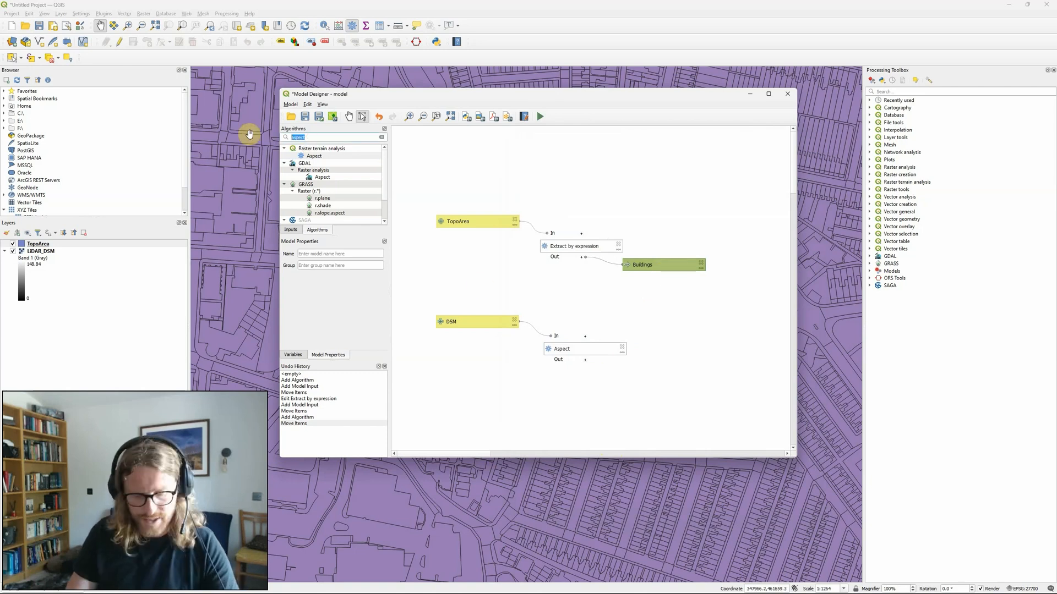
- Add Clip raster by mask layer: Aspect output masked by Buildings, keeping resolution
type("clip")
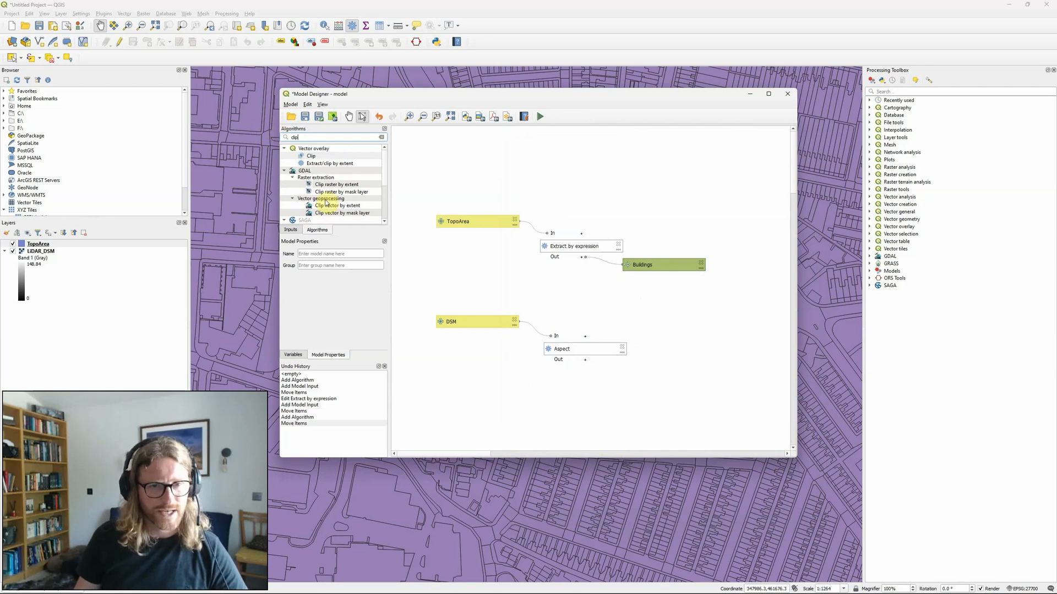
left_click_drag(336, 191, 687, 336)
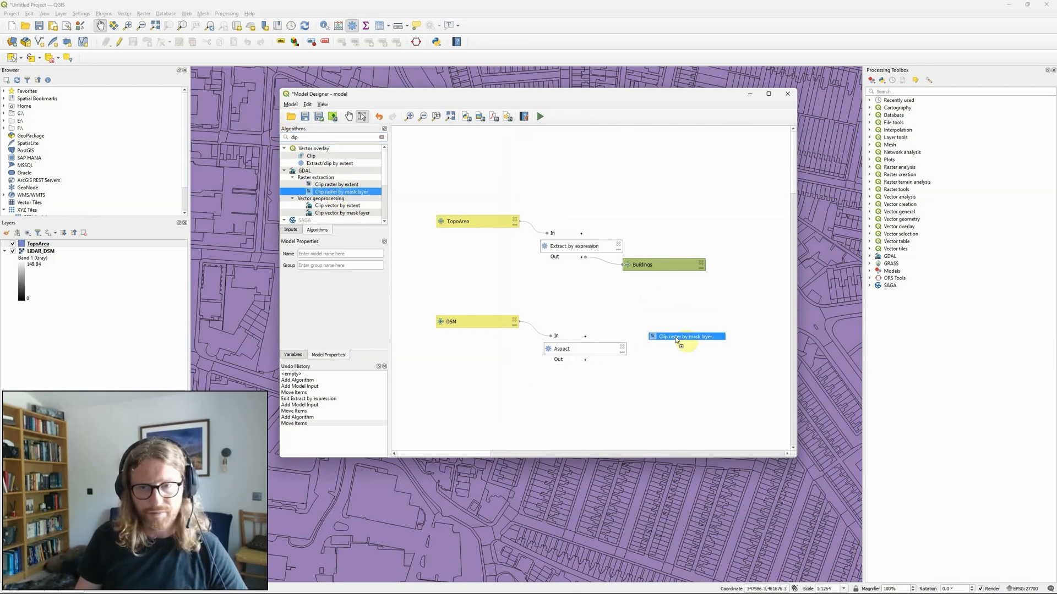
double_click(685, 336)
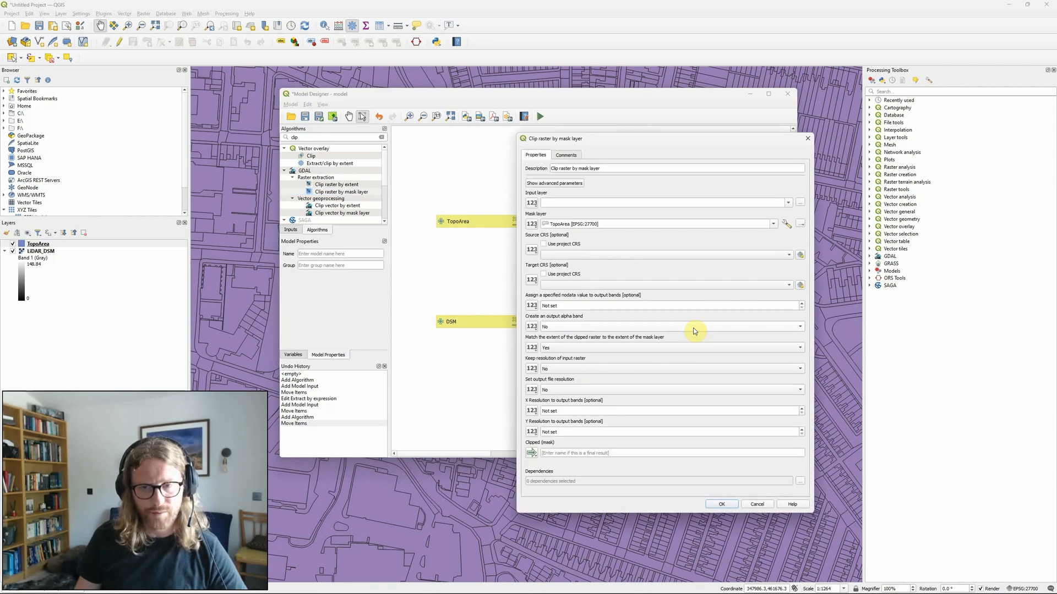
mouse_move(676, 321)
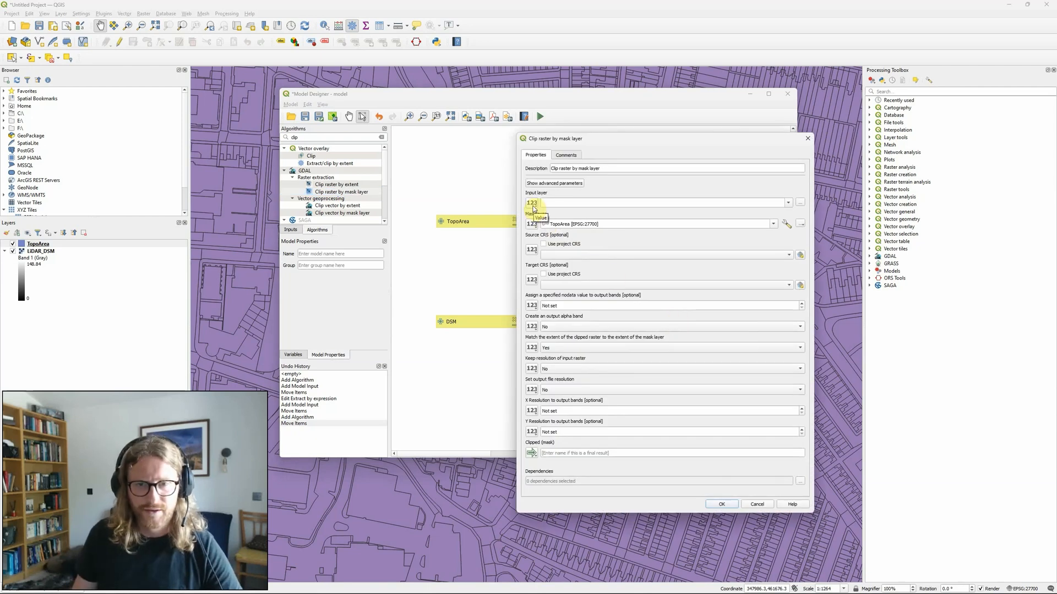
left_click(532, 203)
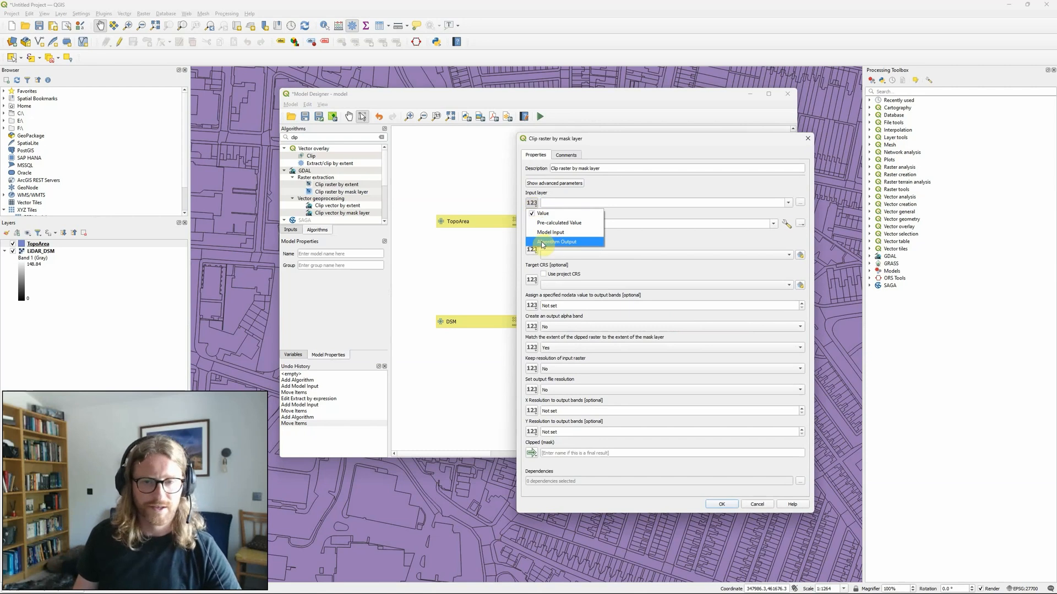
mouse_move(551, 231)
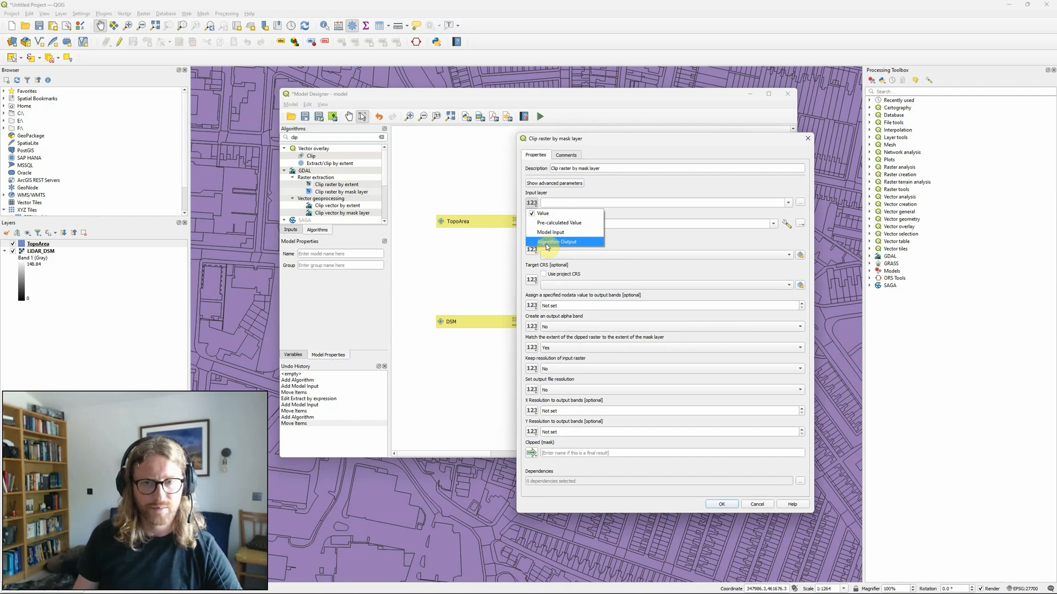
left_click(556, 241)
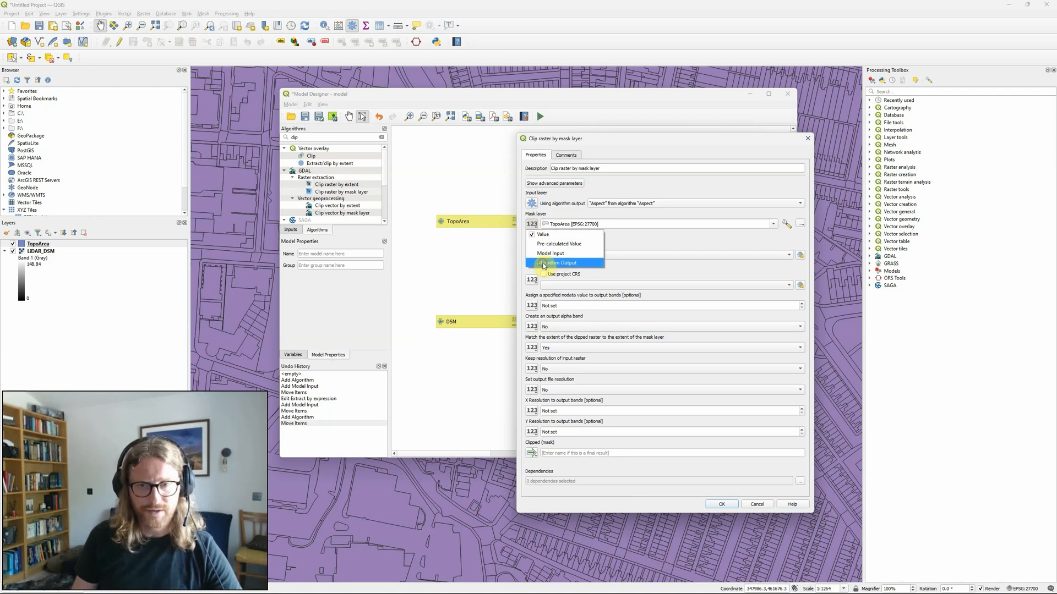
left_click(558, 262)
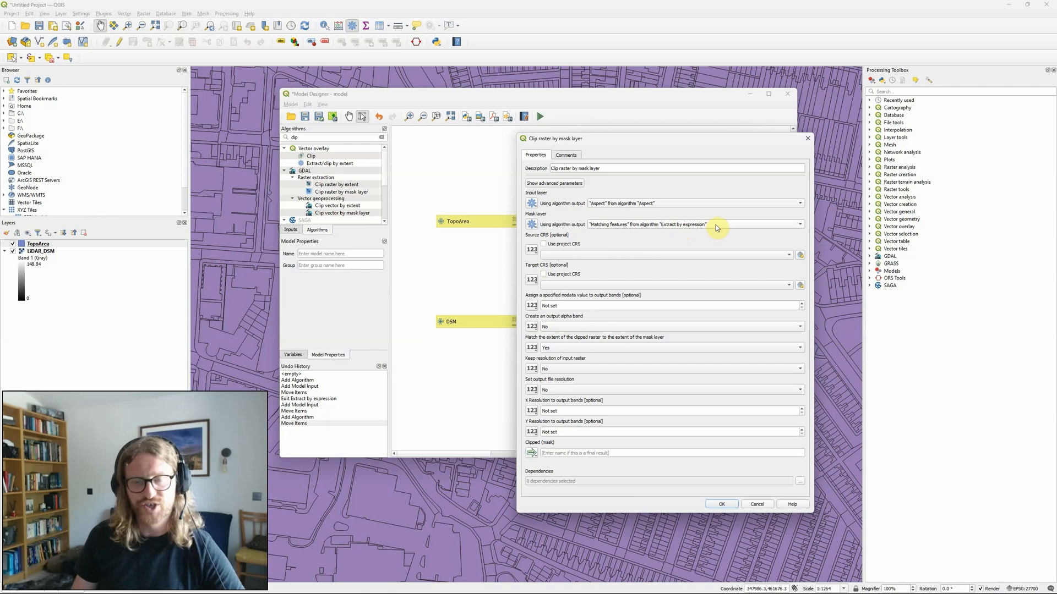
mouse_move(634, 237)
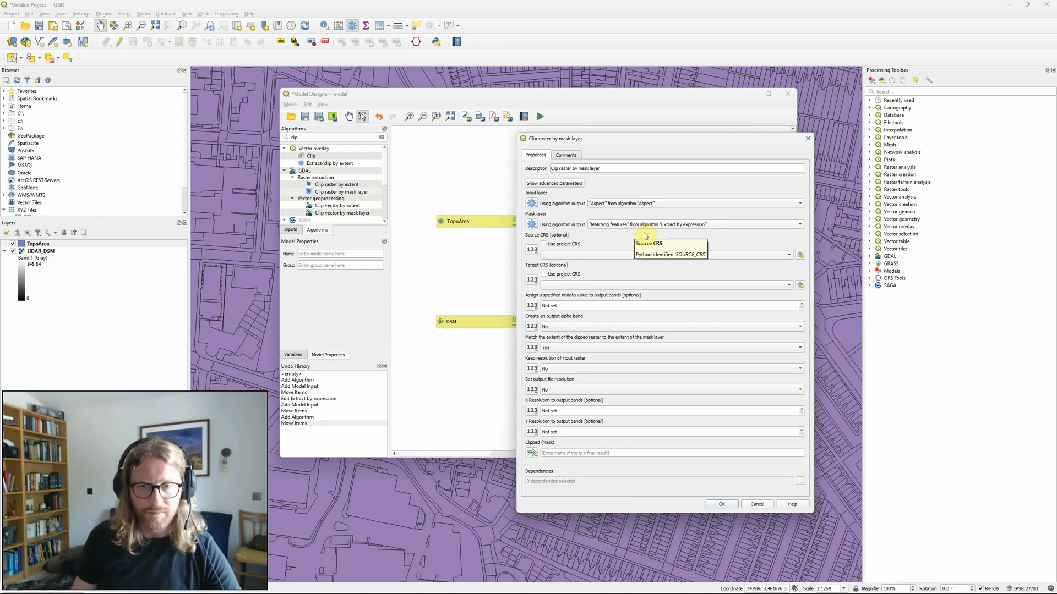
mouse_move(604, 241)
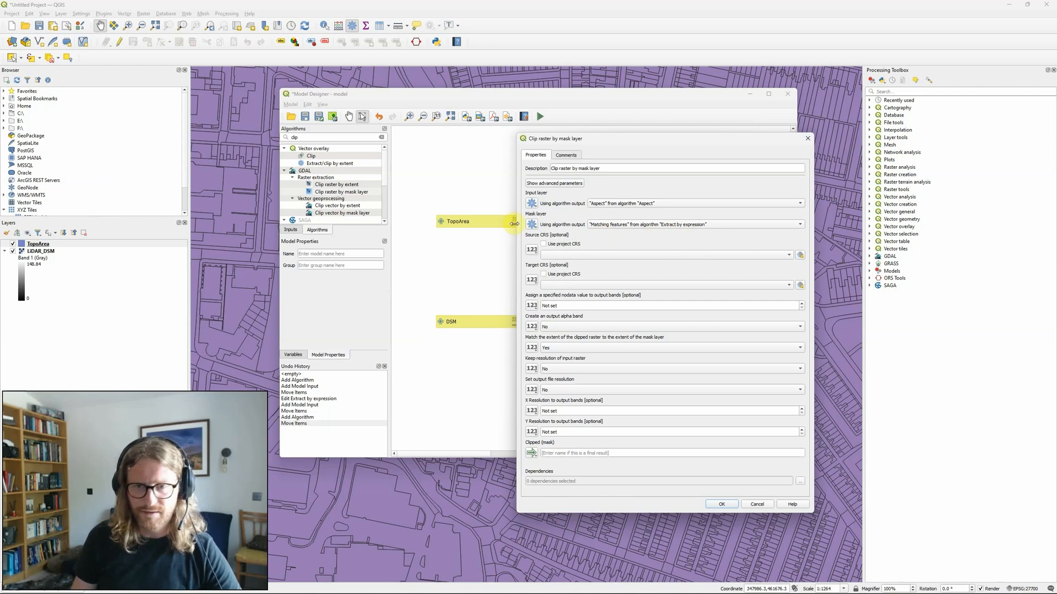
mouse_move(521, 297)
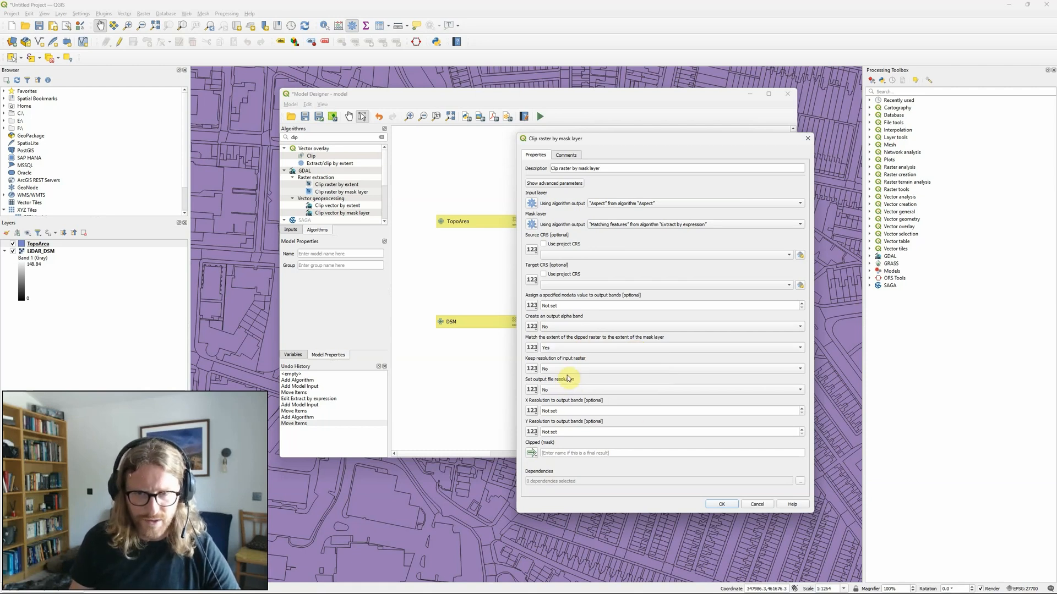
left_click(664, 369)
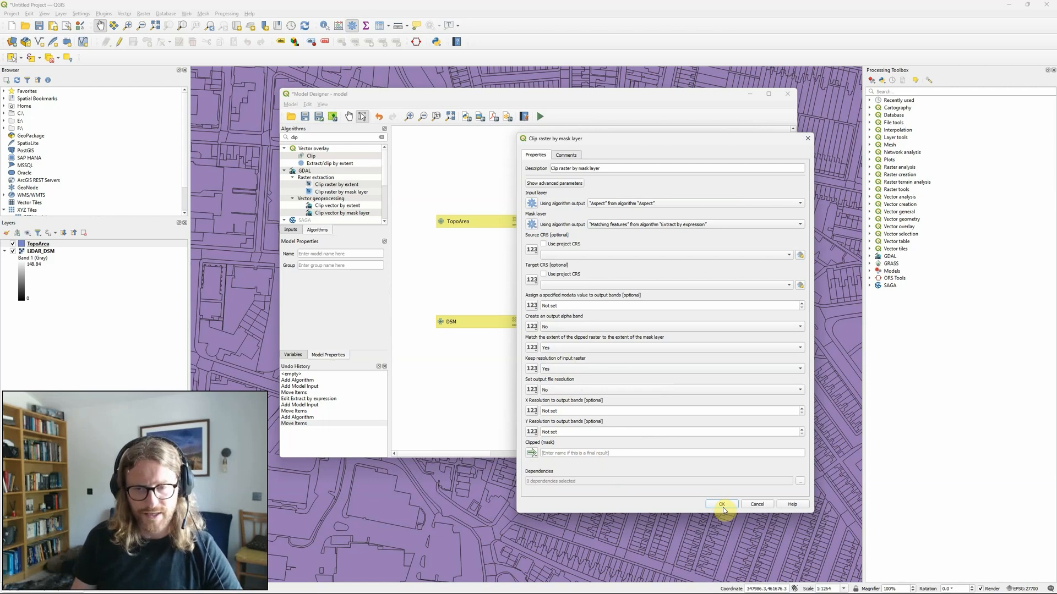
left_click(721, 504)
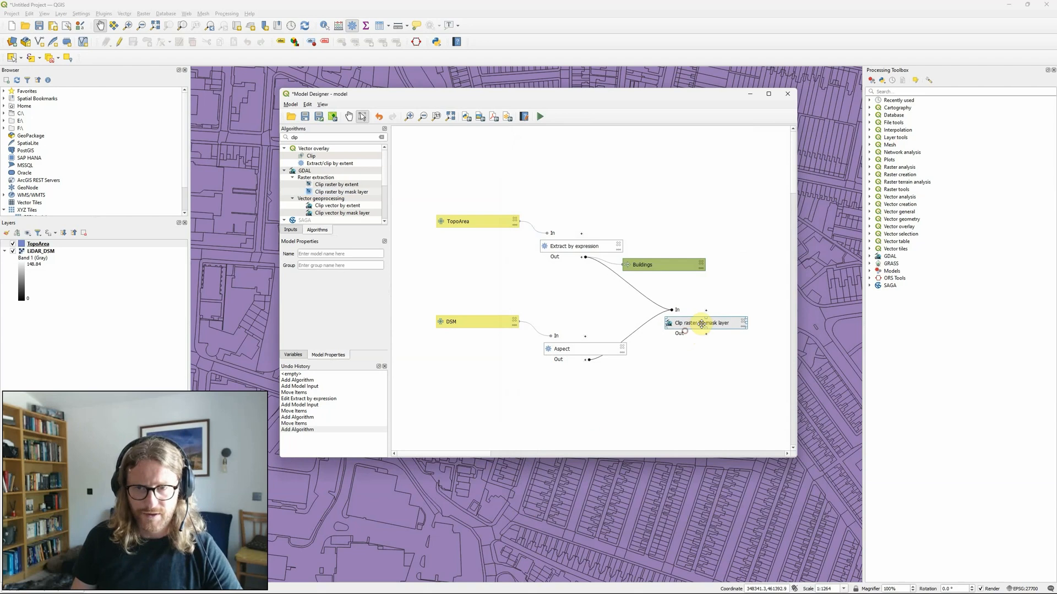
- Move the Model Designer window aside and search the algorithms for 'recl'
left_click_drag(705, 323, 718, 309)
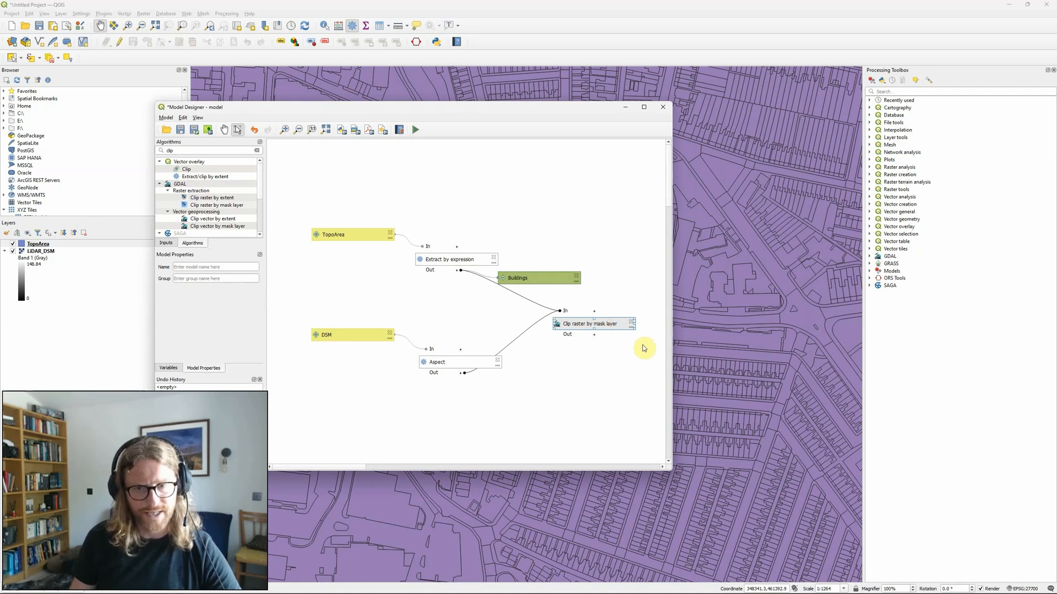
mouse_move(583, 327)
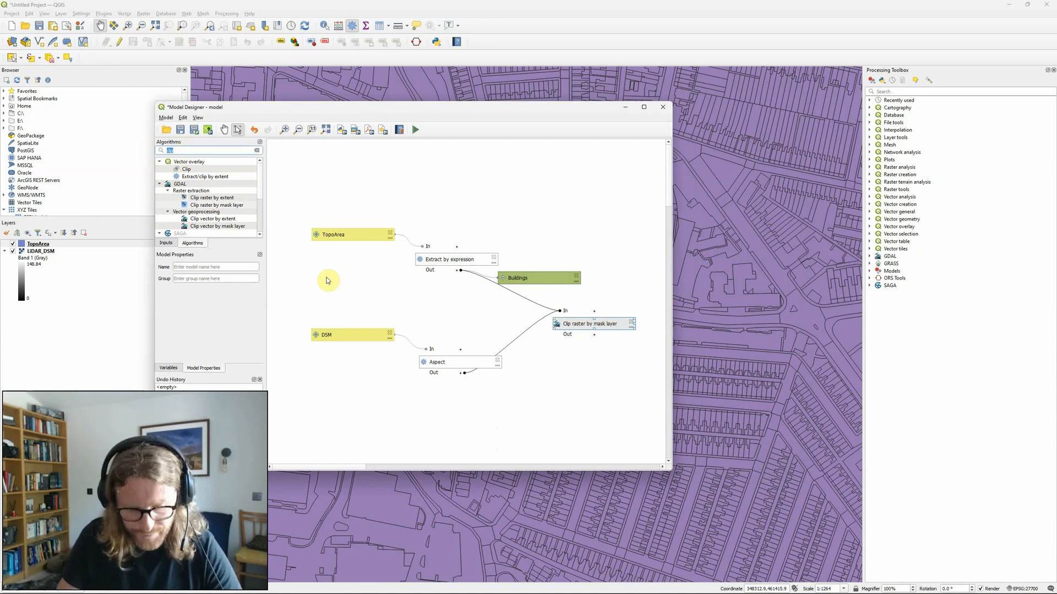
type("reclassify")
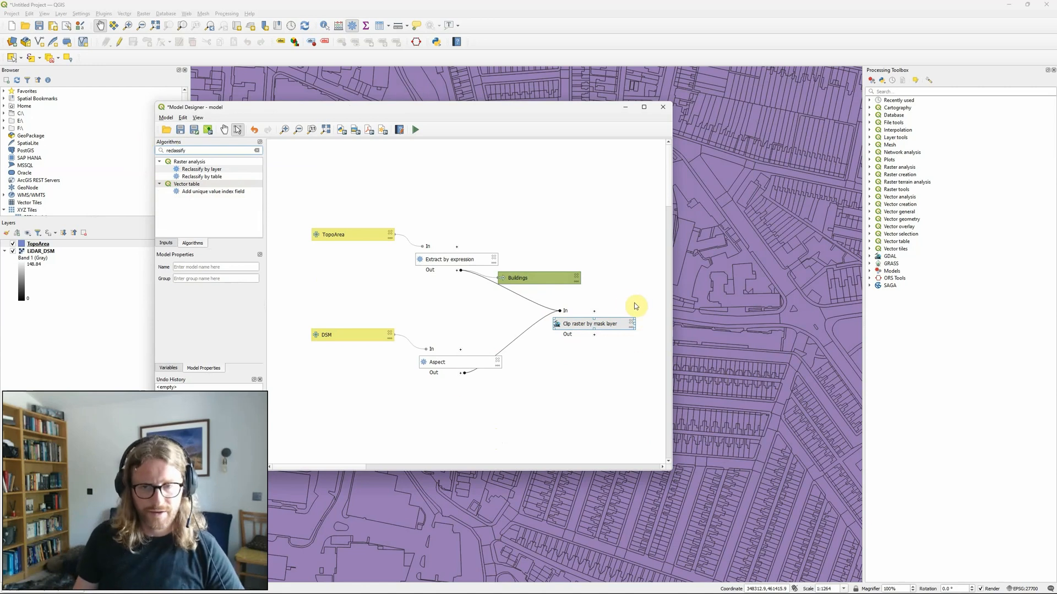
mouse_move(690, 292)
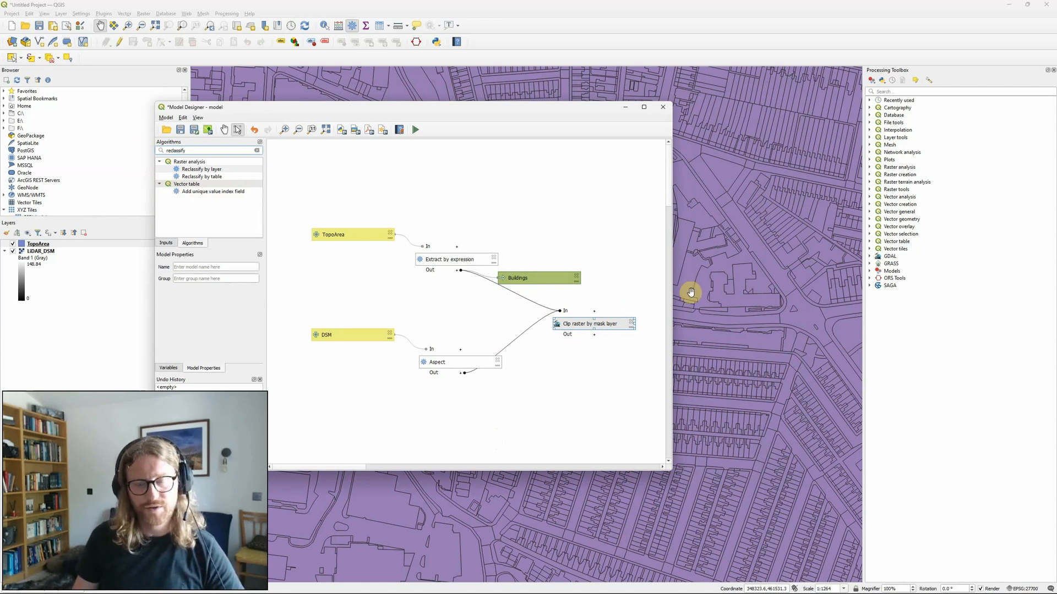
mouse_move(580, 365)
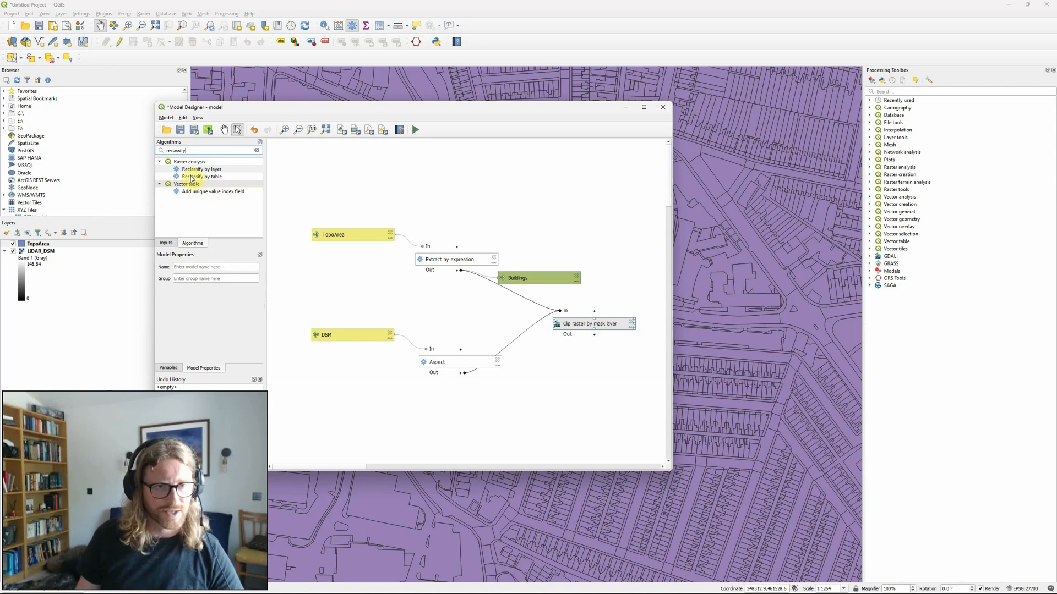
- Place Reclassify by table and take its raster layer from the Clipped (mask) output
left_click_drag(201, 176, 516, 272)
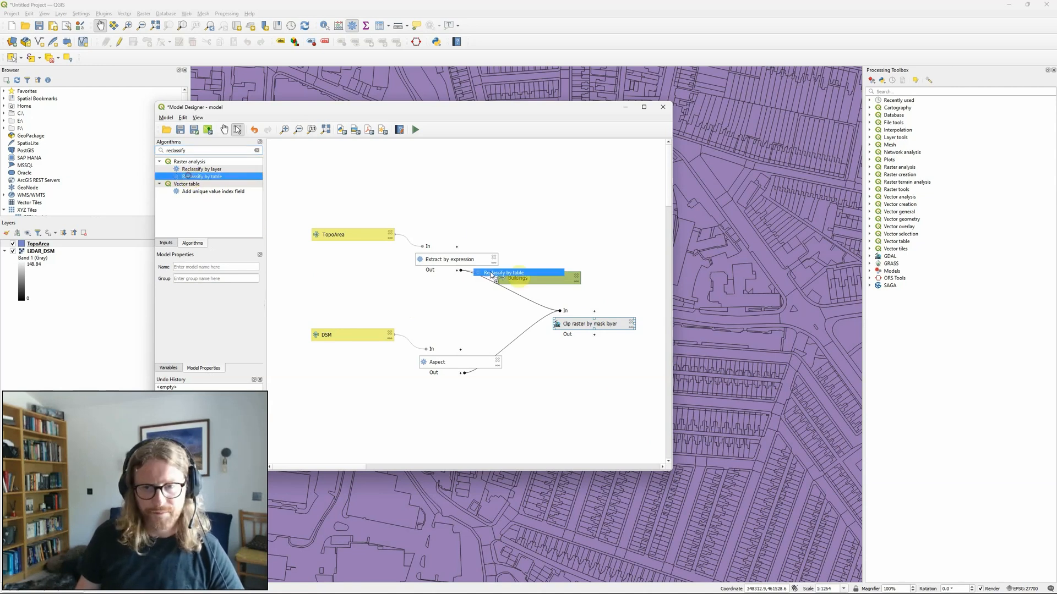
double_click(517, 273)
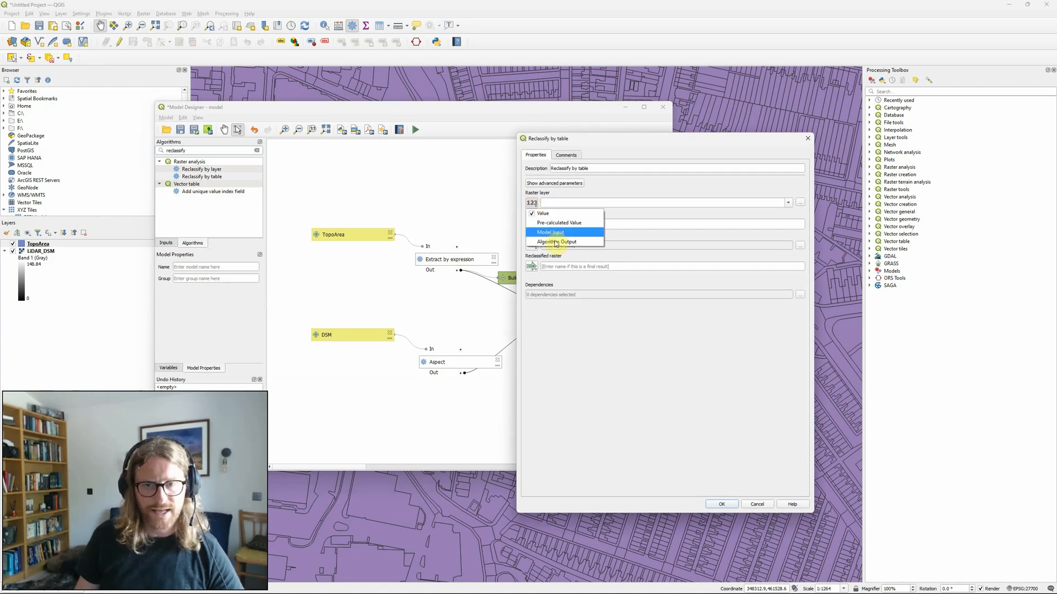
mouse_move(555, 242)
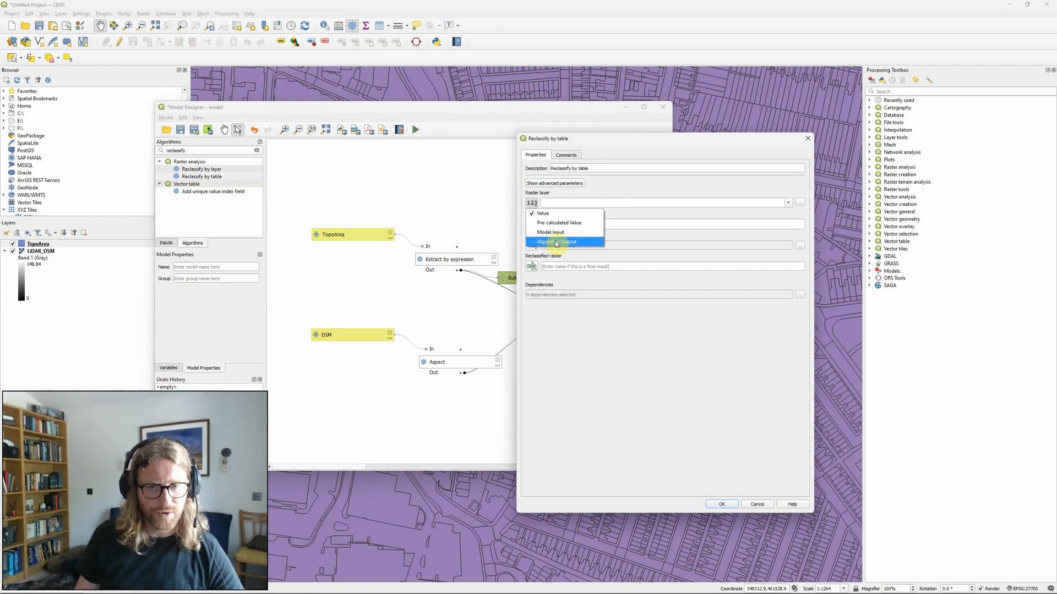
left_click(556, 243)
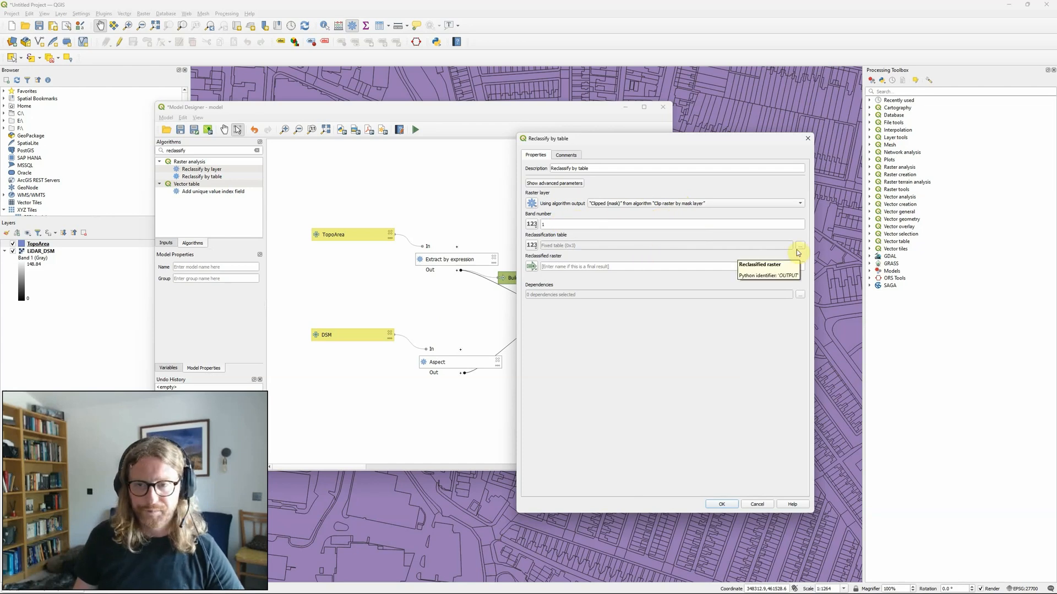
- Fill the reclassification table with rows -1–150→0, 150–210→1 and 210–360→0
left_click(800, 246)
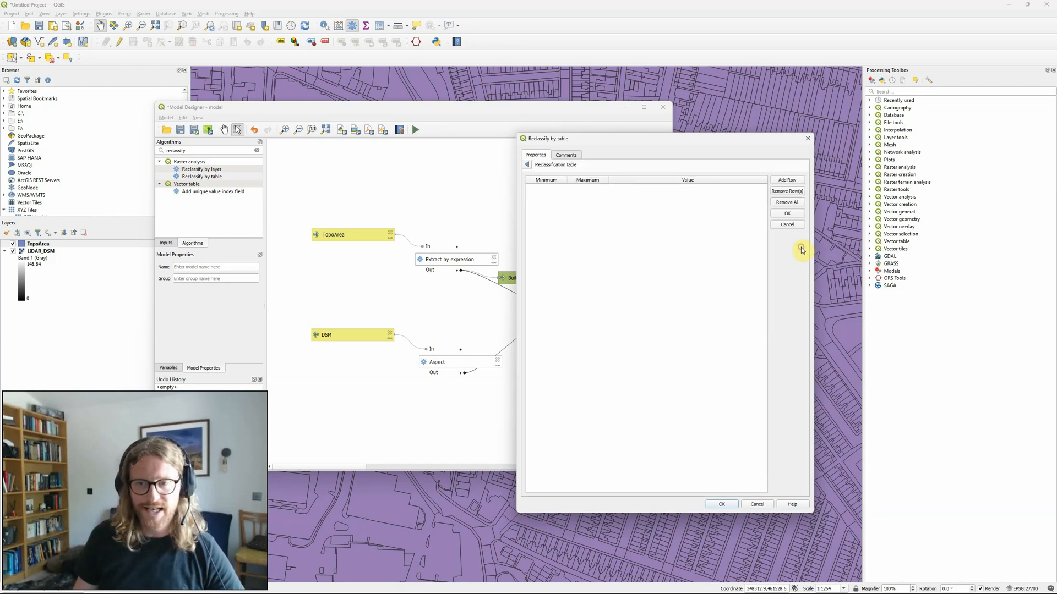
left_click(787, 180)
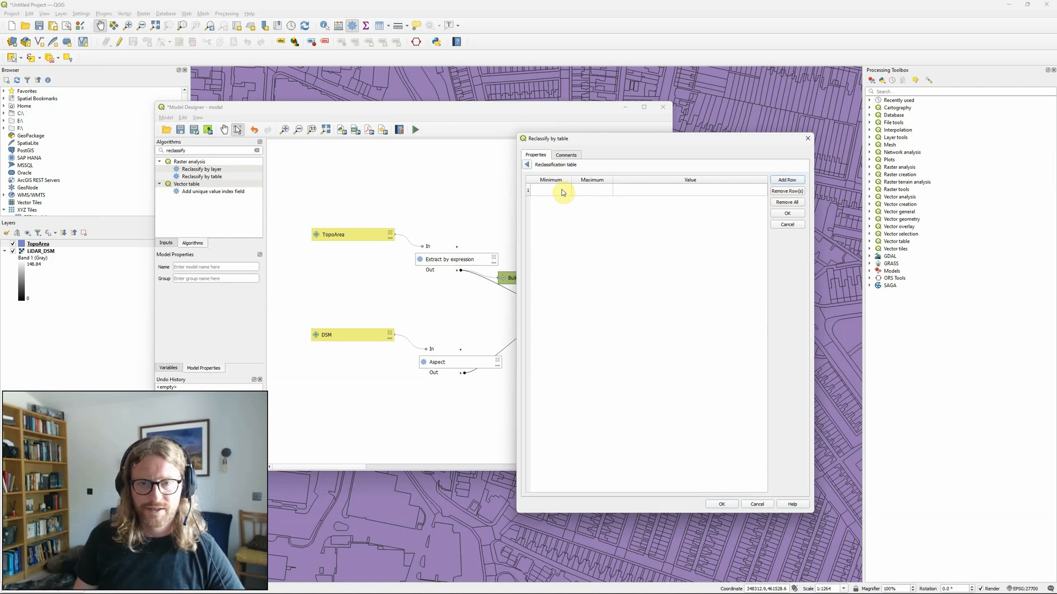
type("-1")
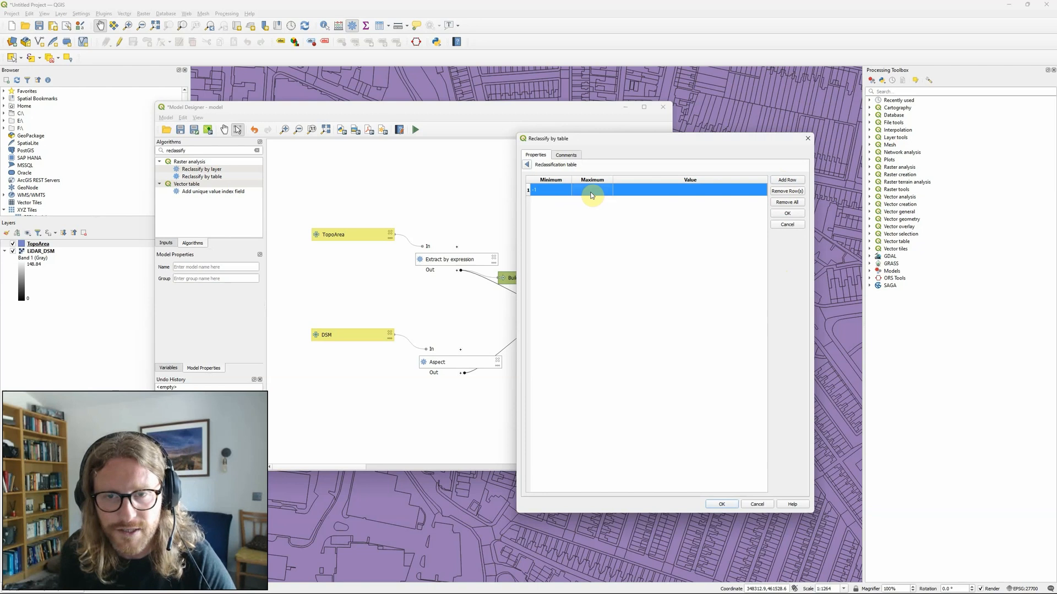
left_click(592, 190)
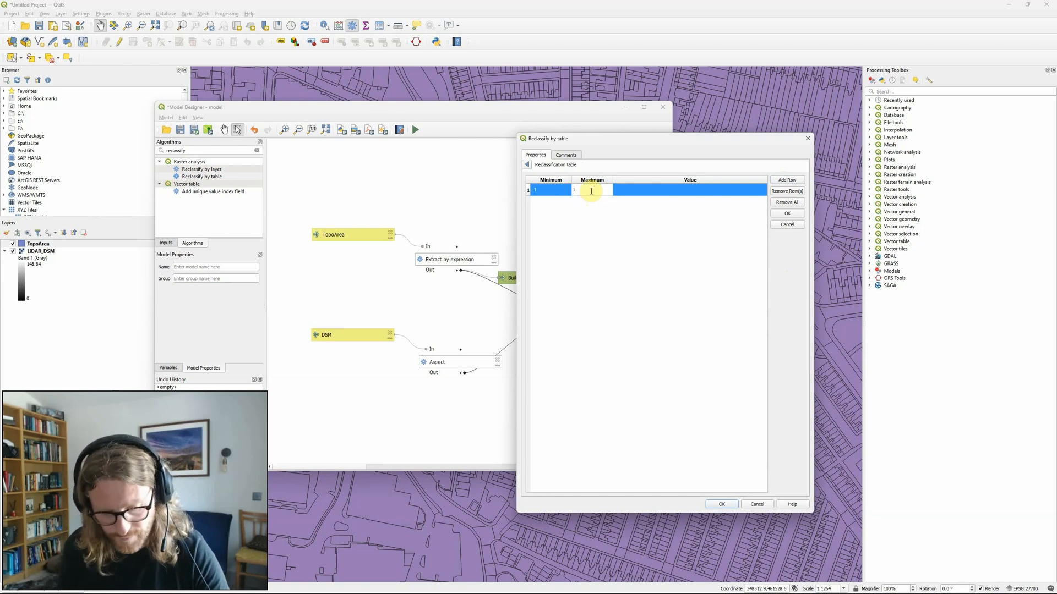
type("150")
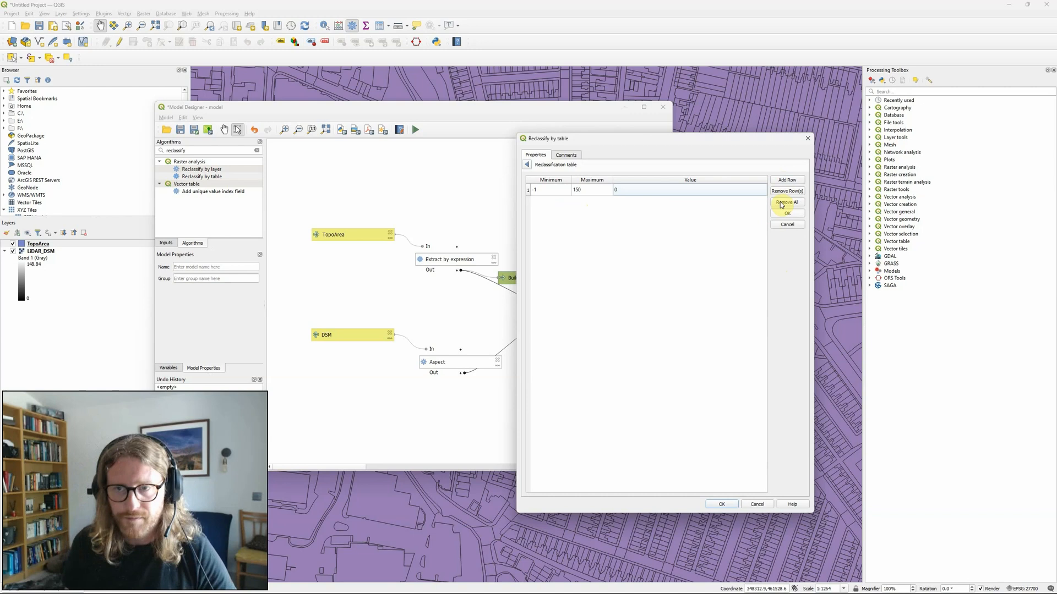
left_click(786, 180)
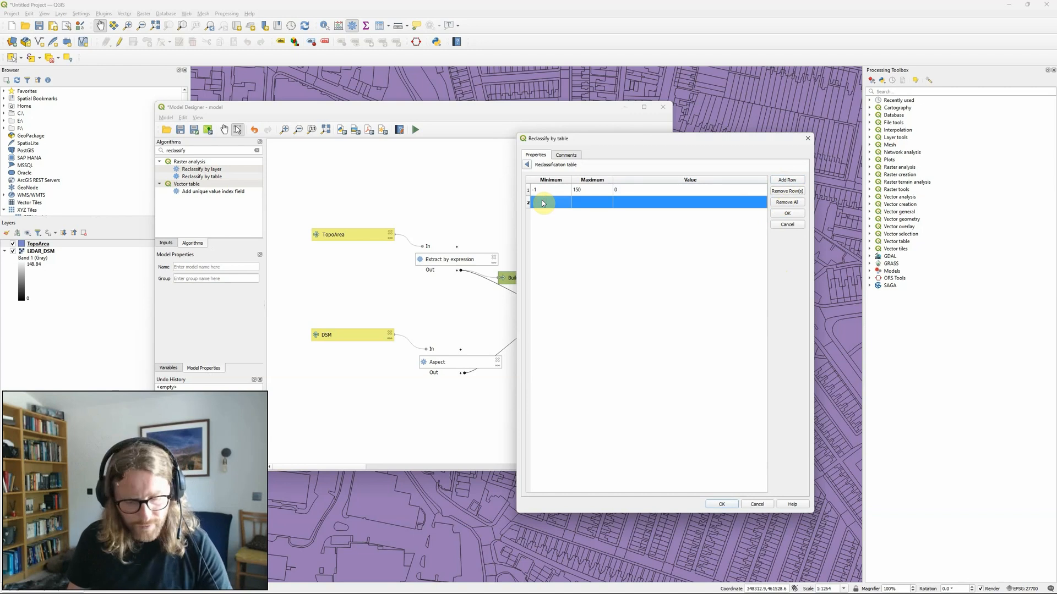
type("150")
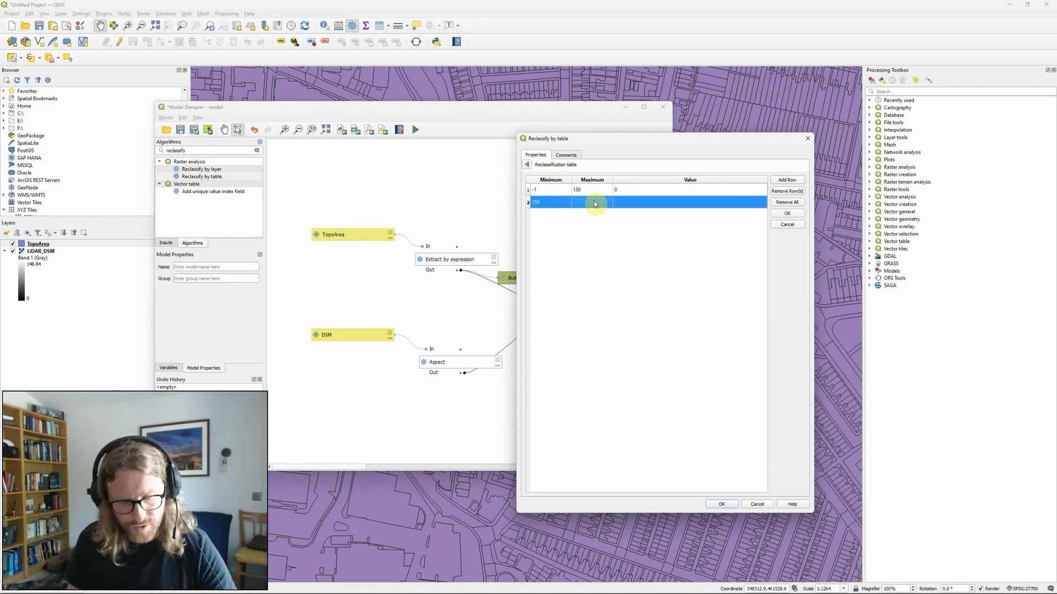
type("210")
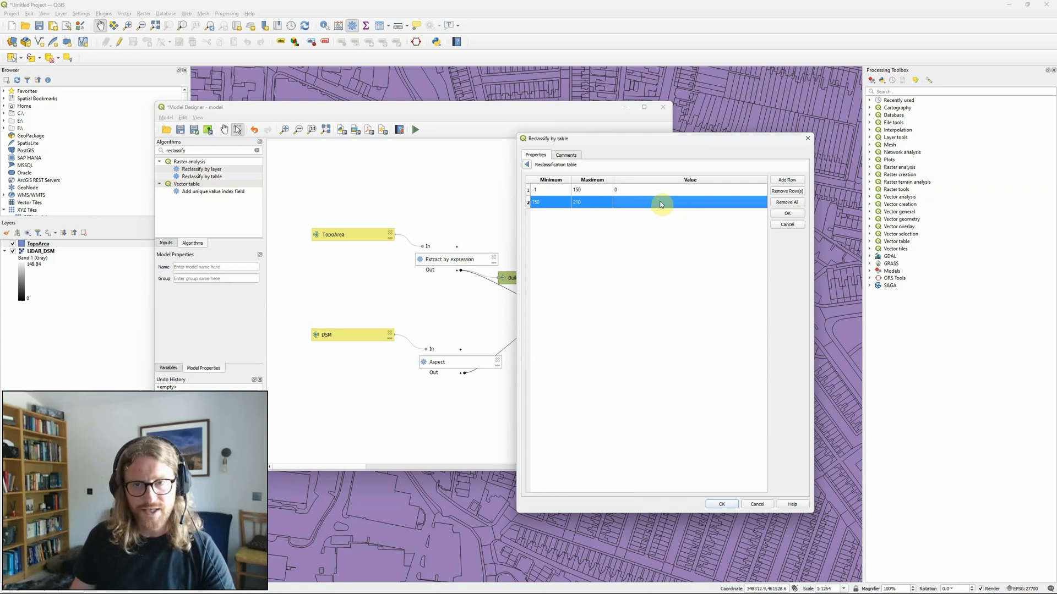
type("1")
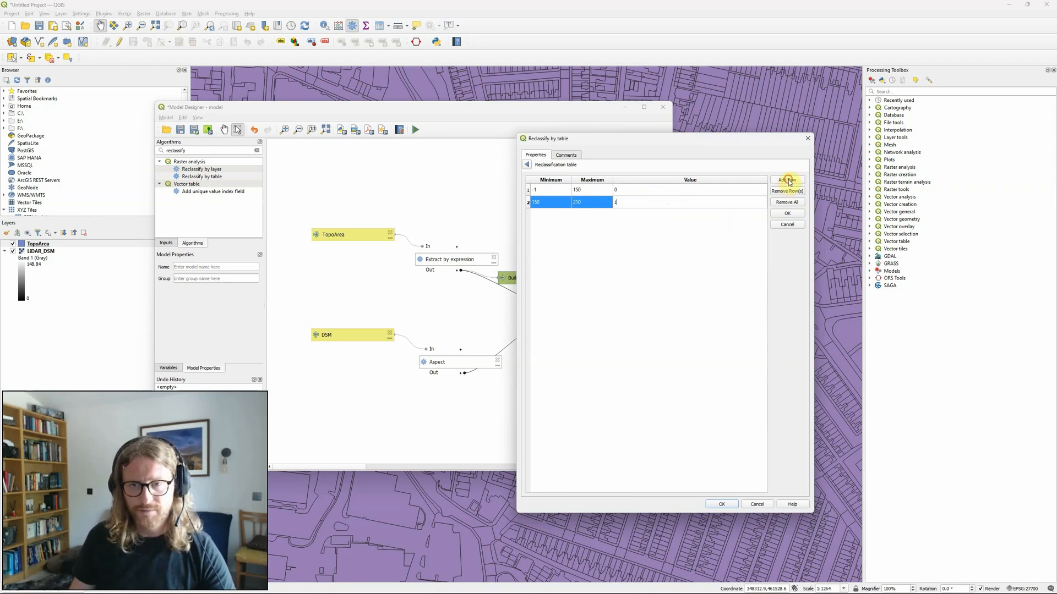
left_click(786, 180)
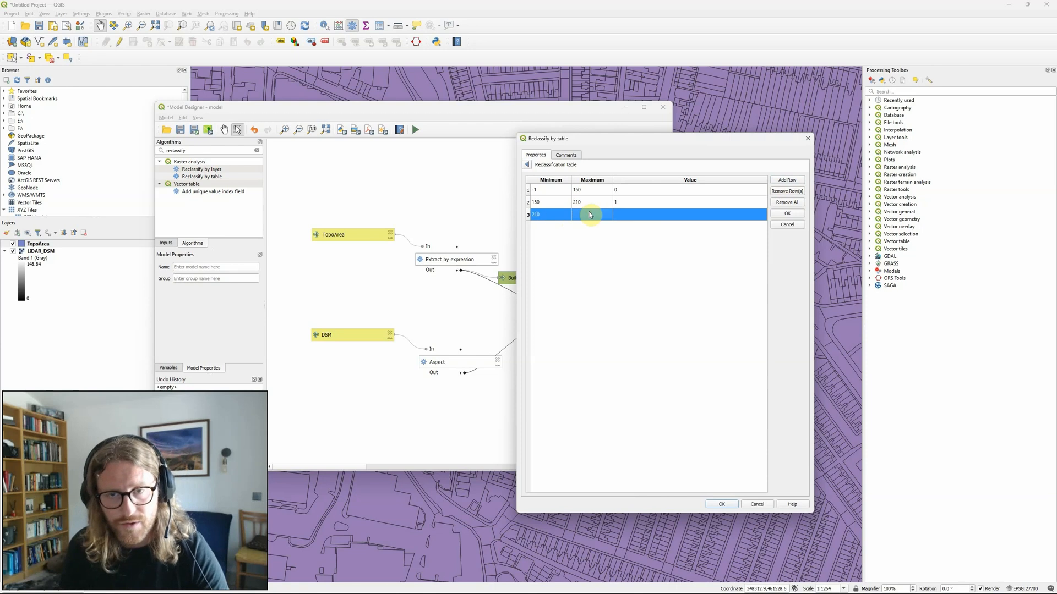
type("360")
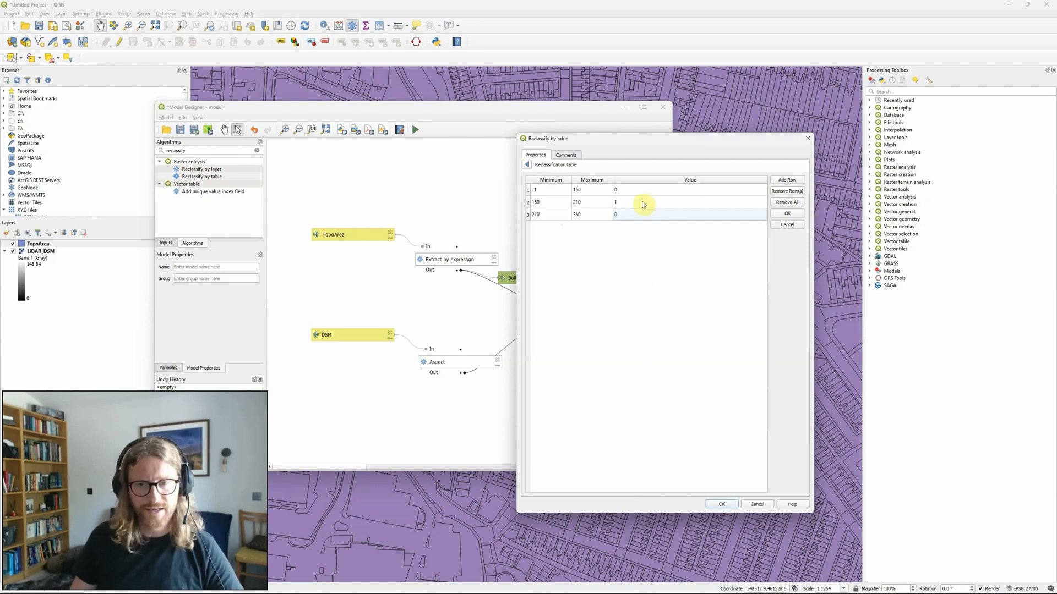
mouse_move(665, 358)
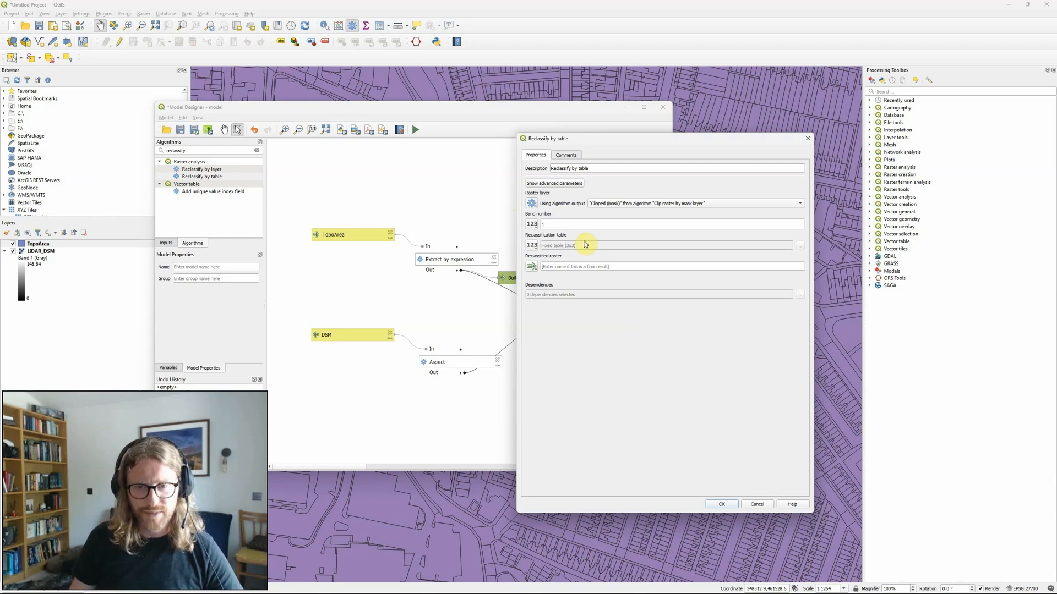
- Name the reclassified raster output SuitableAreas and confirm the Reclassify by table step
left_click(553, 183)
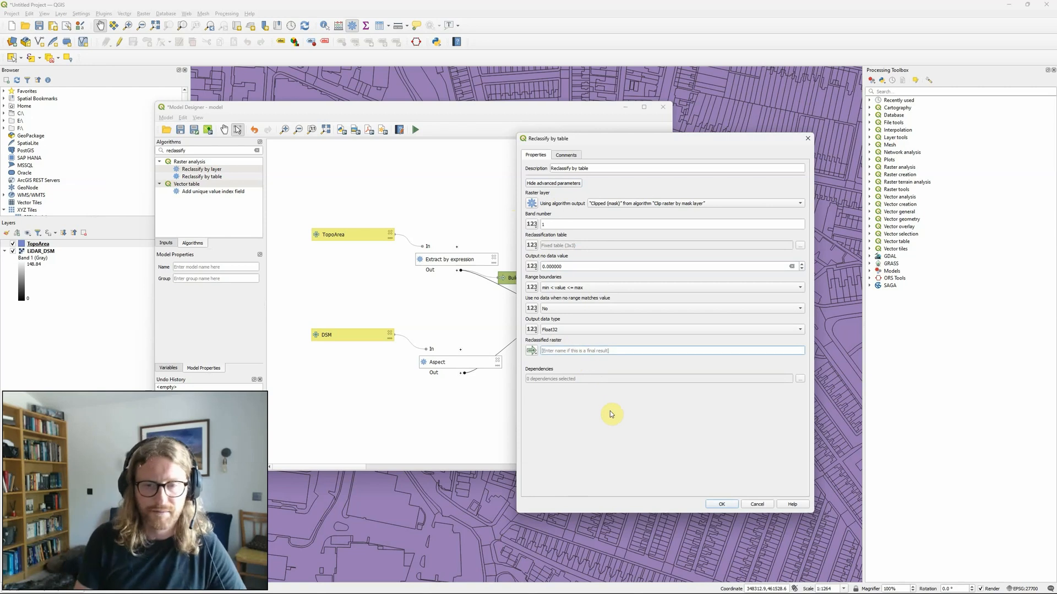
type("SuitableAreas")
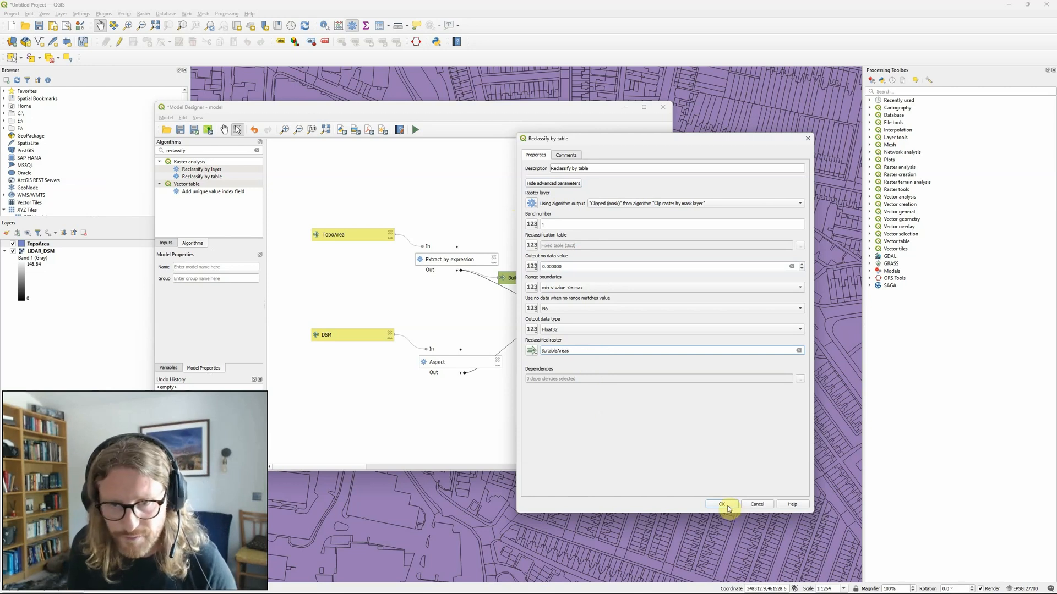
left_click(722, 504)
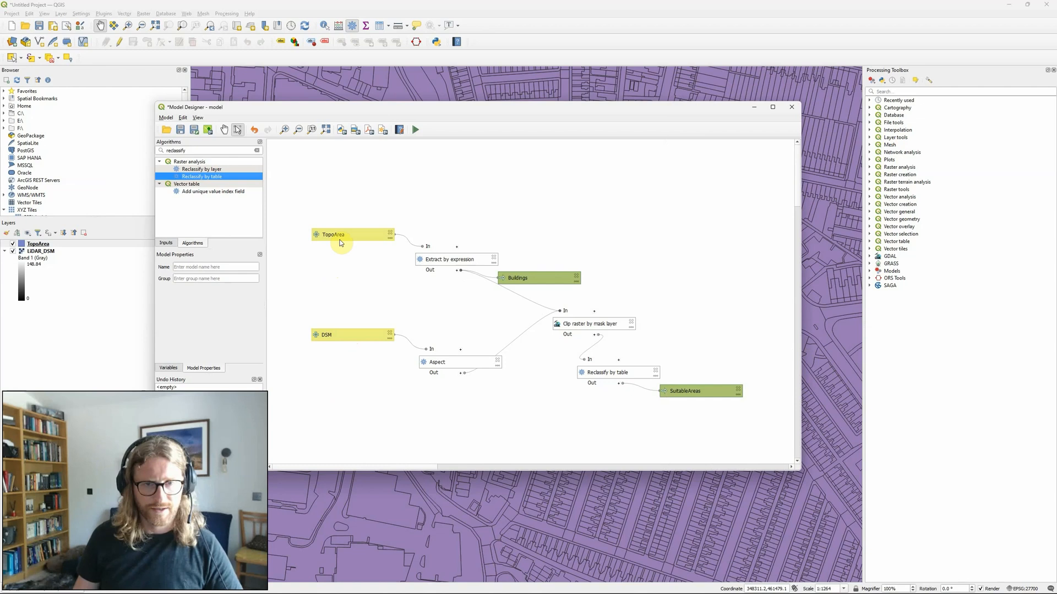
mouse_move(448, 249)
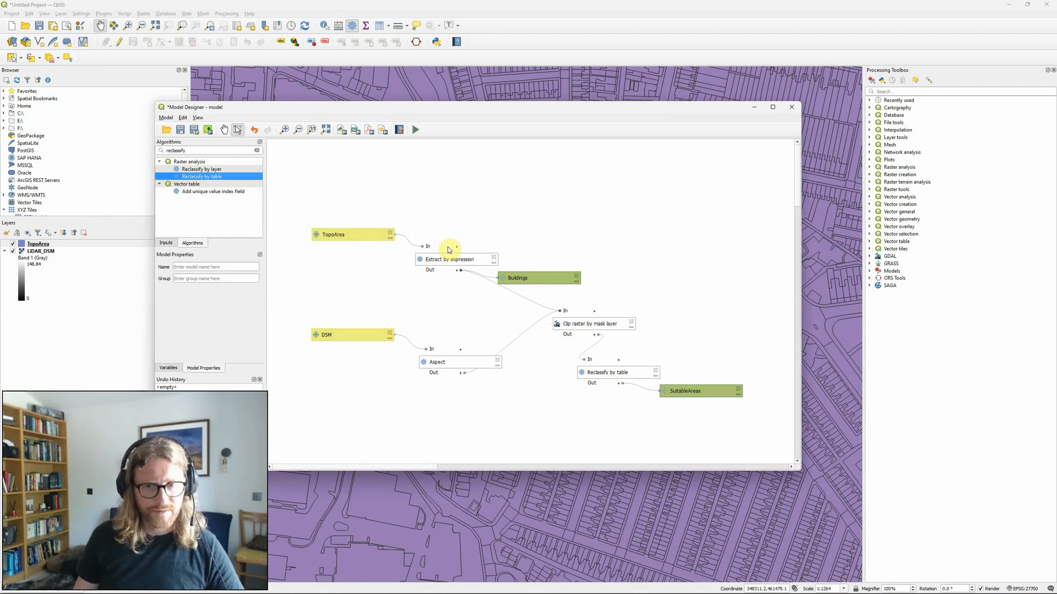
mouse_move(492, 372)
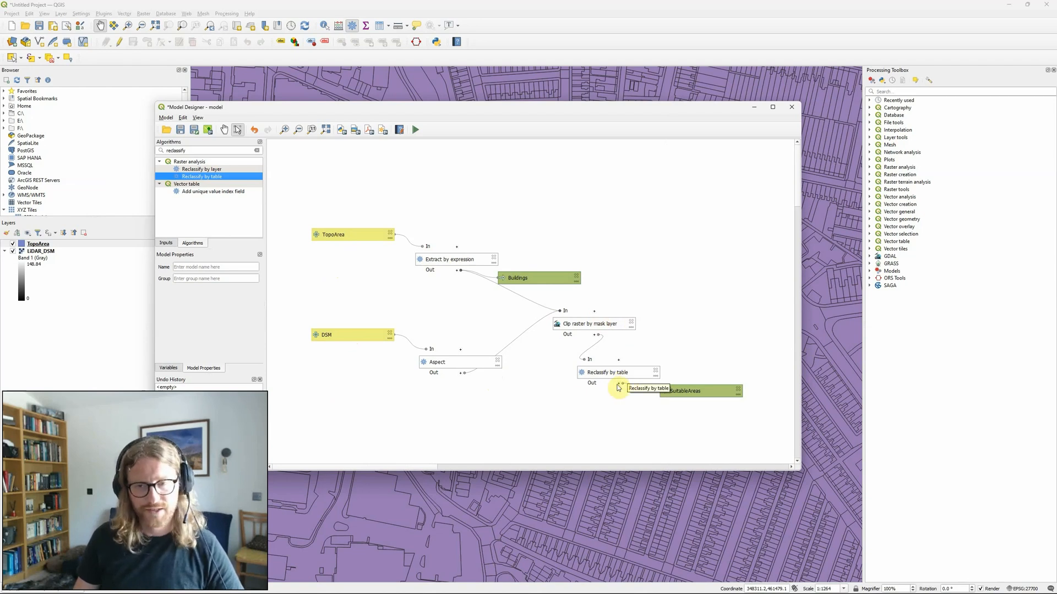
mouse_move(400, 396)
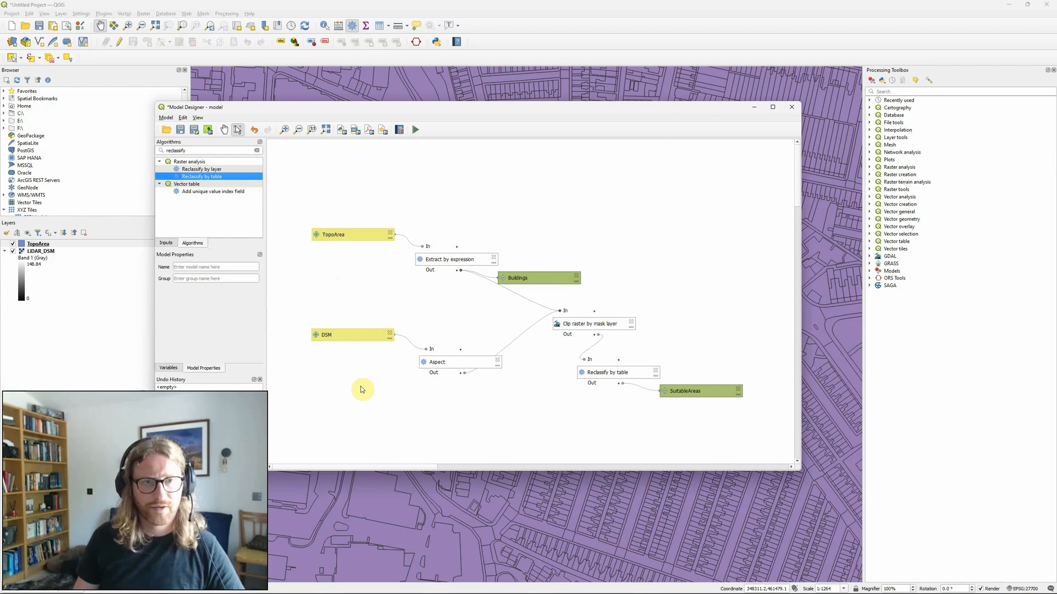
left_click(166, 117)
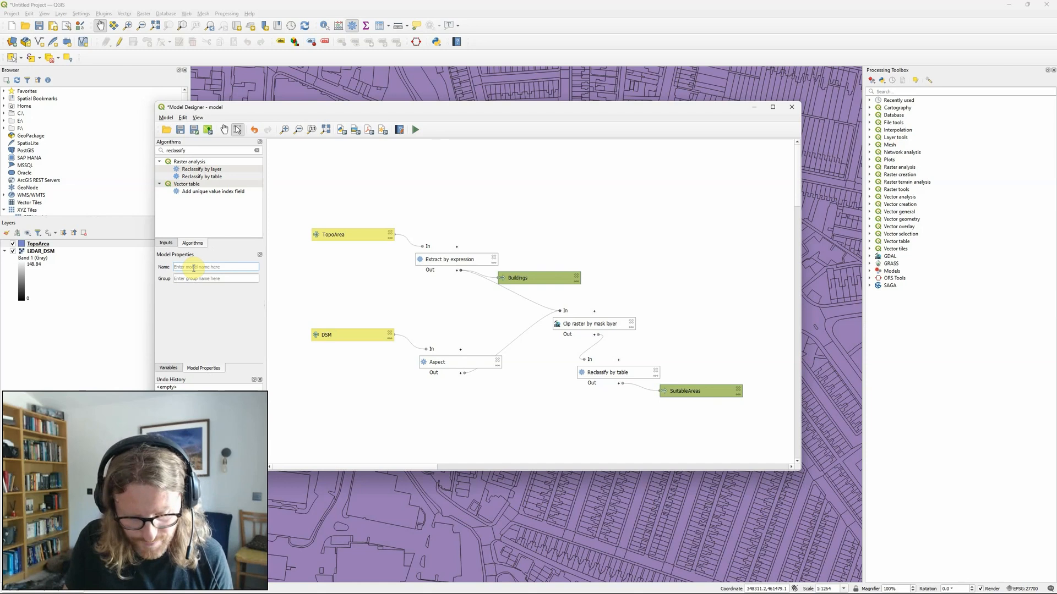
- Enter SolarRooftops2 as the model name and save the model file as SolarRooftops
type("SolarRooftops")
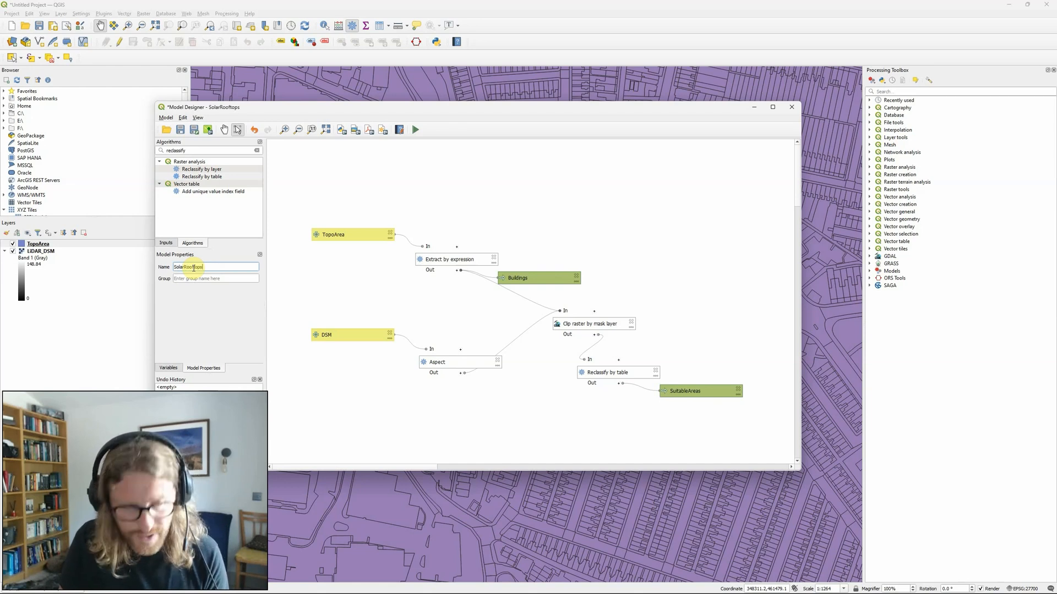
type("2")
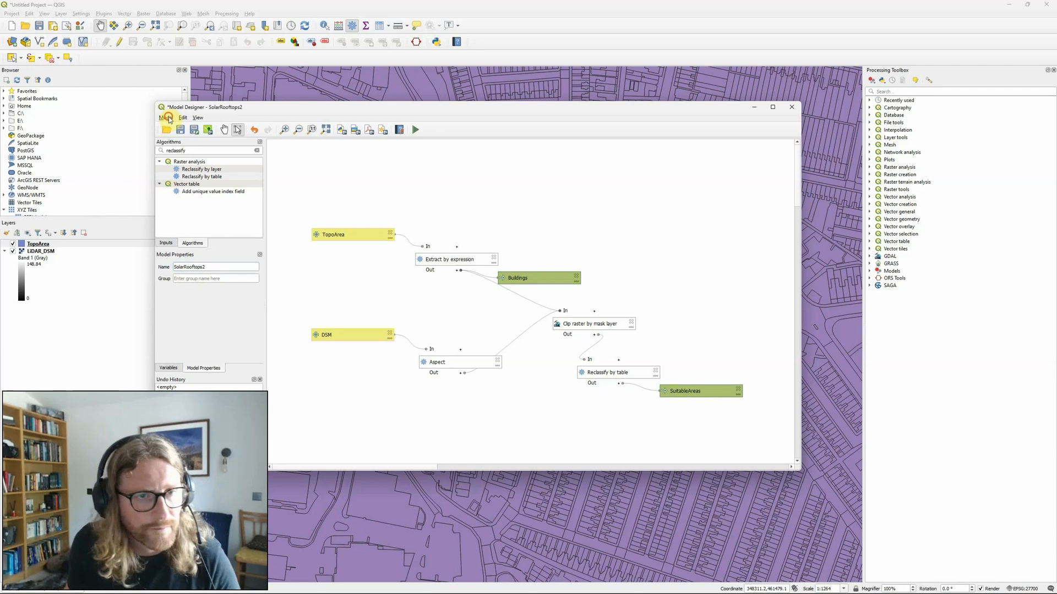
left_click(165, 117)
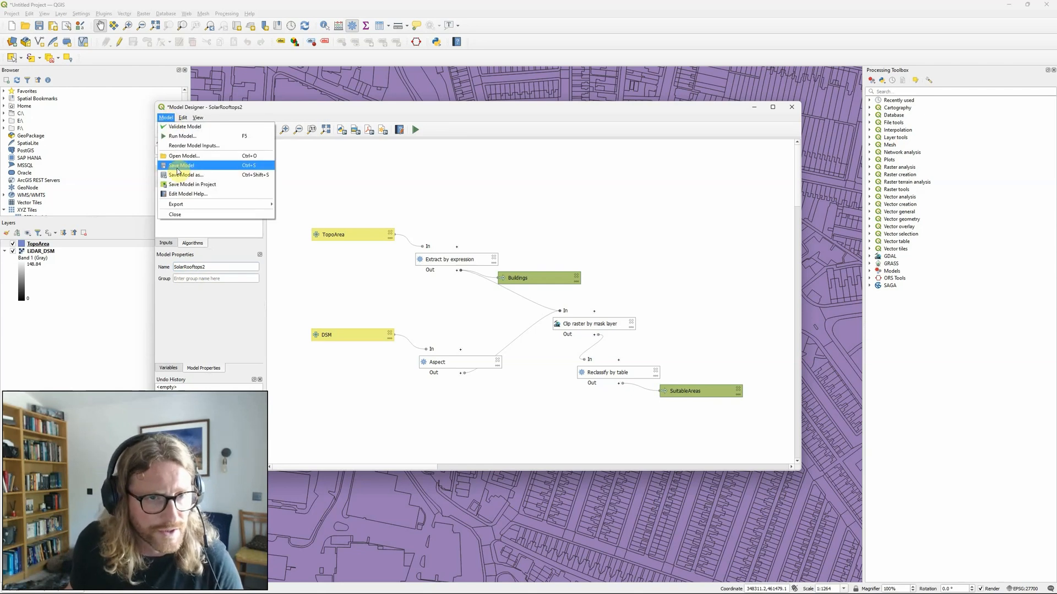
left_click(181, 166)
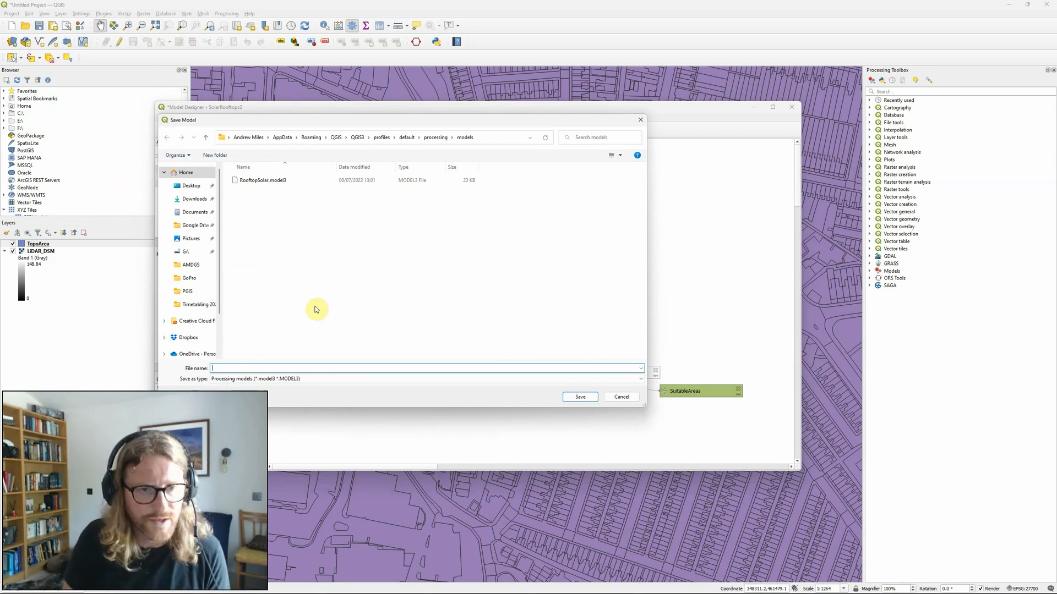
type("SolarRooftops")
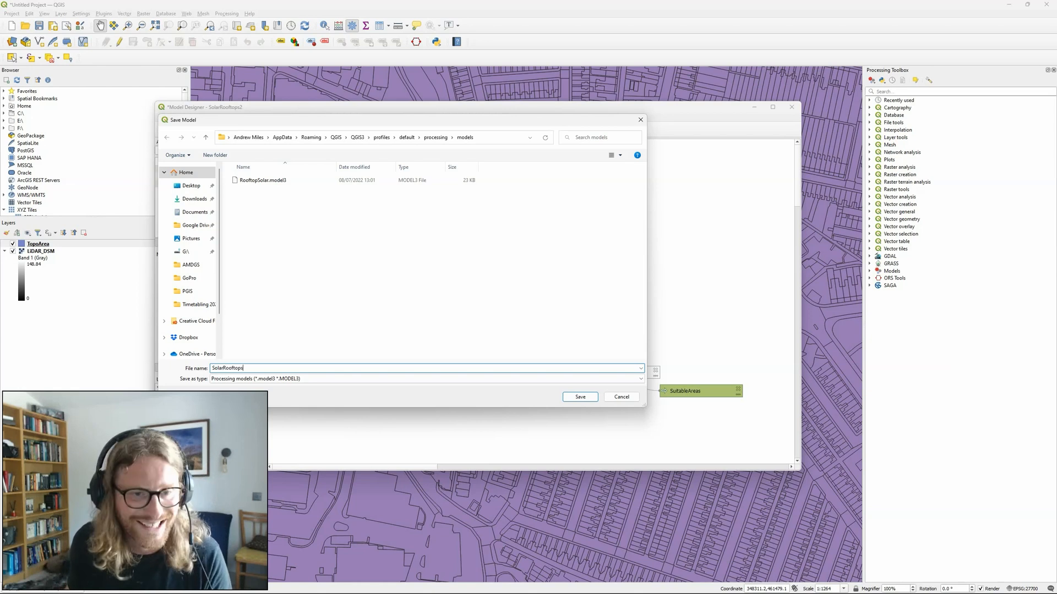
left_click(578, 396)
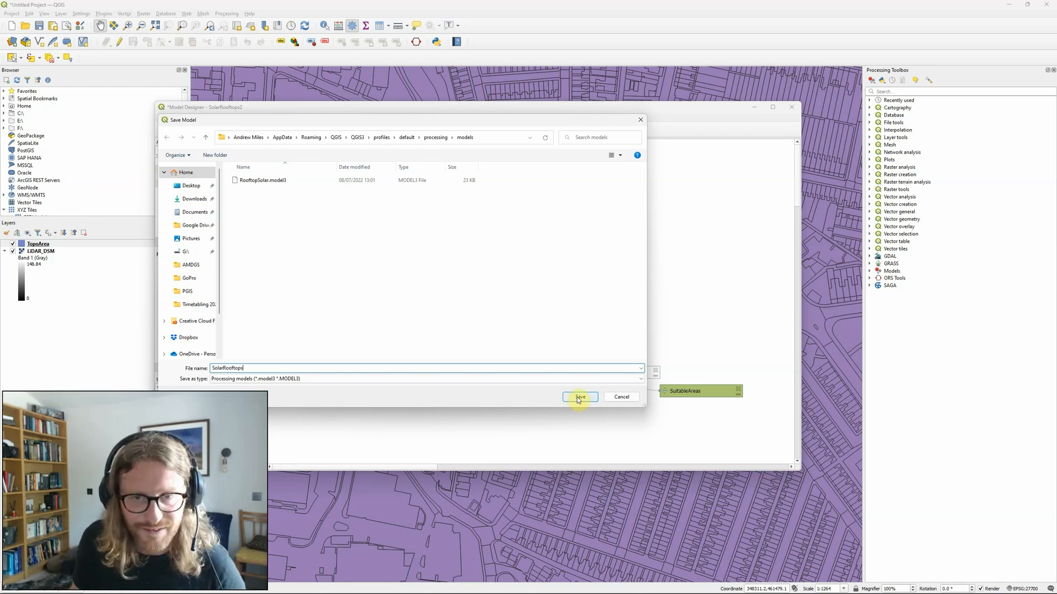
left_click(578, 396)
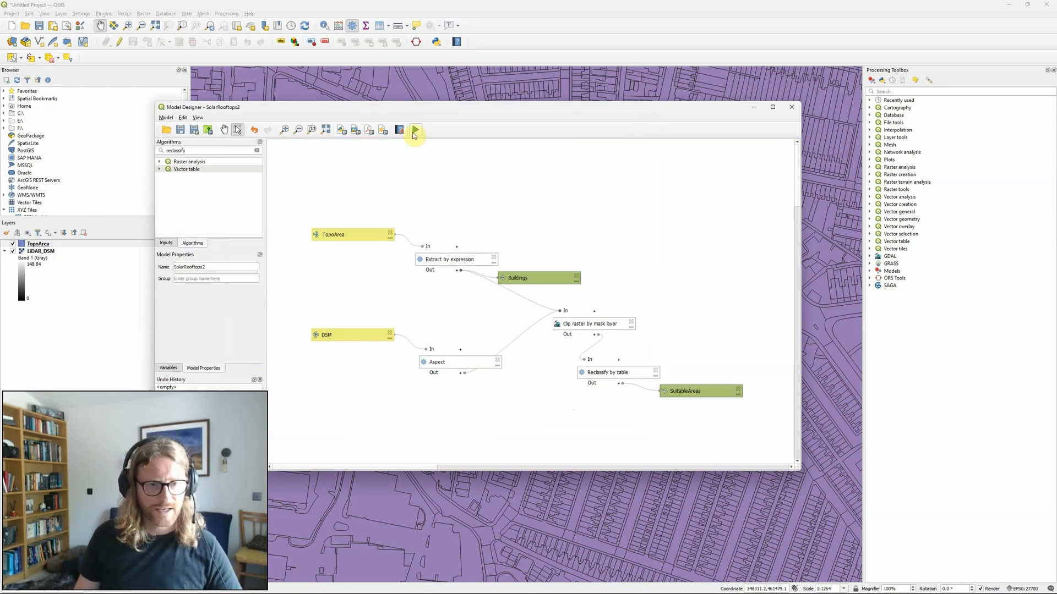
mouse_move(414, 130)
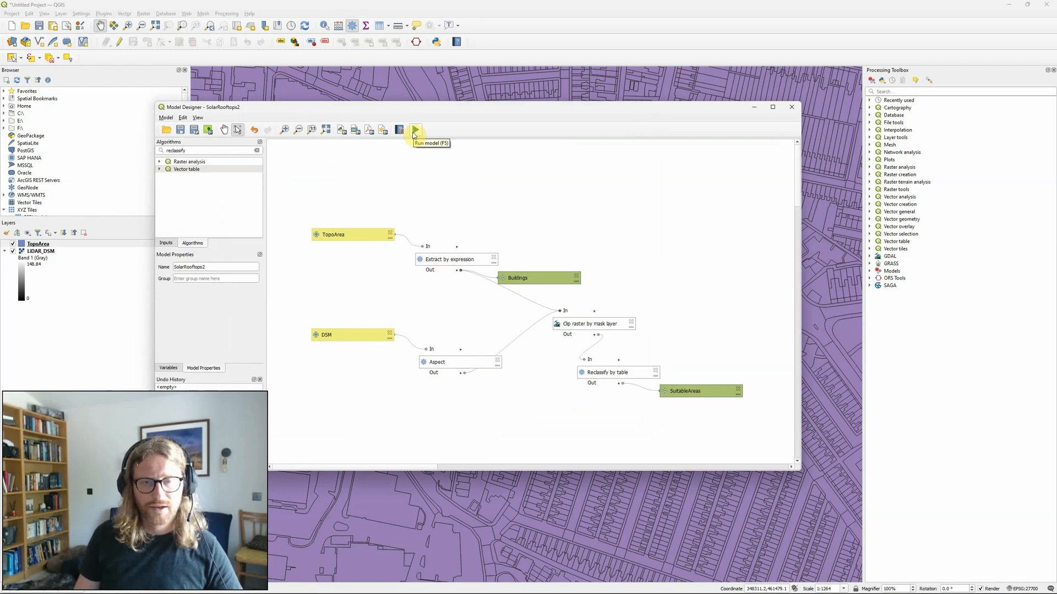
- Run SolarRooftops2 with LIDAR_DSM as the DSM and TopoArea kept, then close the dialog
left_click(415, 129)
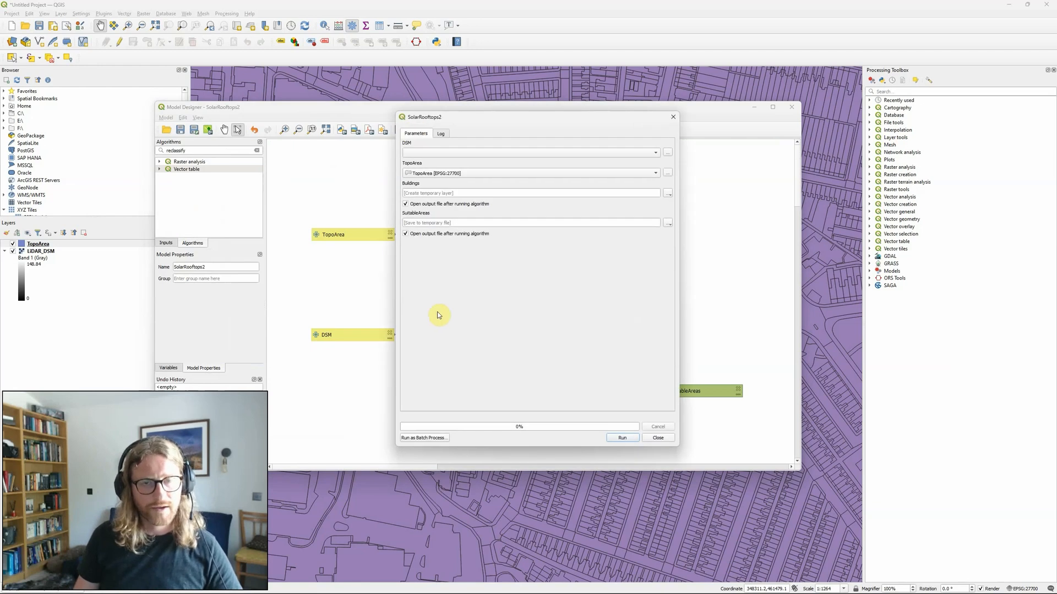
mouse_move(504, 385)
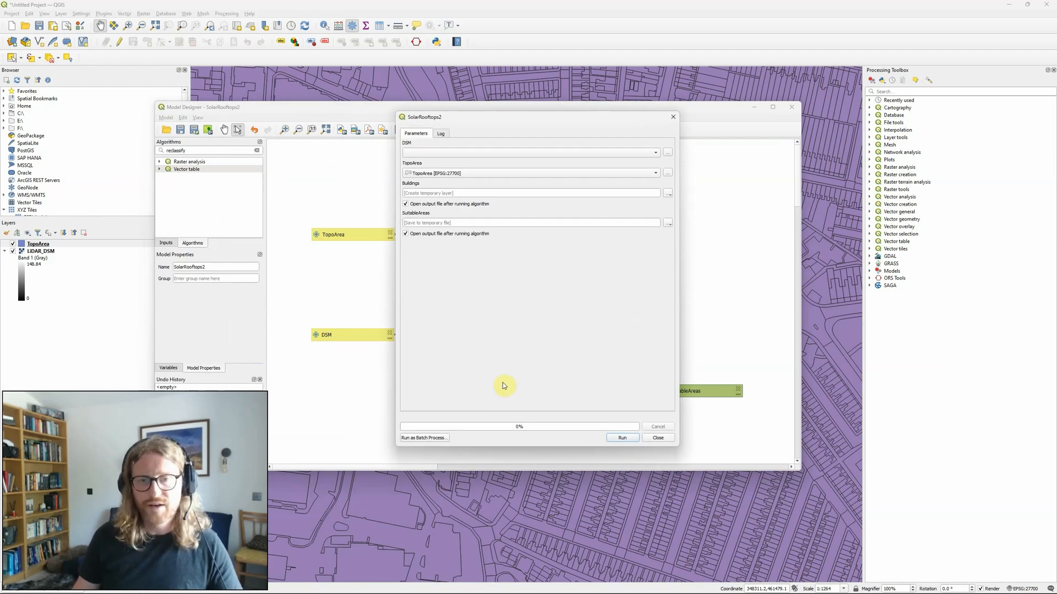
mouse_move(535, 372)
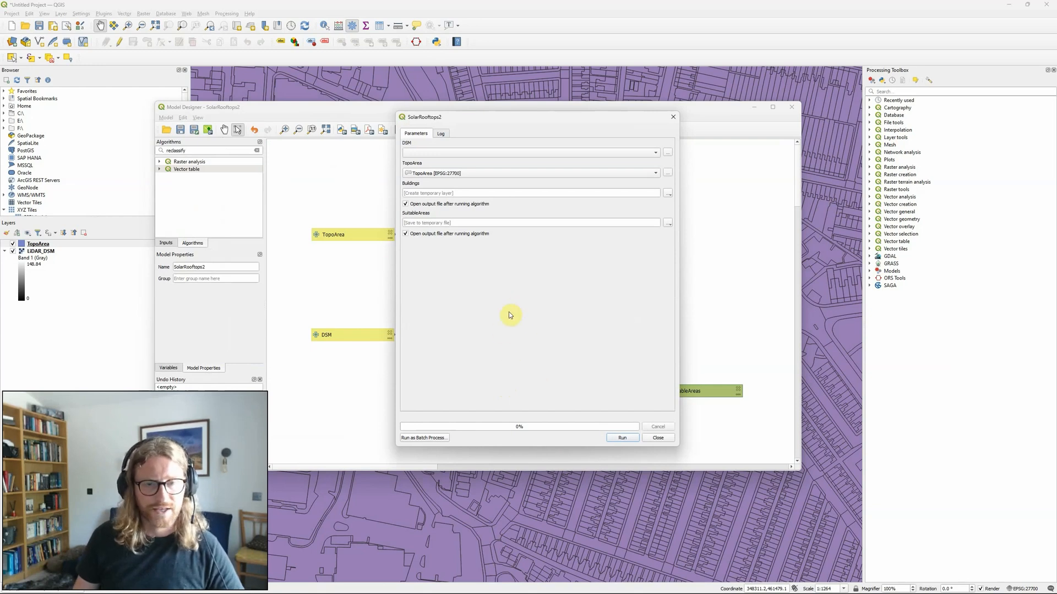
mouse_move(311, 384)
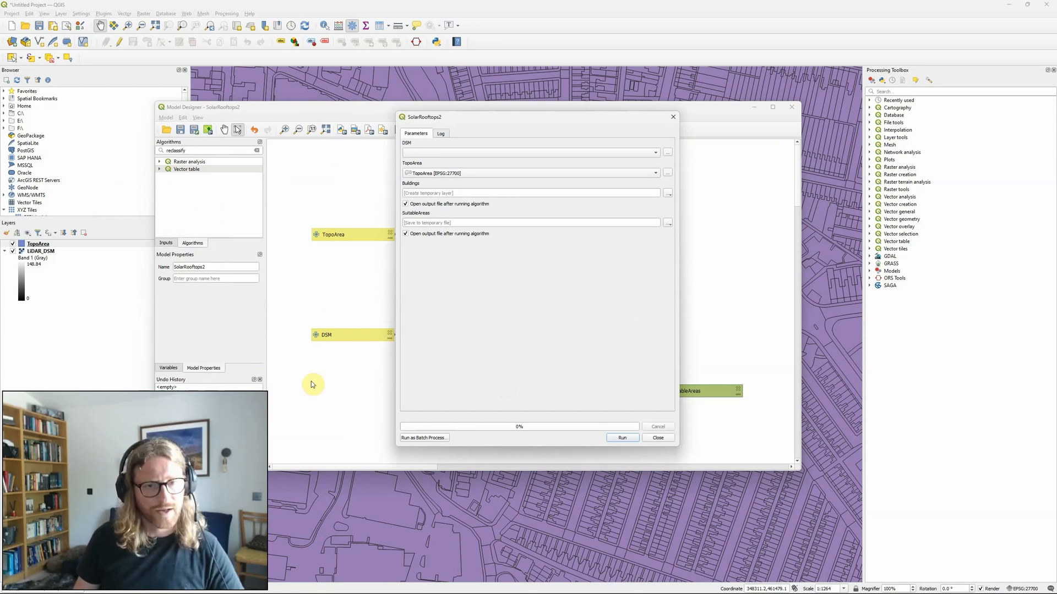
mouse_move(315, 222)
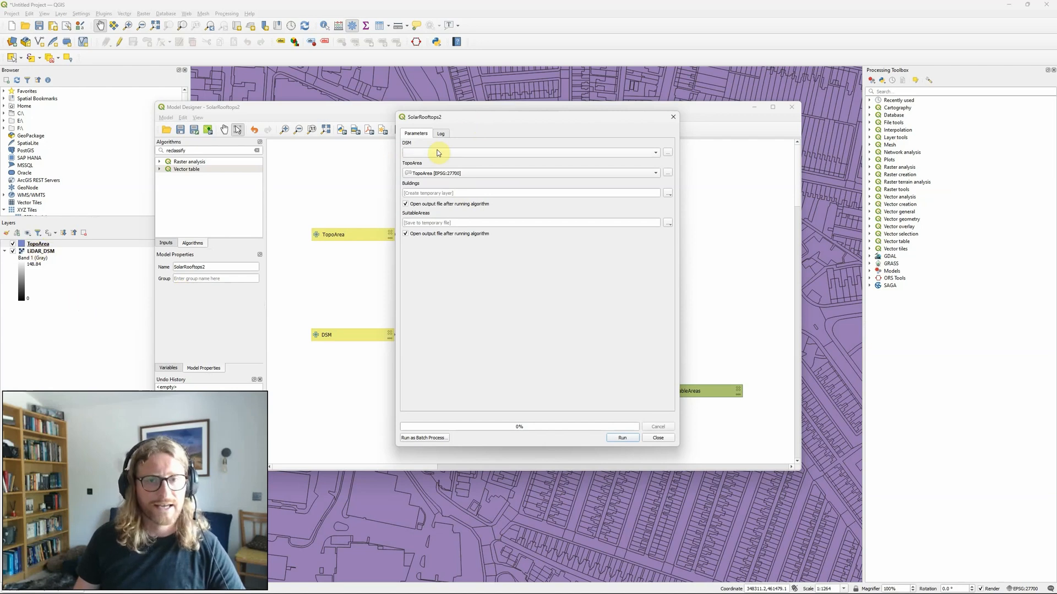
mouse_move(411, 145)
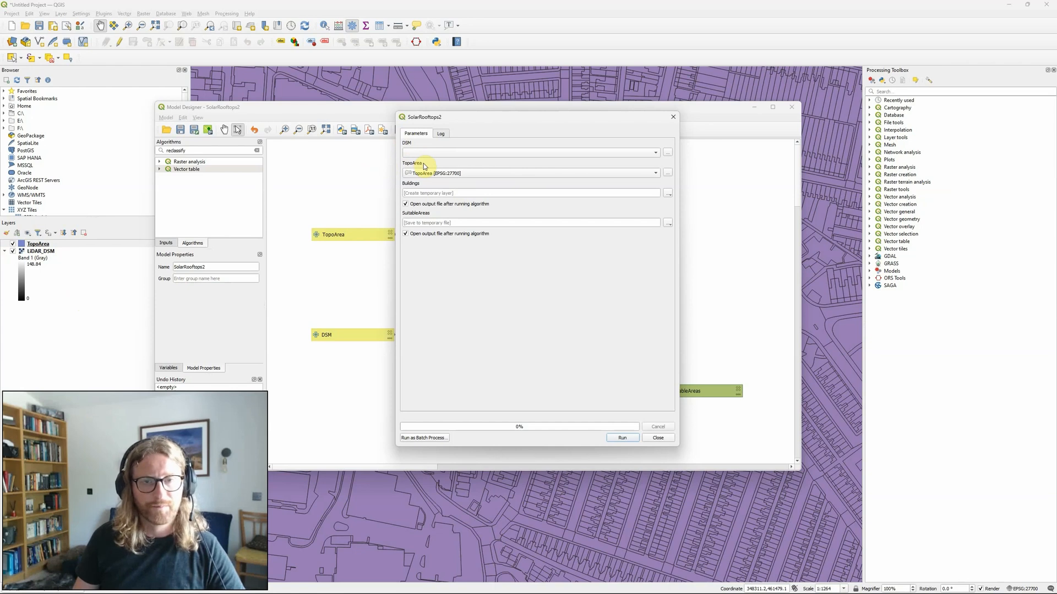
mouse_move(422, 173)
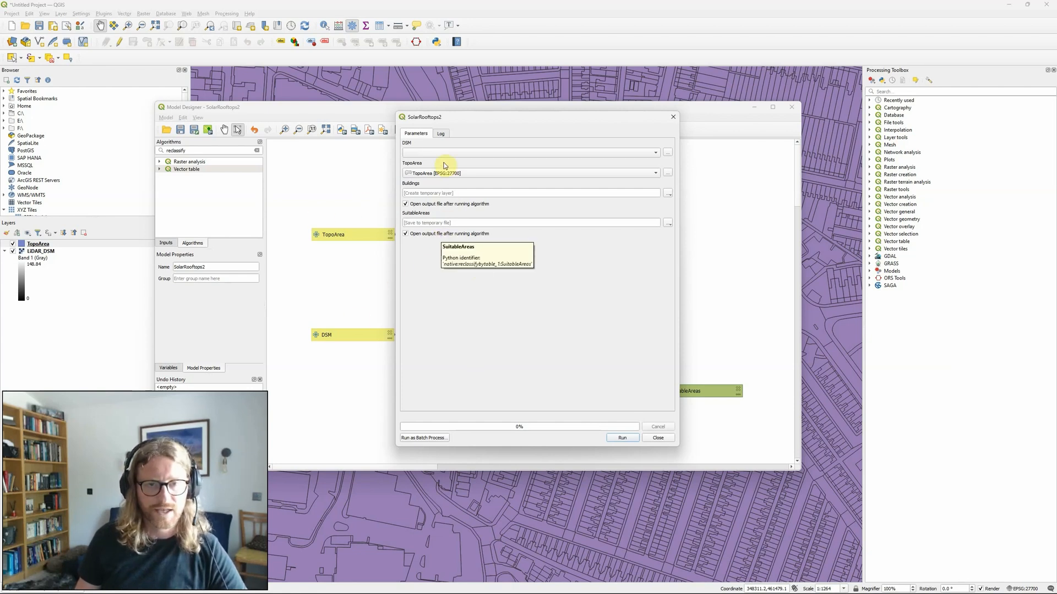
left_click(529, 152)
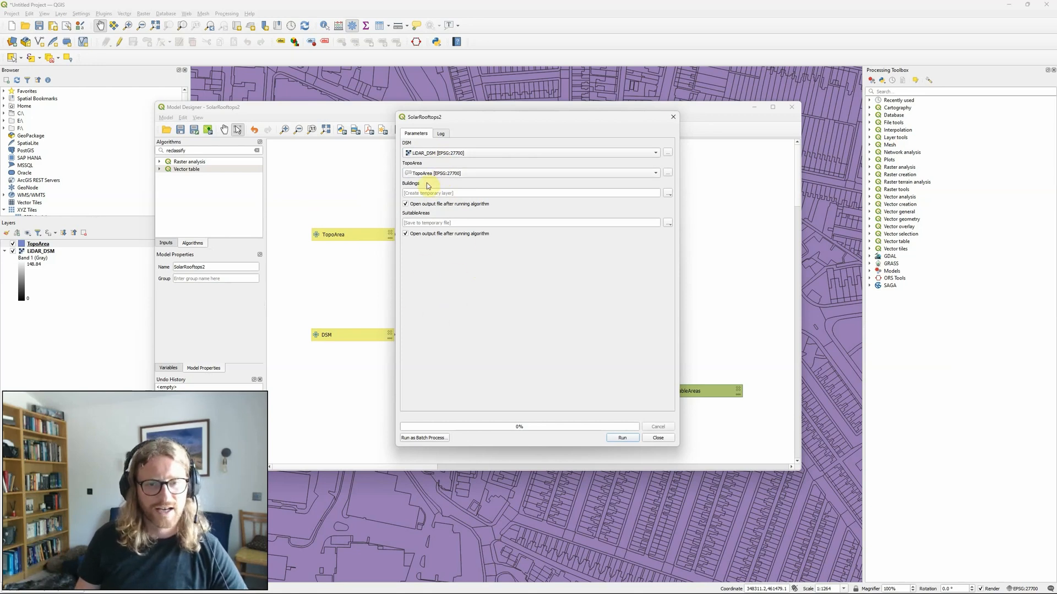
mouse_move(422, 278)
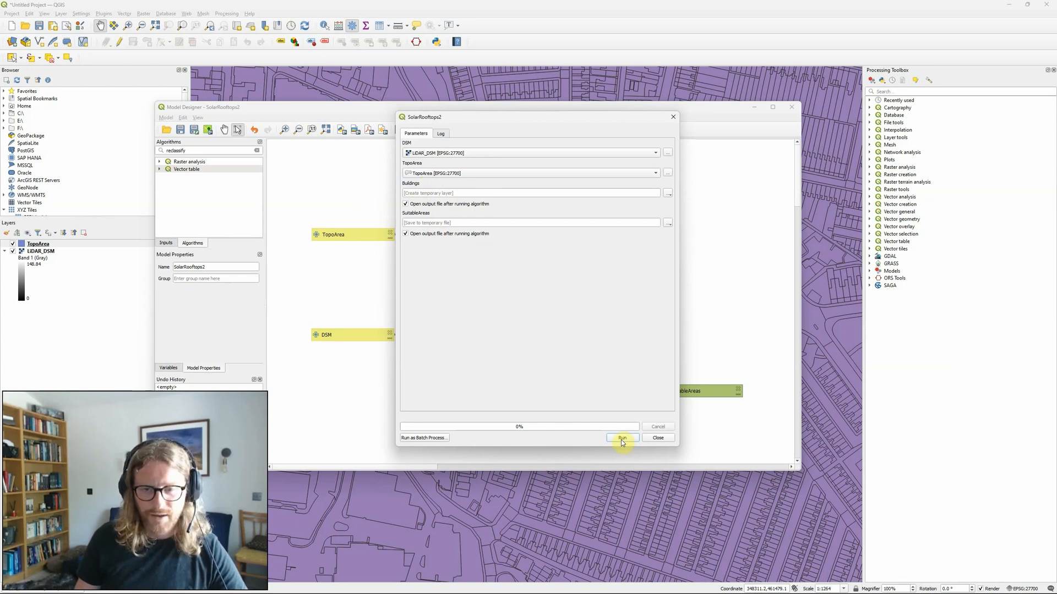
left_click(621, 438)
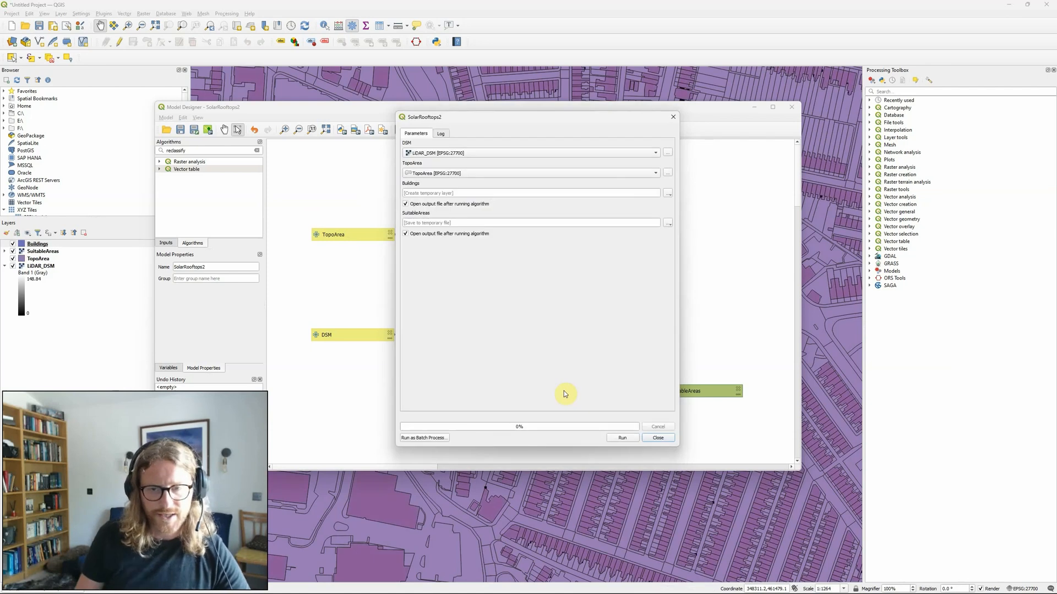
left_click(657, 438)
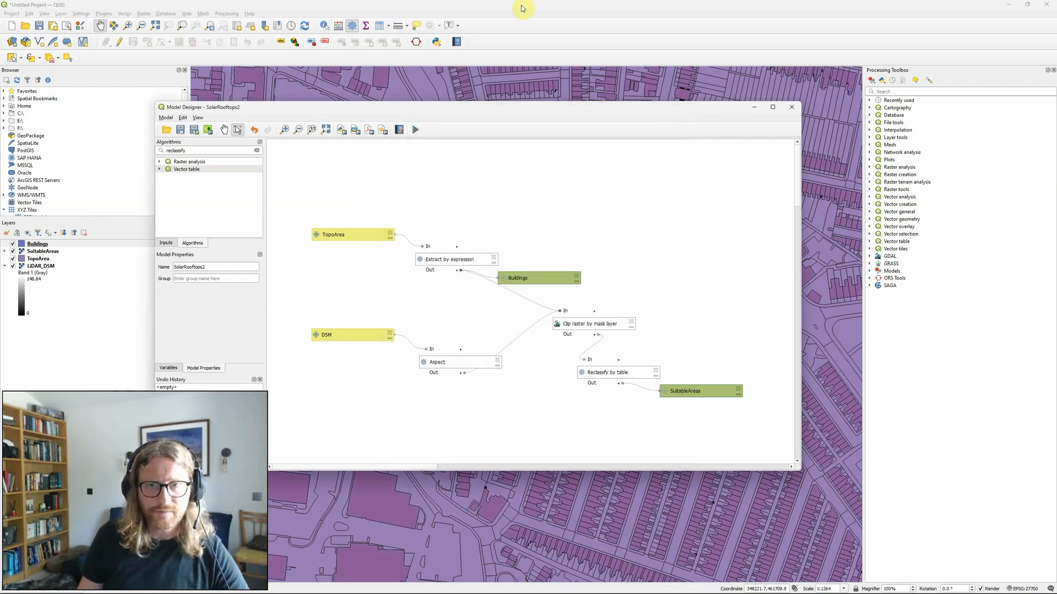
- Close the Model Designer and hide TopoArea to view SuitableAreas over Buildings
left_click(791, 106)
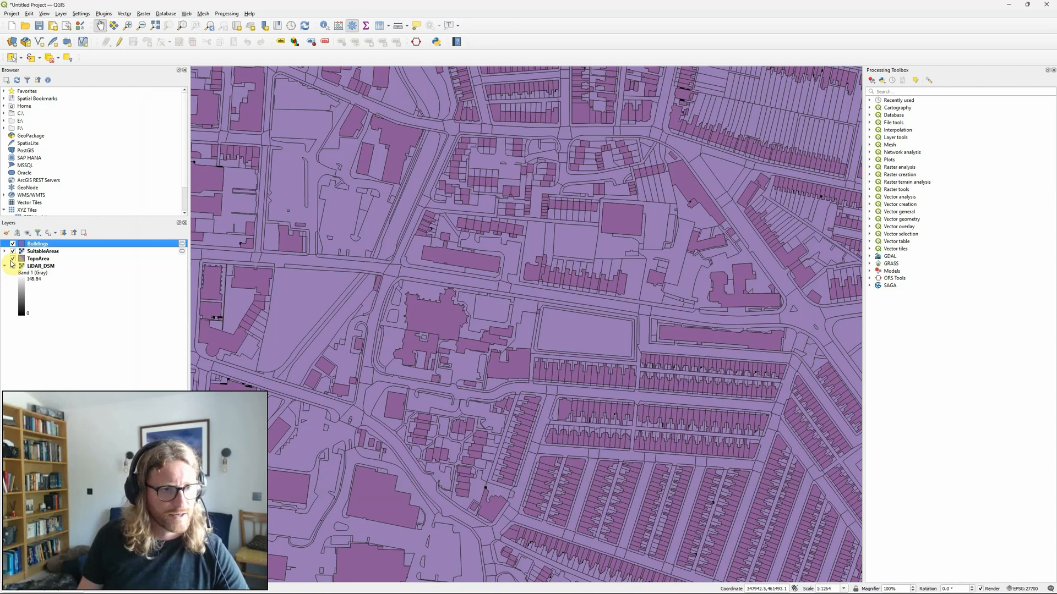
left_click(12, 258)
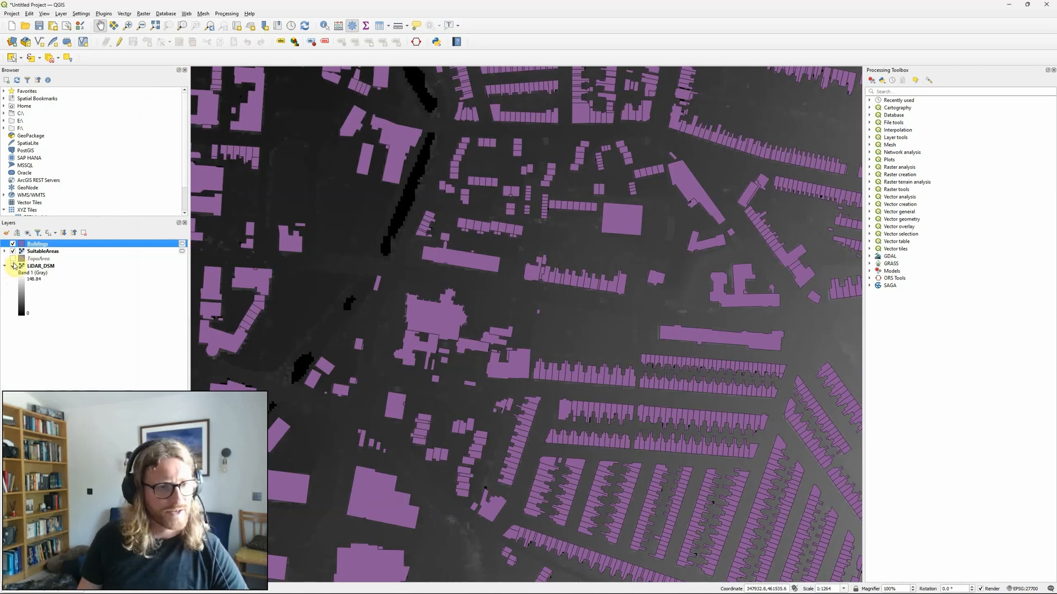
mouse_move(42, 251)
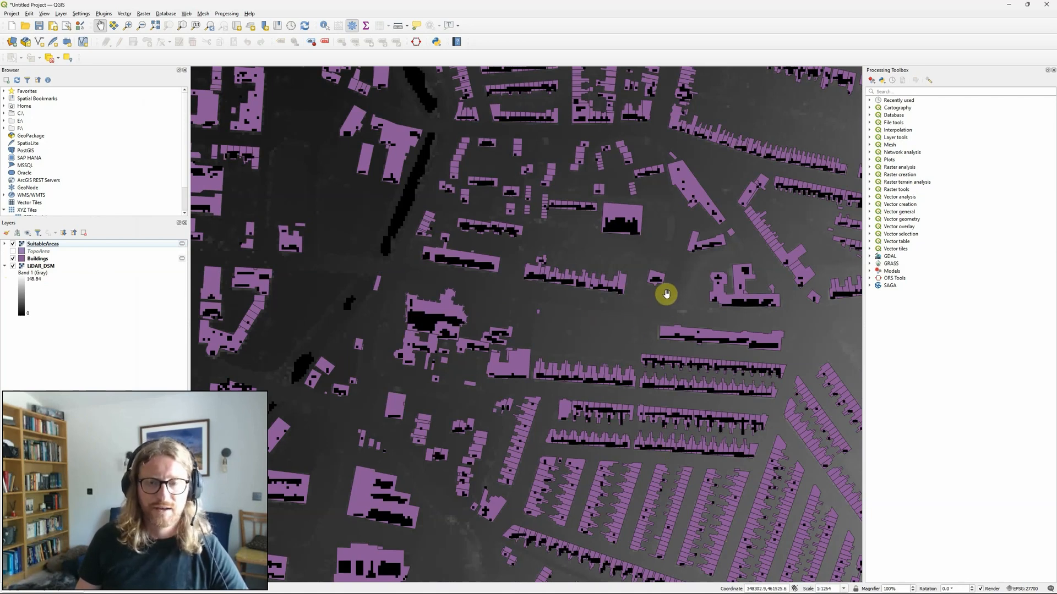
mouse_move(723, 258)
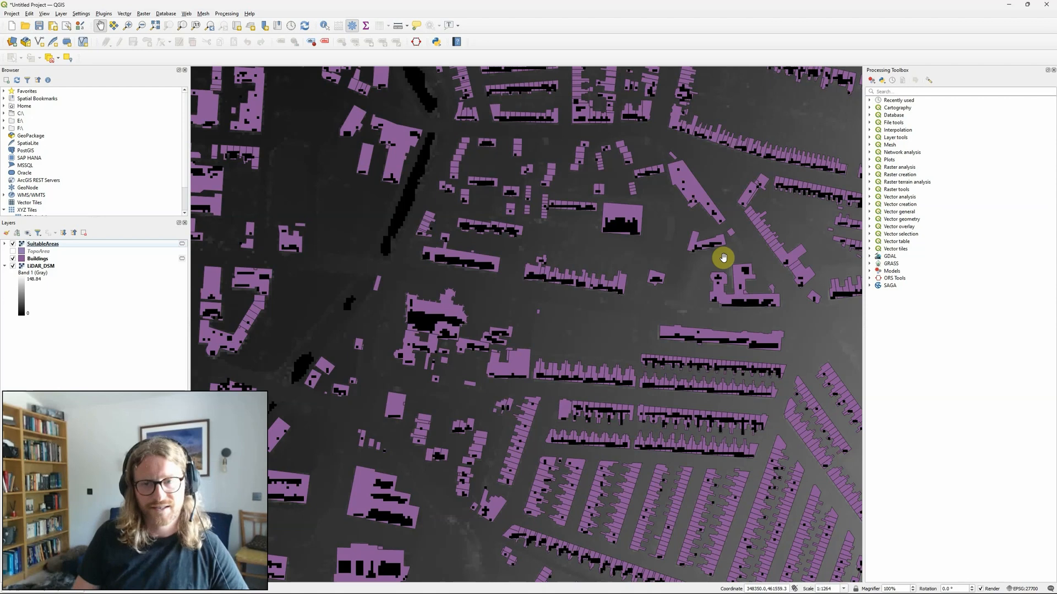
mouse_move(574, 277)
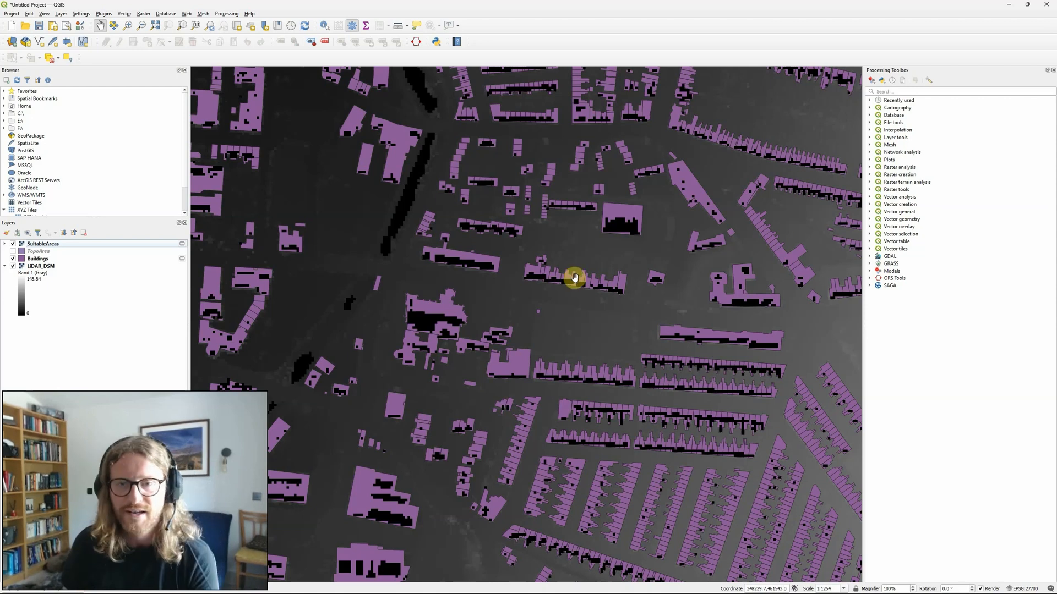
mouse_move(549, 174)
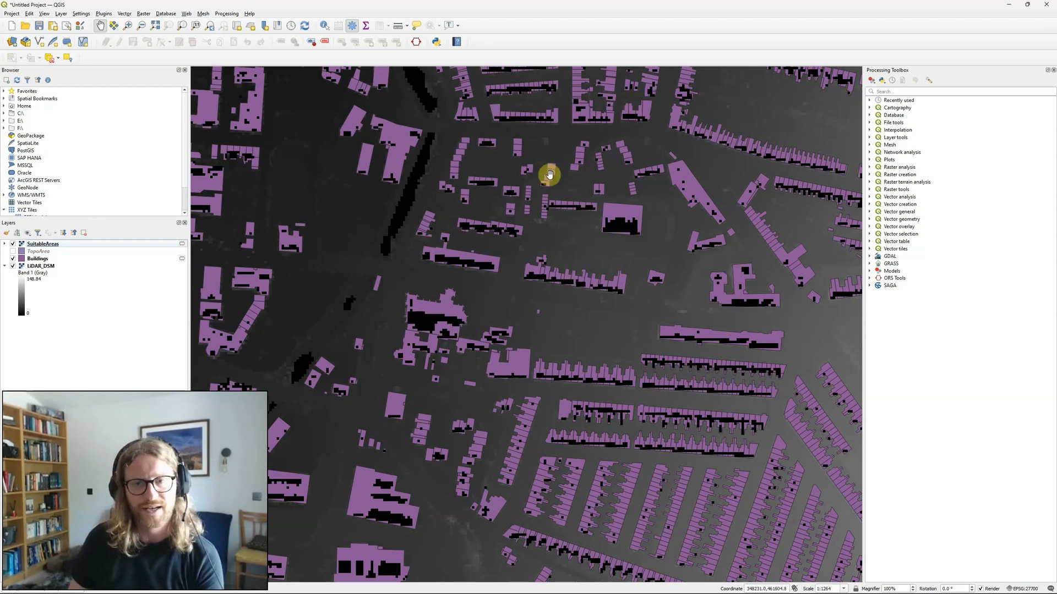
mouse_move(633, 275)
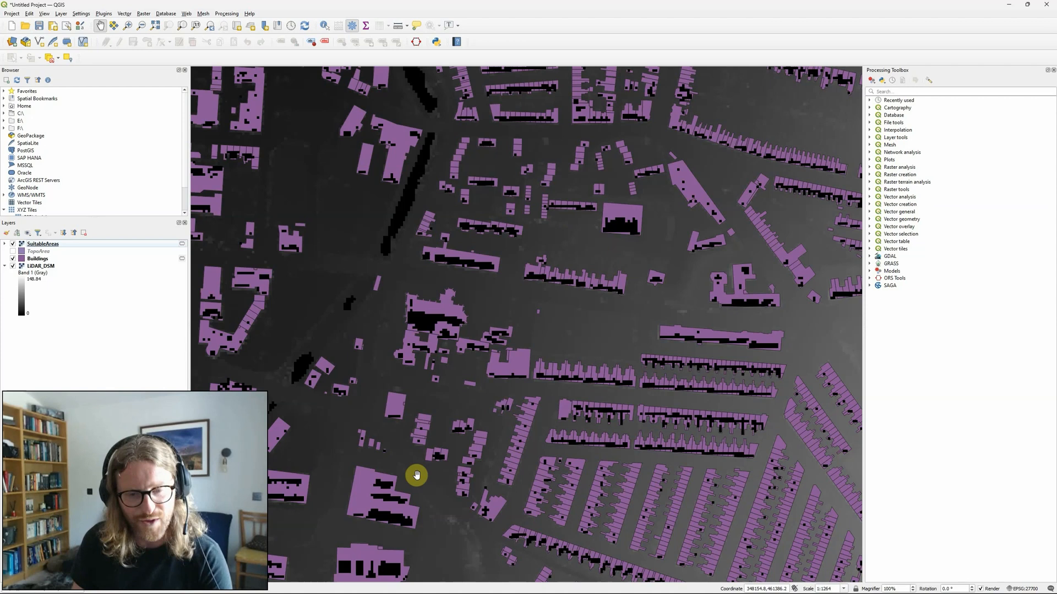
mouse_move(697, 144)
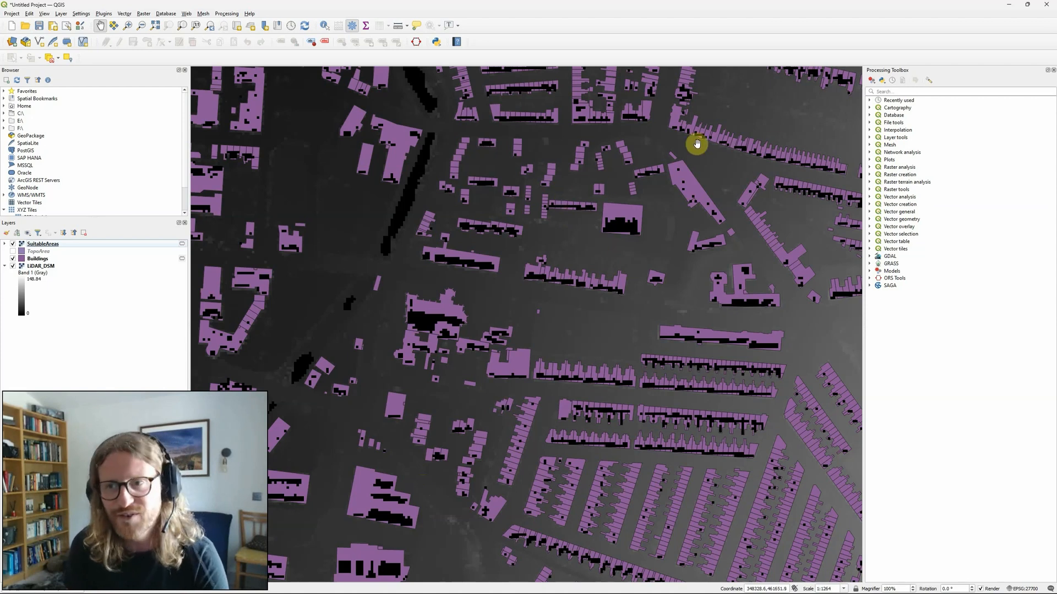
mouse_move(825, 109)
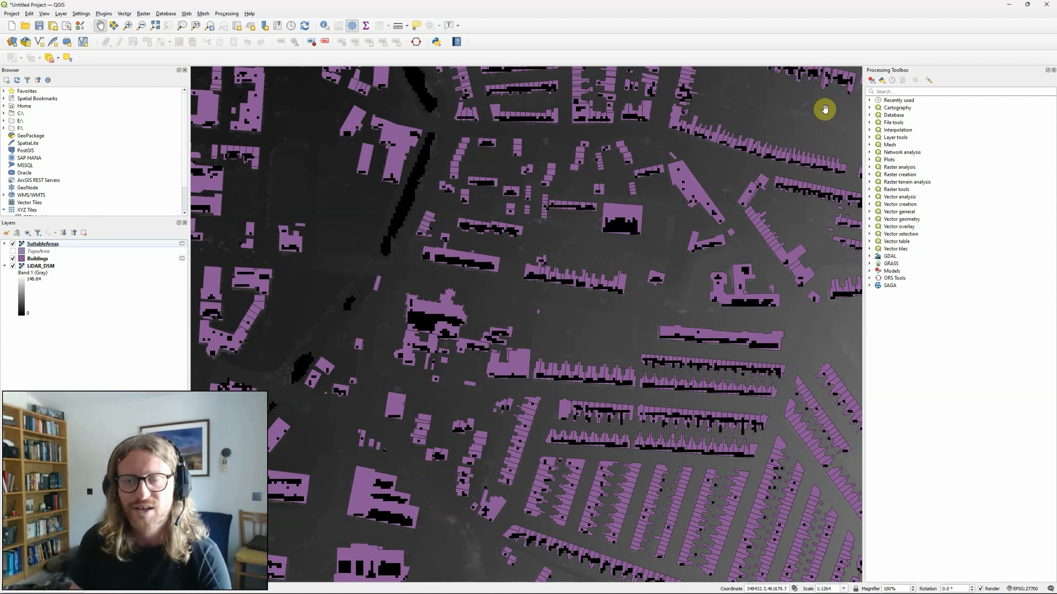
mouse_move(630, 312)
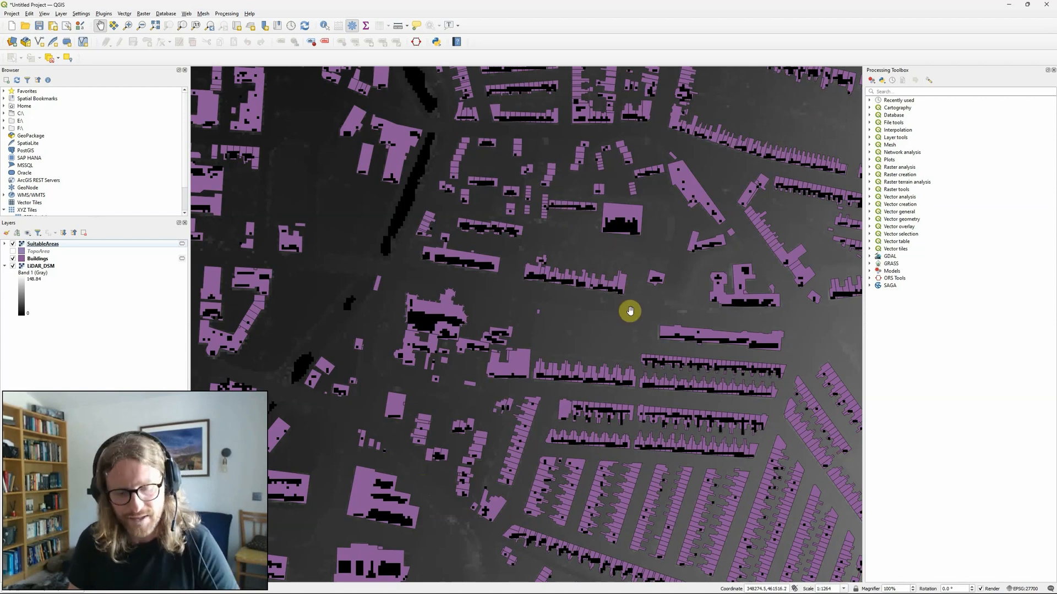
left_click(445, 584)
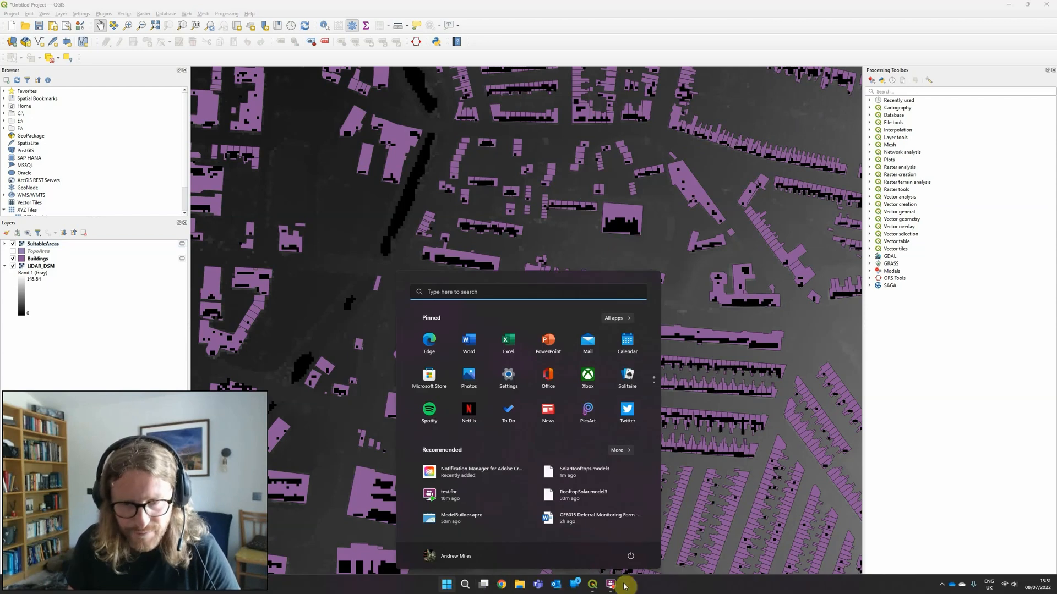
mouse_move(609, 585)
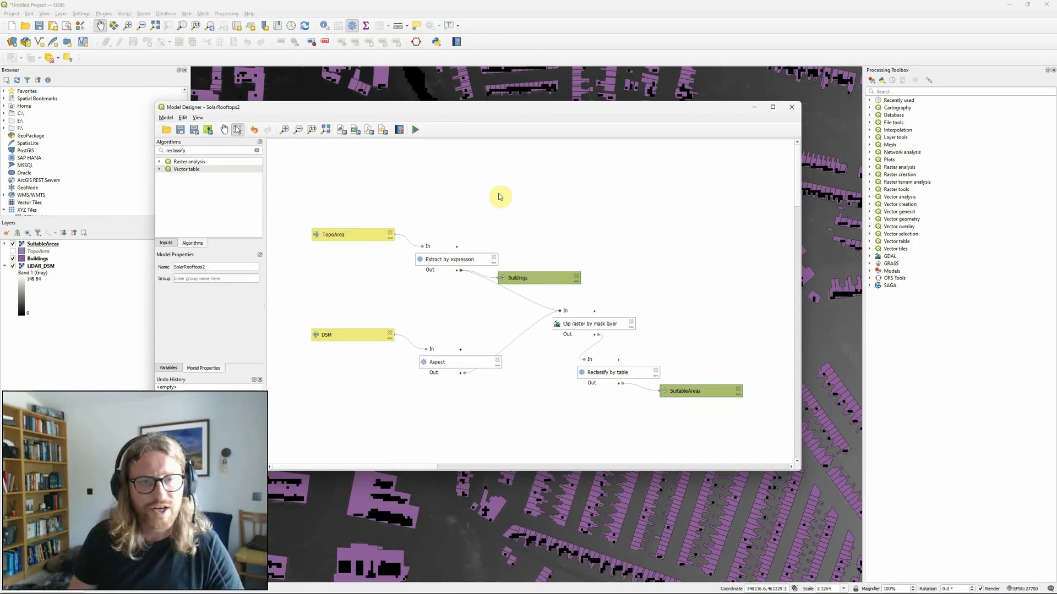
mouse_move(482, 118)
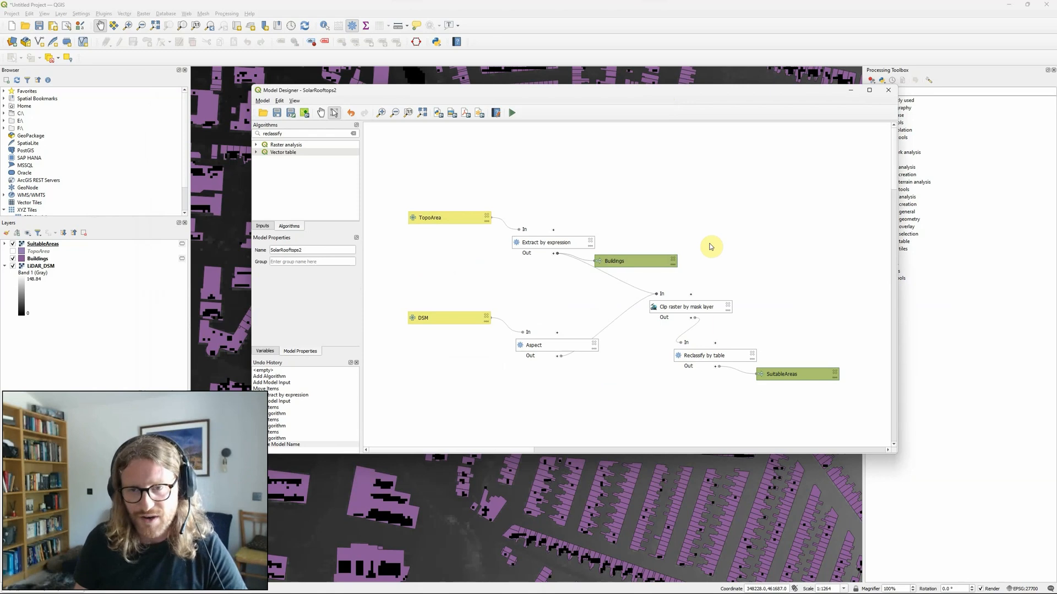
mouse_move(544, 425)
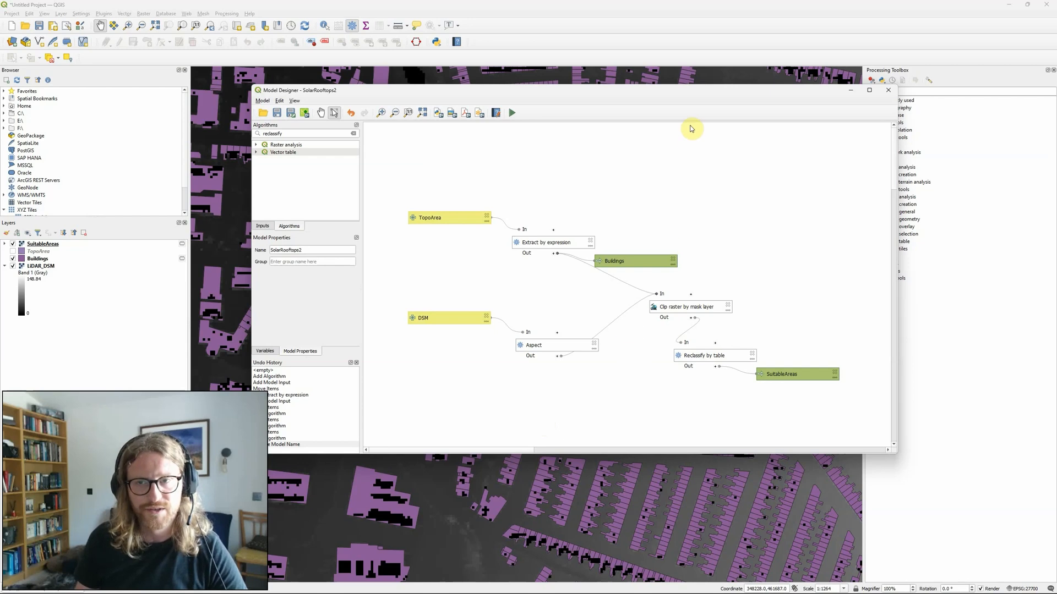
left_click(888, 90)
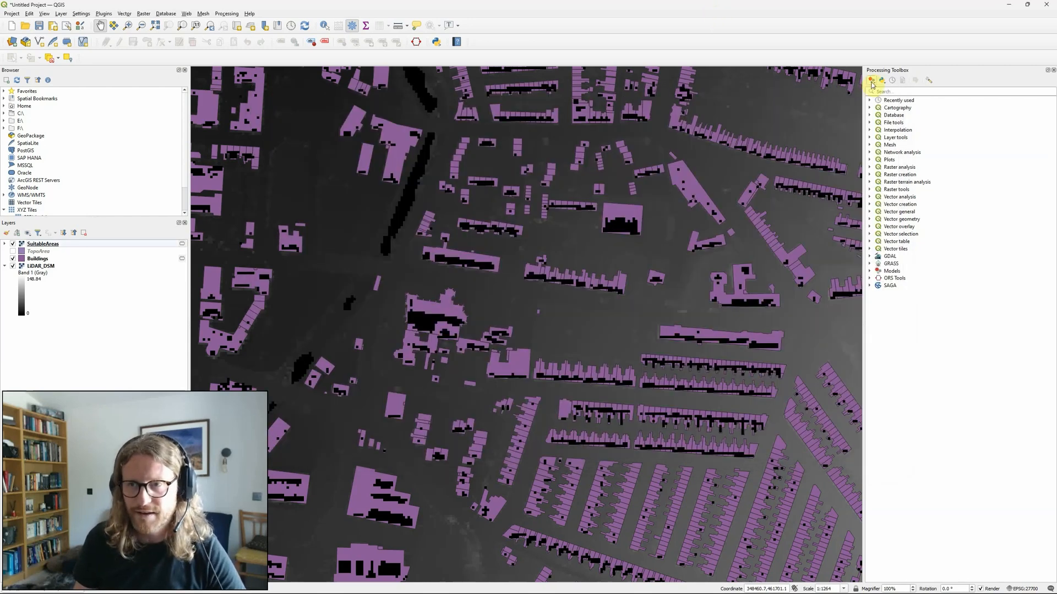
- Expand Models in the Processing Toolbox and open SolarRooftops2's run dialog
left_click(872, 80)
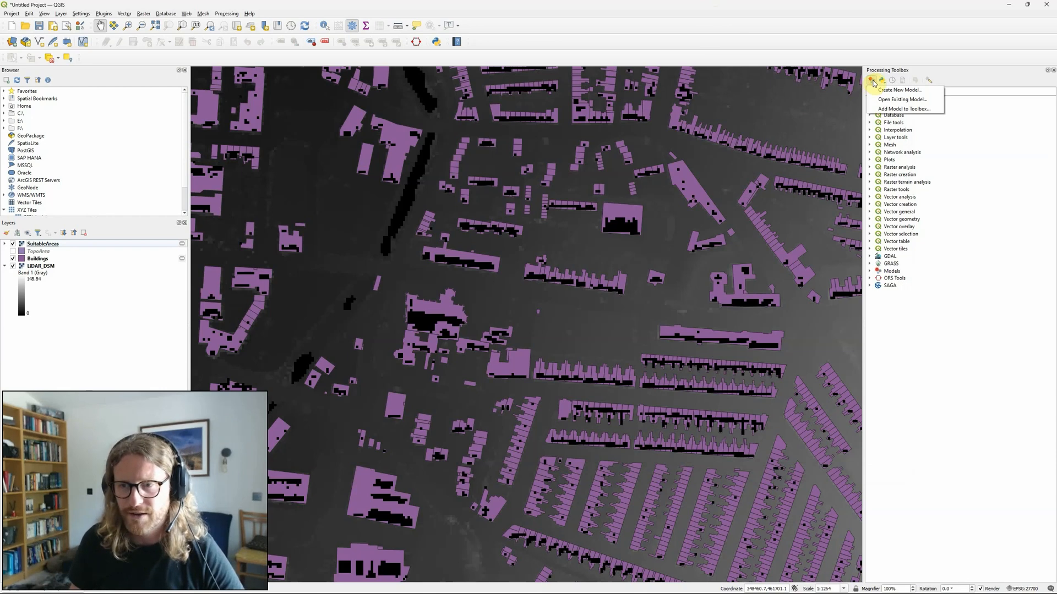
mouse_move(901, 100)
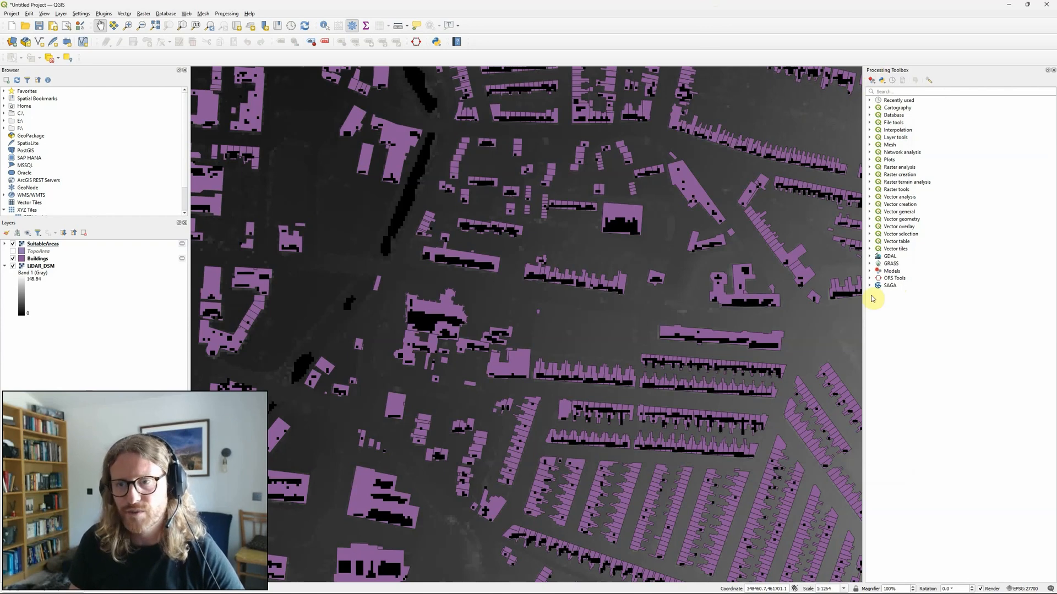
left_click(871, 271)
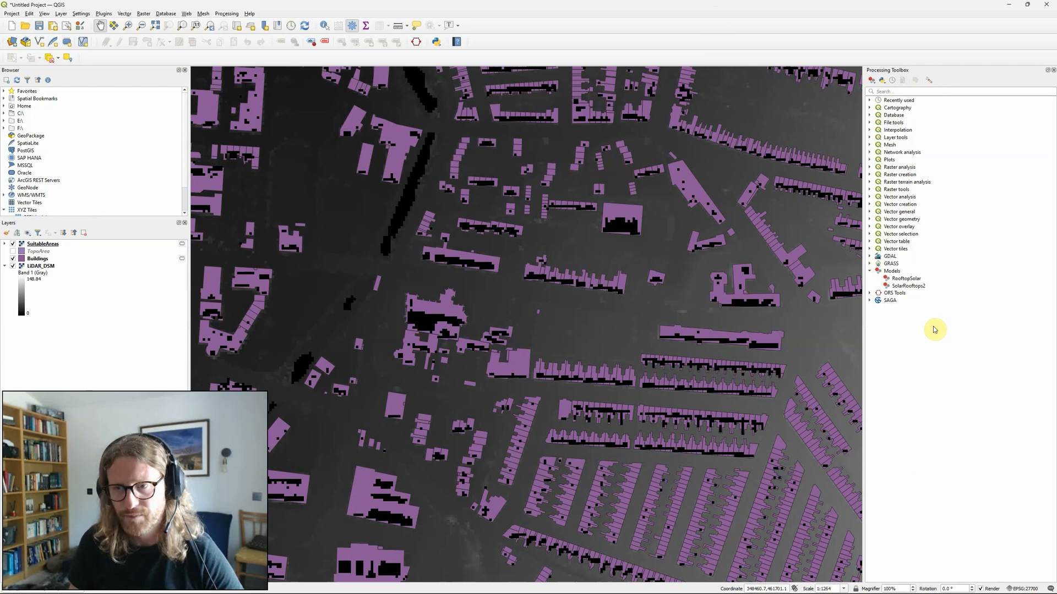
double_click(907, 286)
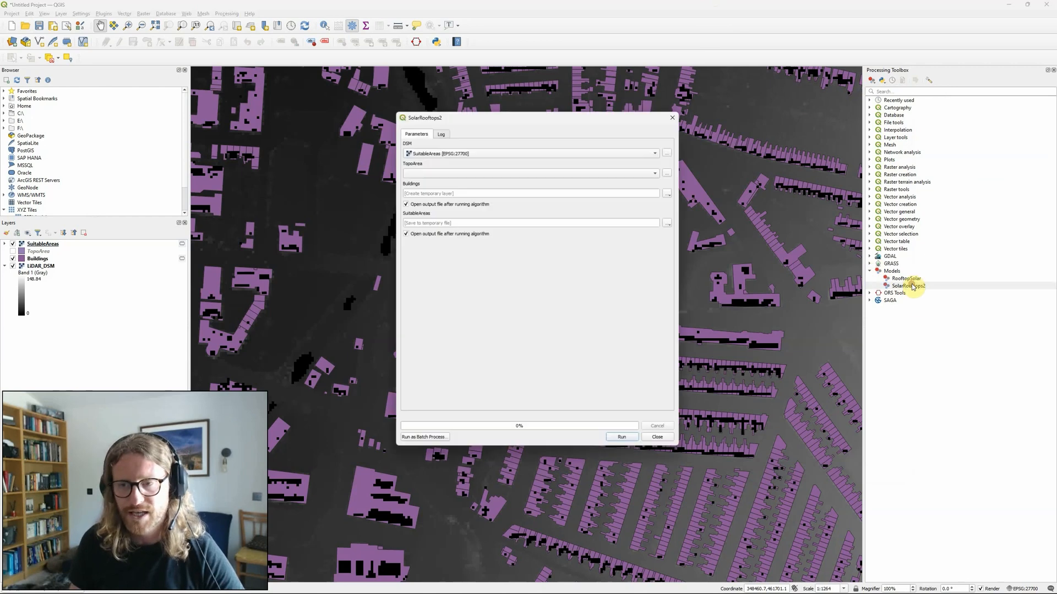